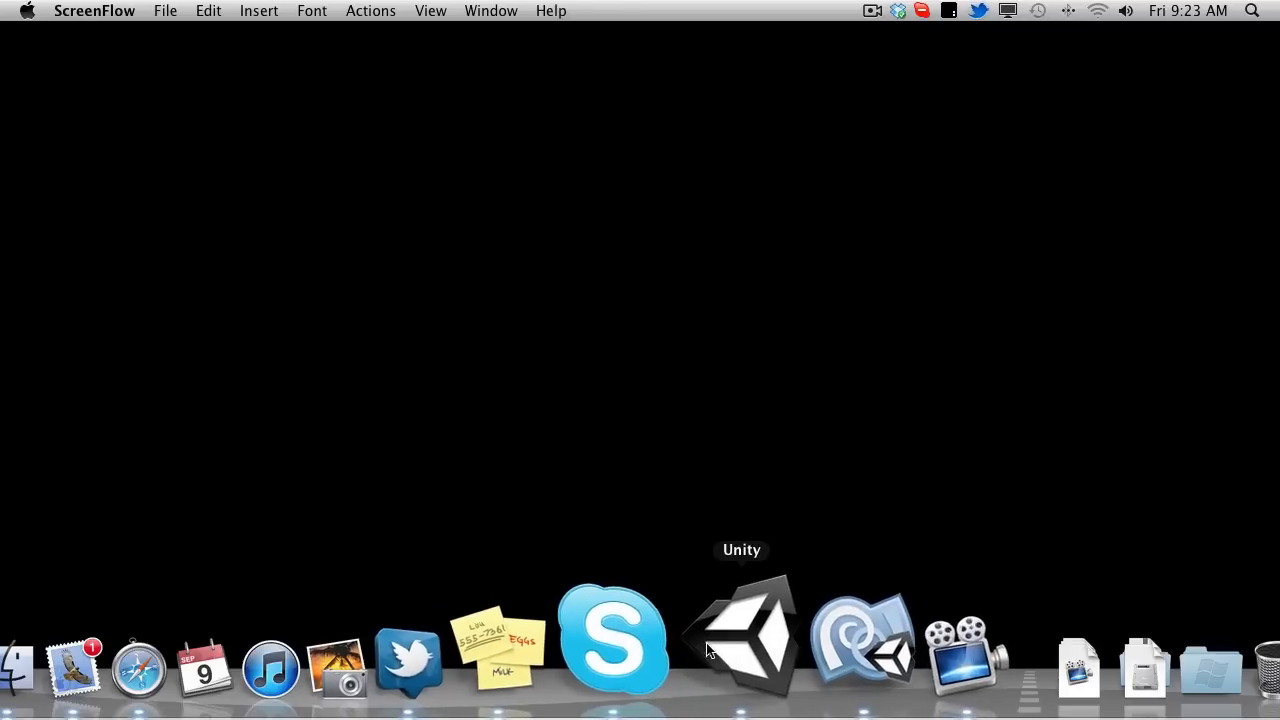
Launch Unity, play the Tutorial scene and watch the mob with Search, Decide and Move logged
{"action": "left_click", "coordinate": [742, 636]}
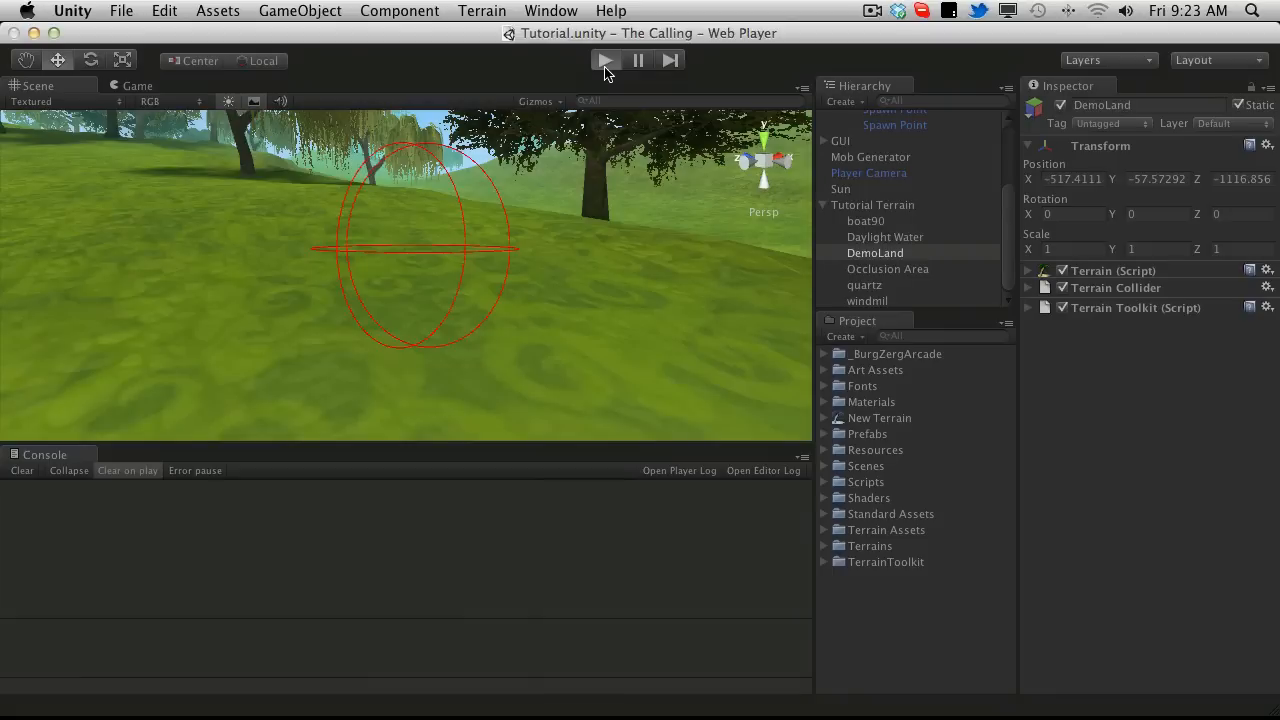
{"action": "left_click", "coordinate": [606, 60]}
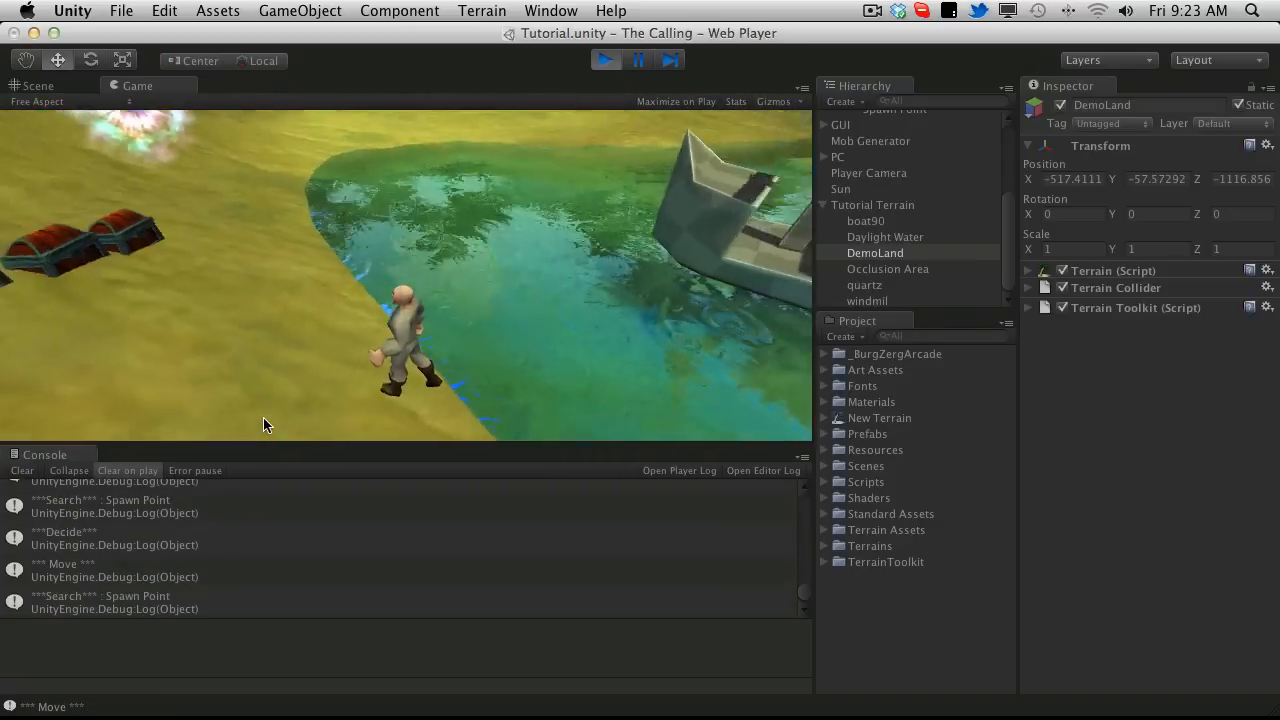
{"action": "left_click", "coordinate": [38, 84]}
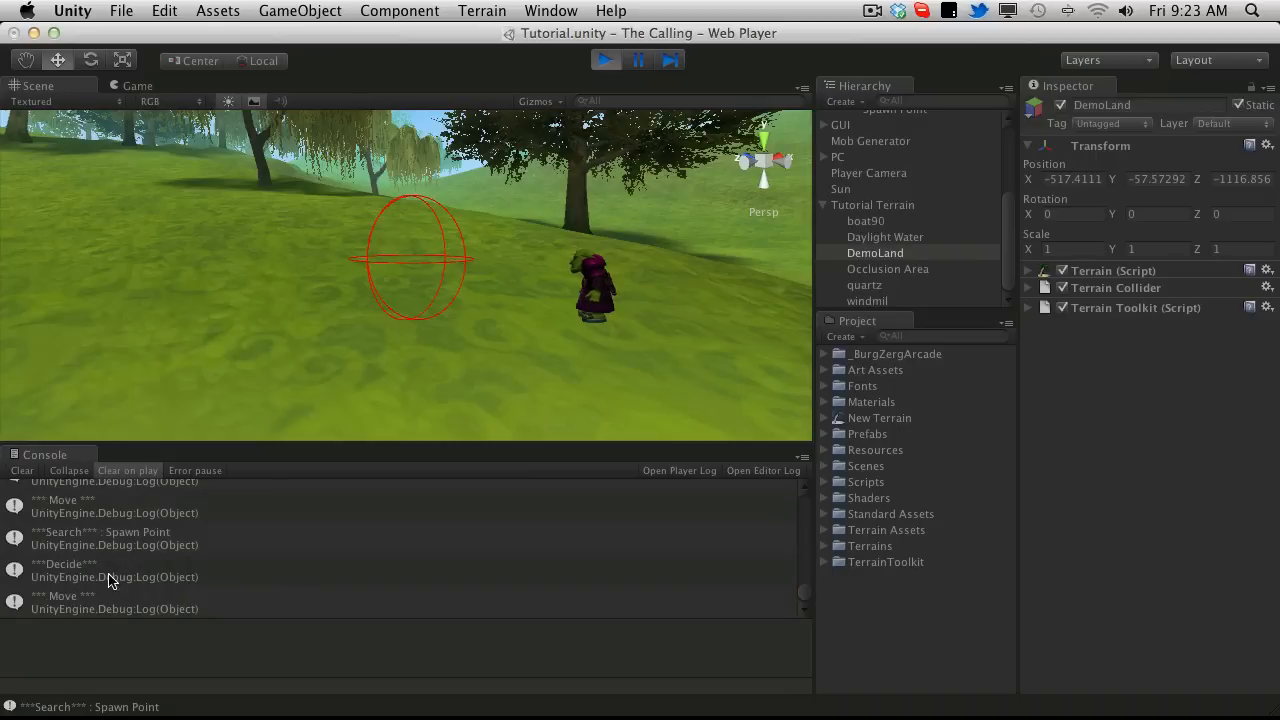
{"action": "mouse_move", "coordinate": [338, 572]}
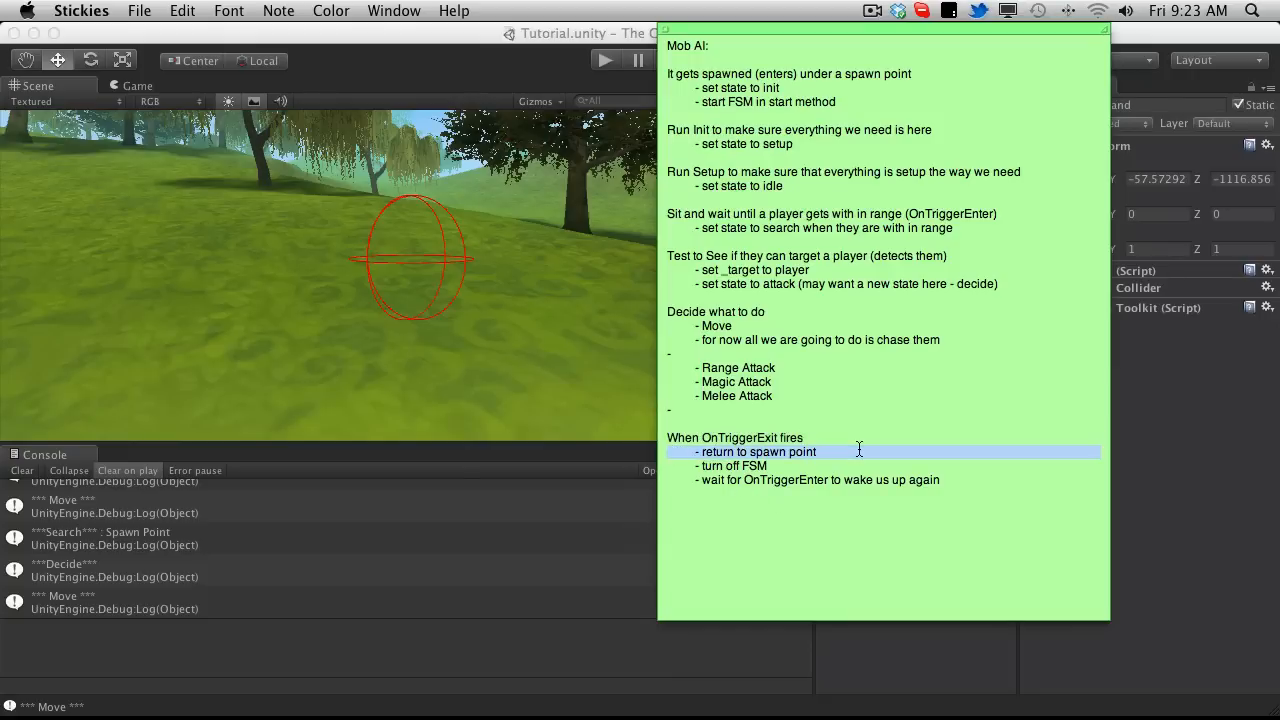
Add '- set target to null' under the OnTriggerExit notes in the Mob AI sticky
{"action": "left_click", "coordinate": [732, 466]}
{"action": "type", "text": "- set target to n"}
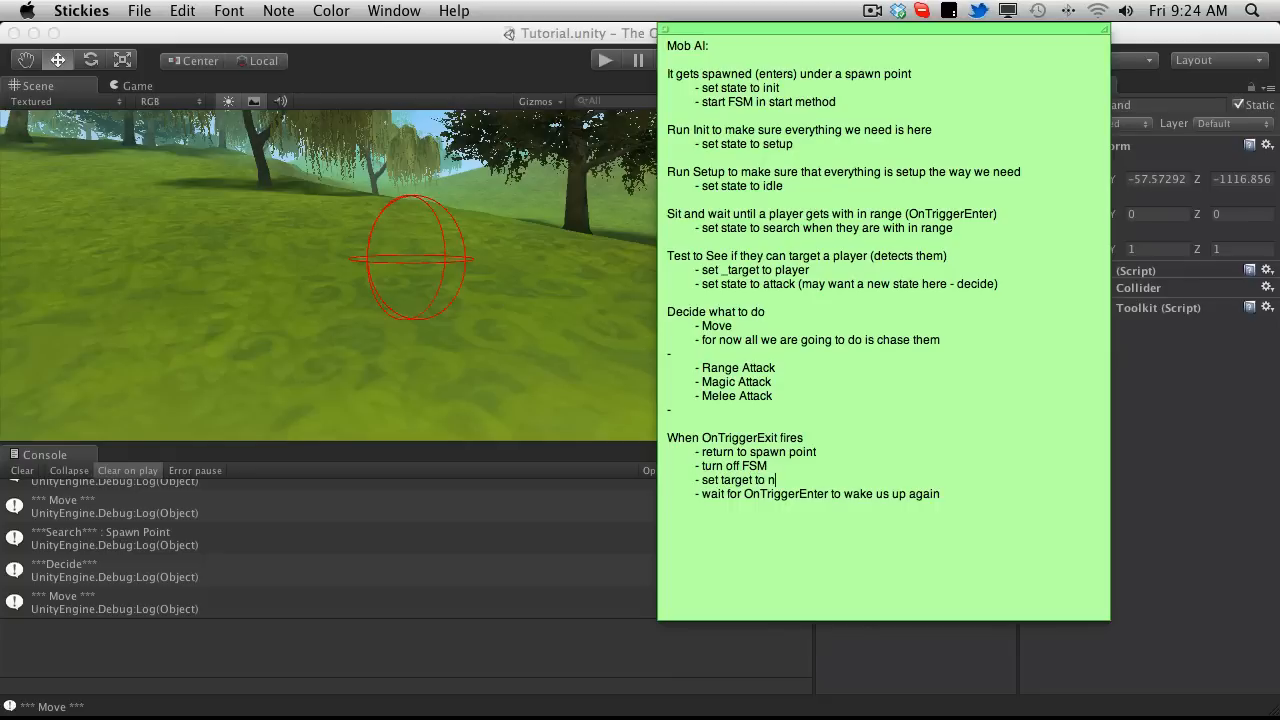
{"action": "type", "text": "ull"}
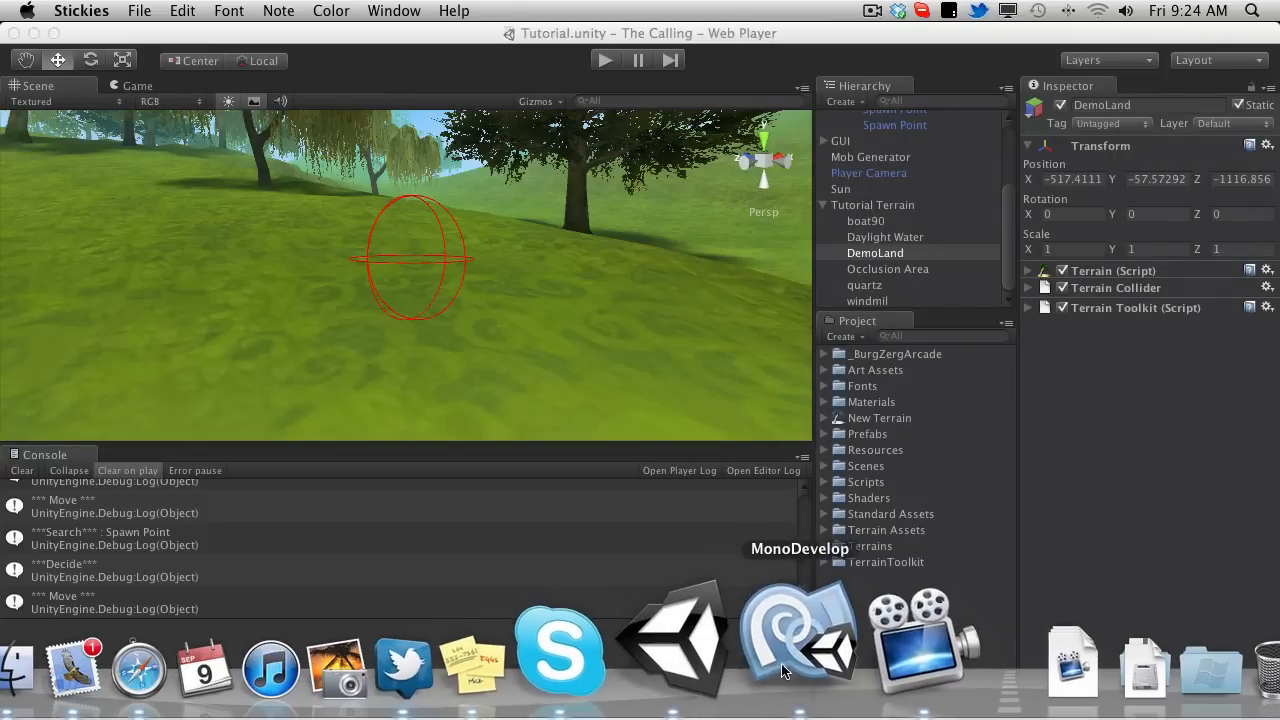
In Search(), add a null-target check that logs the error "Target is null!!"
{"action": "left_click", "coordinate": [796, 636]}
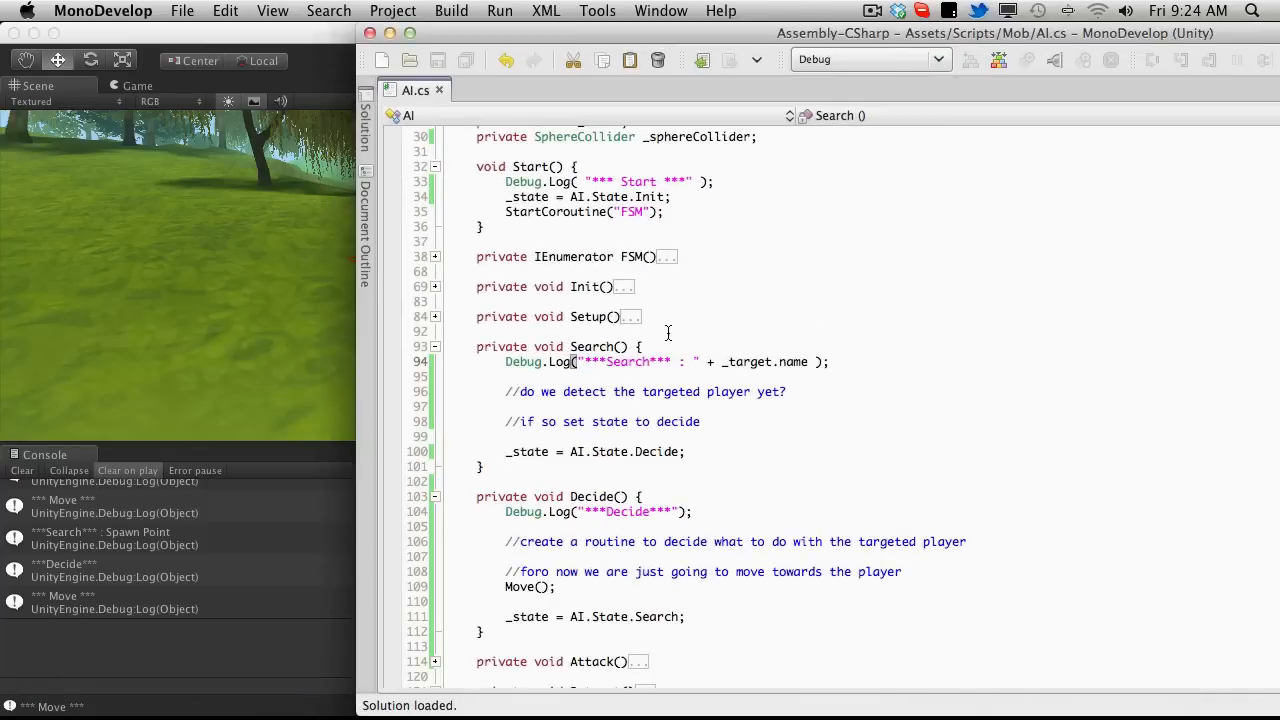
{"action": "mouse_move", "coordinate": [646, 364]}
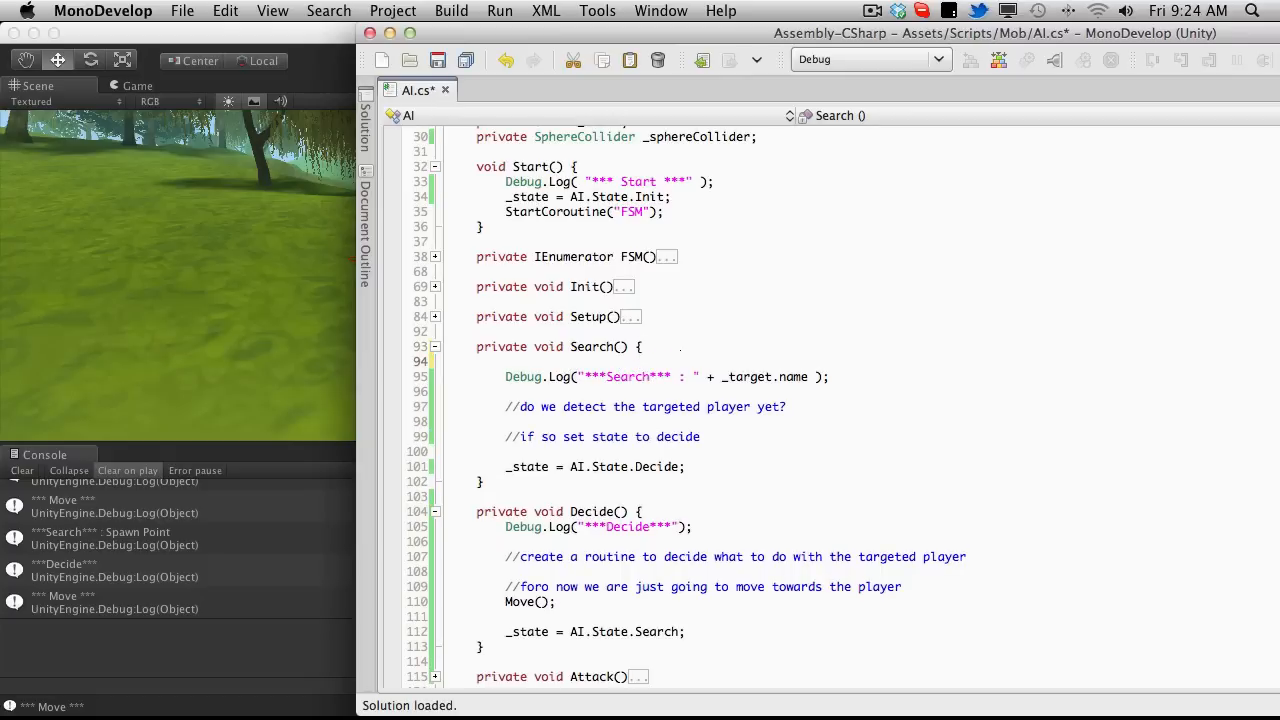
{"action": "type", "text": "if(_target == null ) {"}
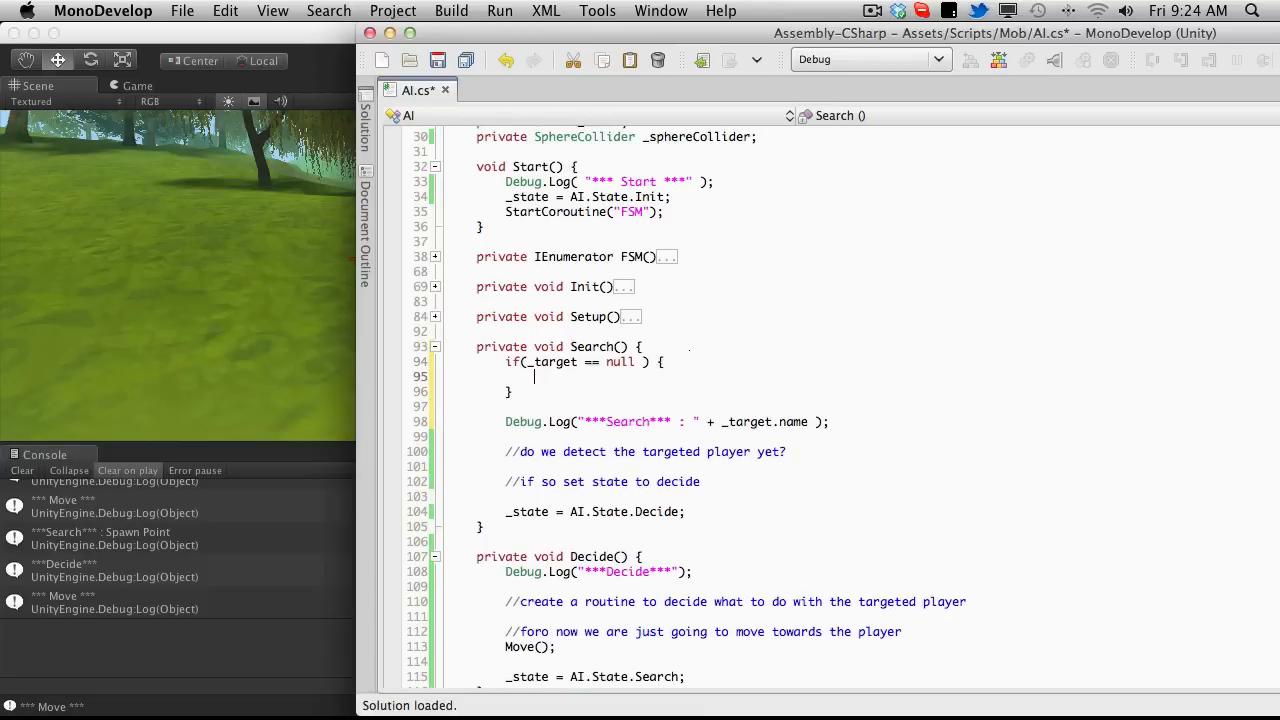
{"action": "type", "text": "D"}
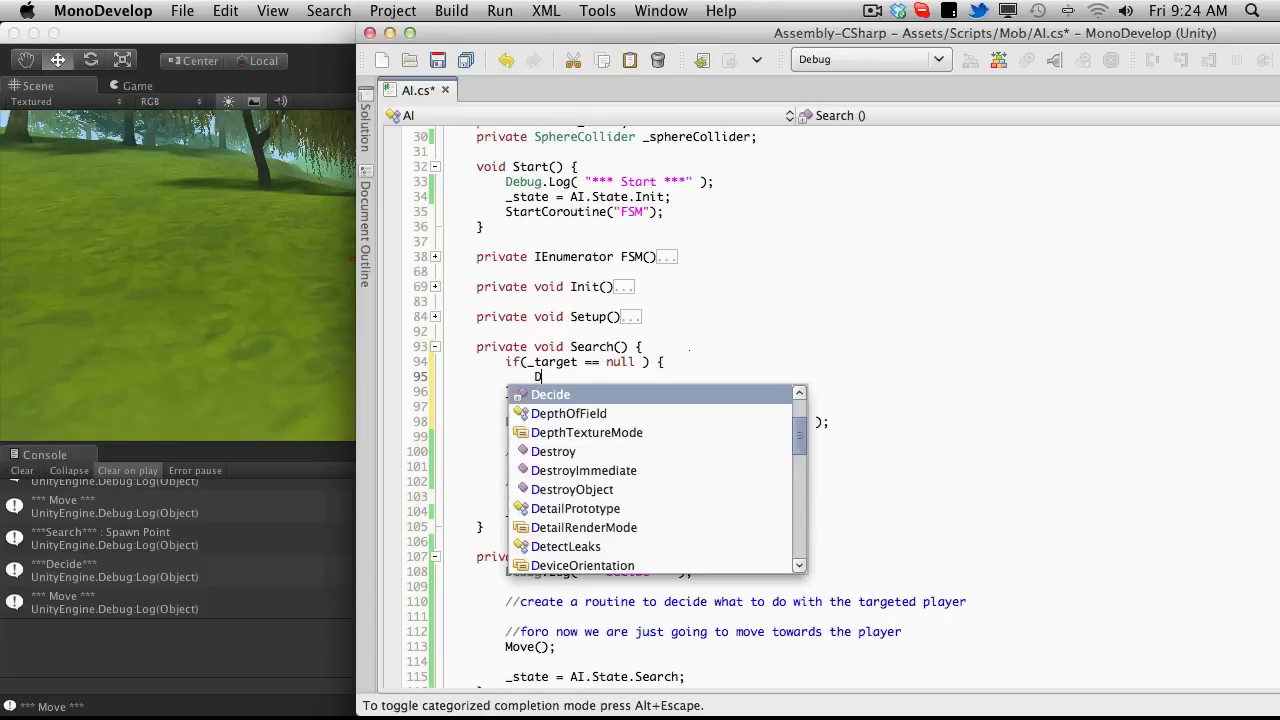
{"action": "type", "text": "ebug.Log( );"}
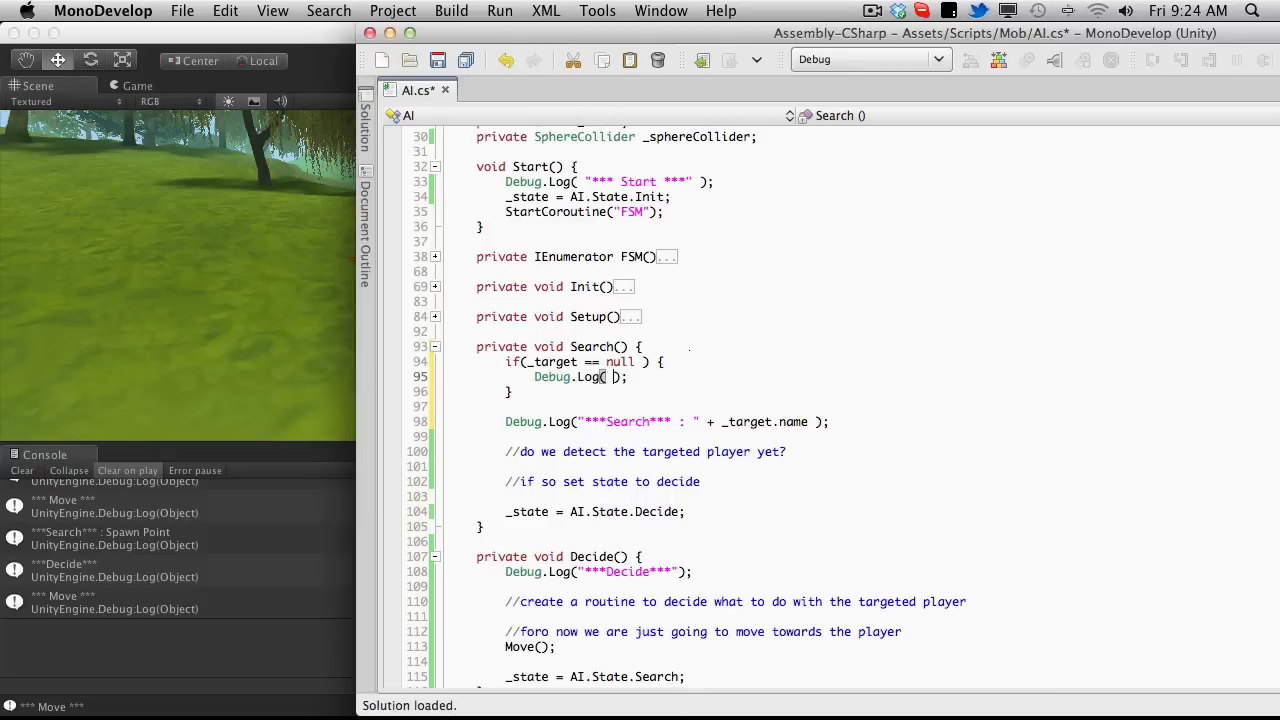
{"action": "type", "text": "Target \""}
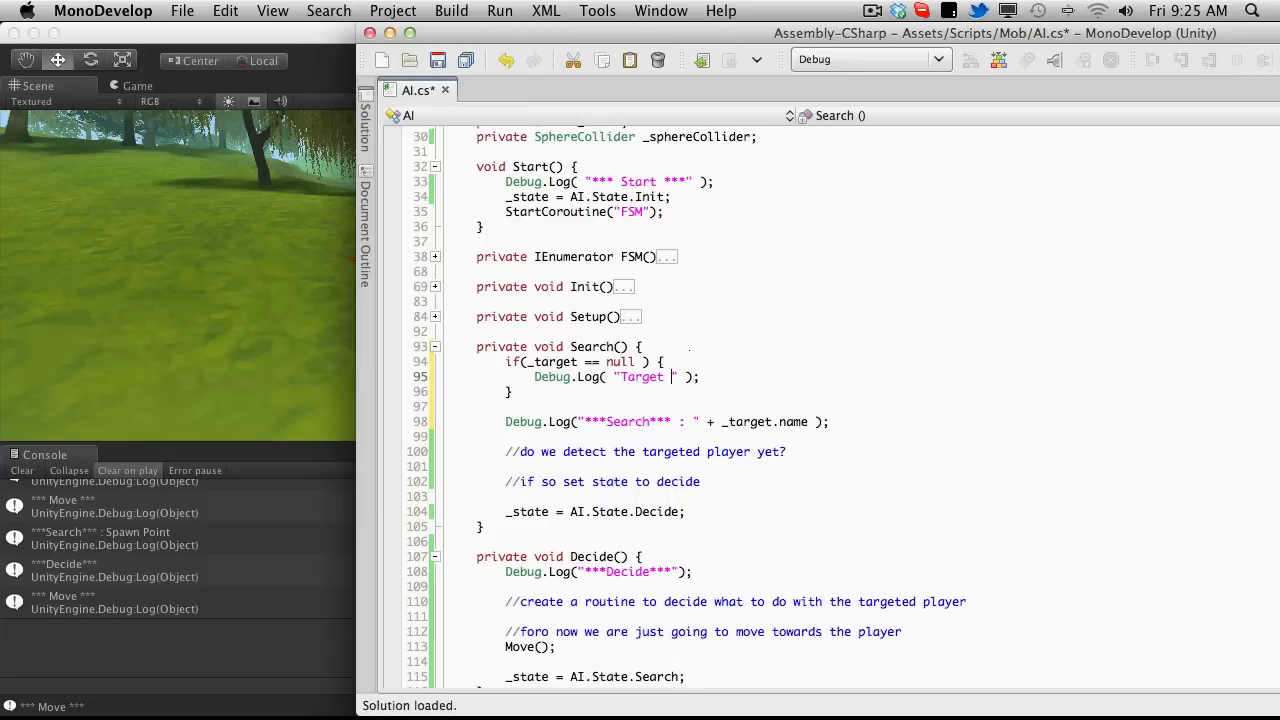
{"action": "type", "text": "is null"}
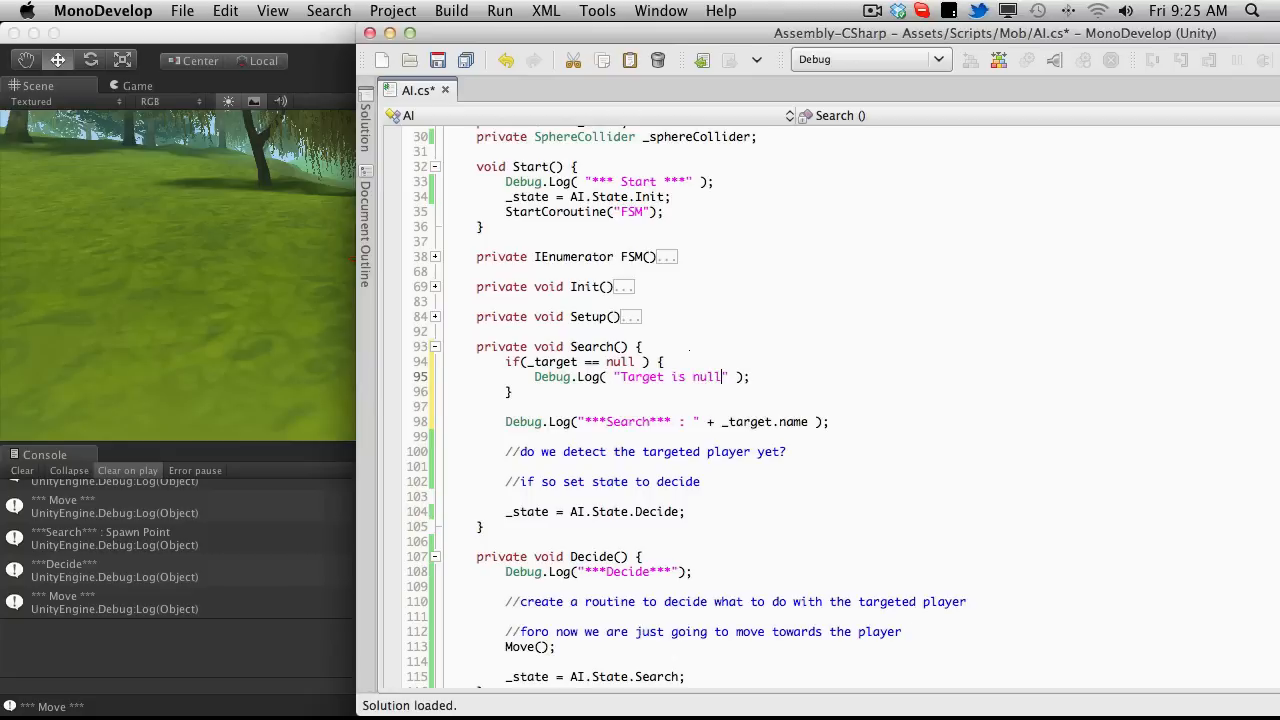
{"action": "type", "text": "!!"}
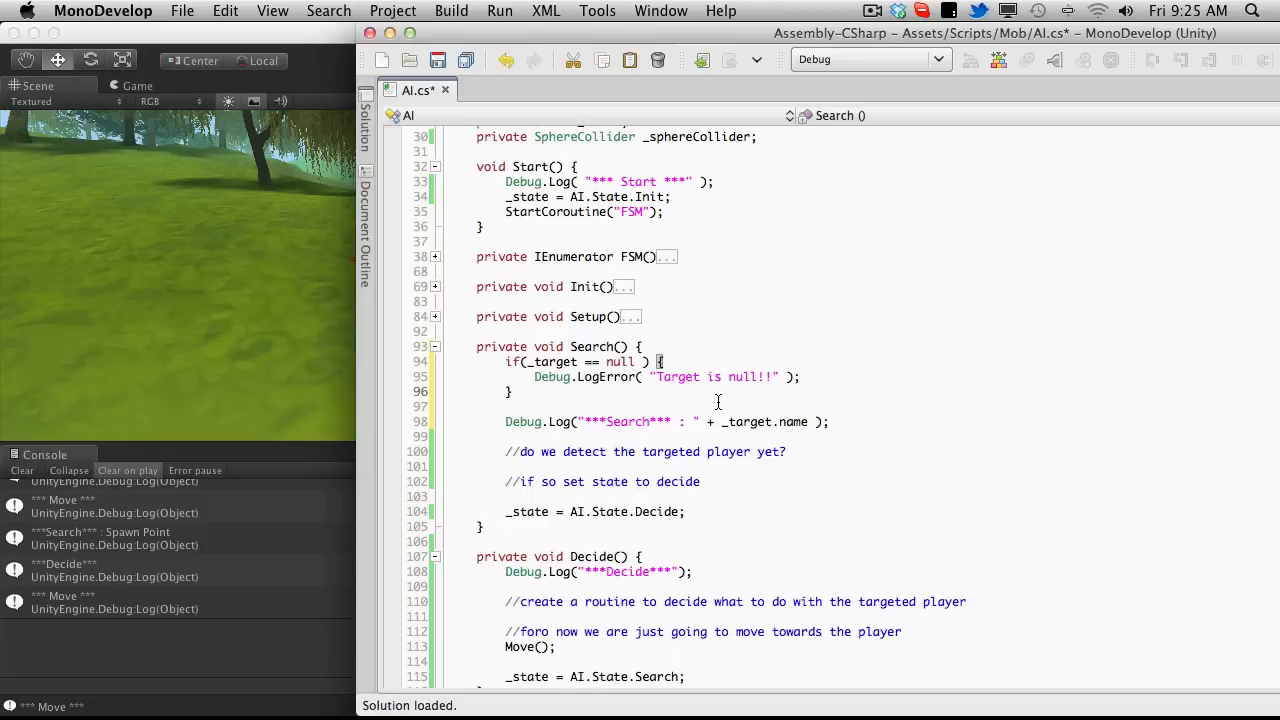
{"action": "mouse_move", "coordinate": [804, 384]}
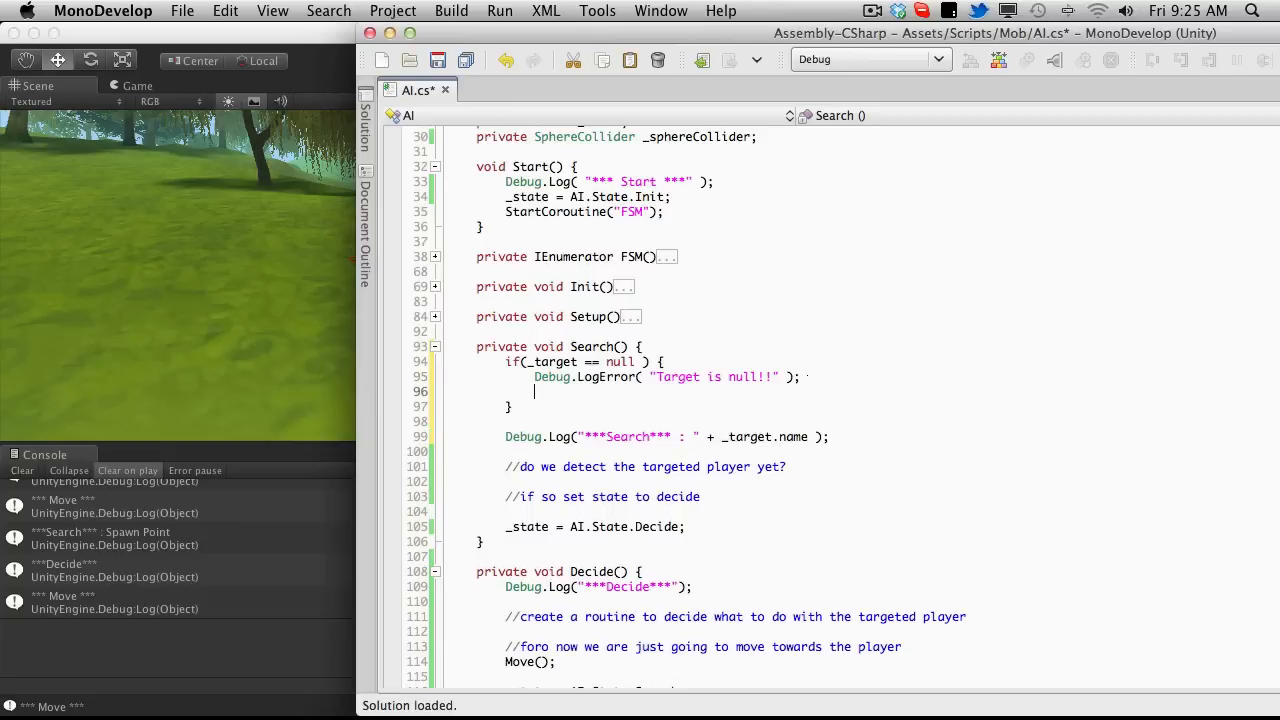
Inside that check set _state to AI.State.Idle and save the script
{"action": "type", "text": "stat"}
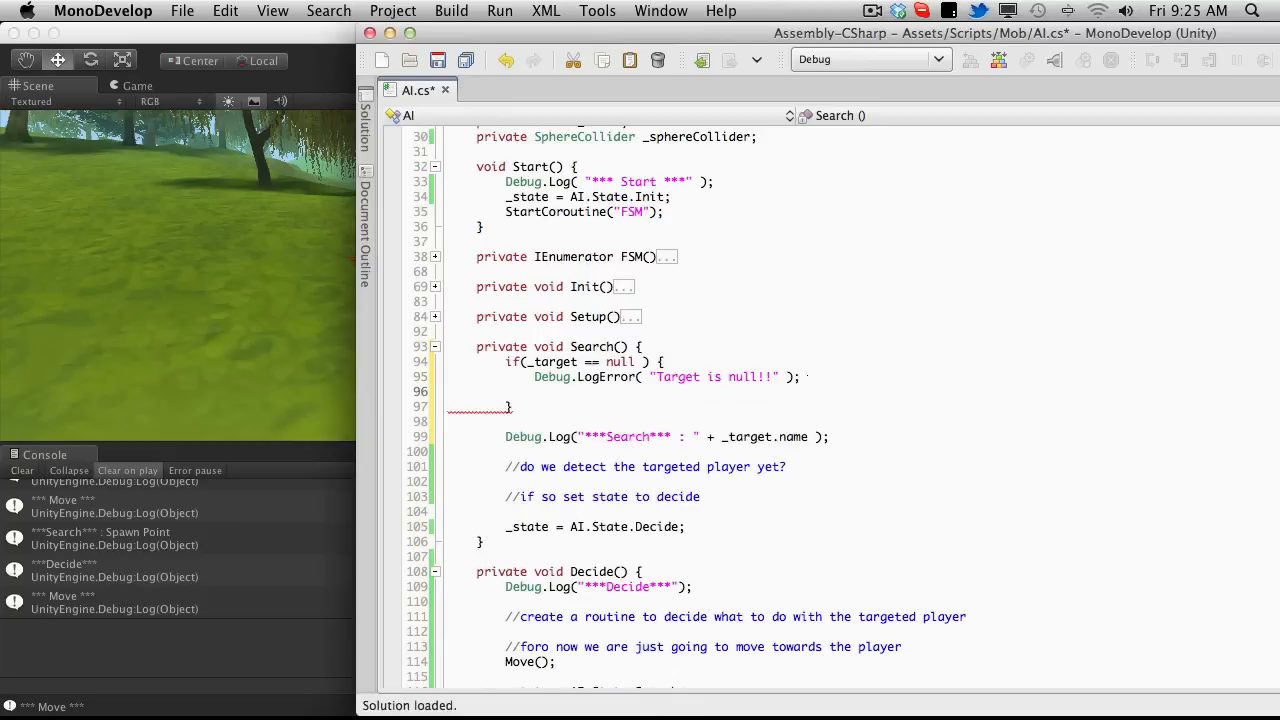
{"action": "type", "text": "_state = AI.State.Idle"}
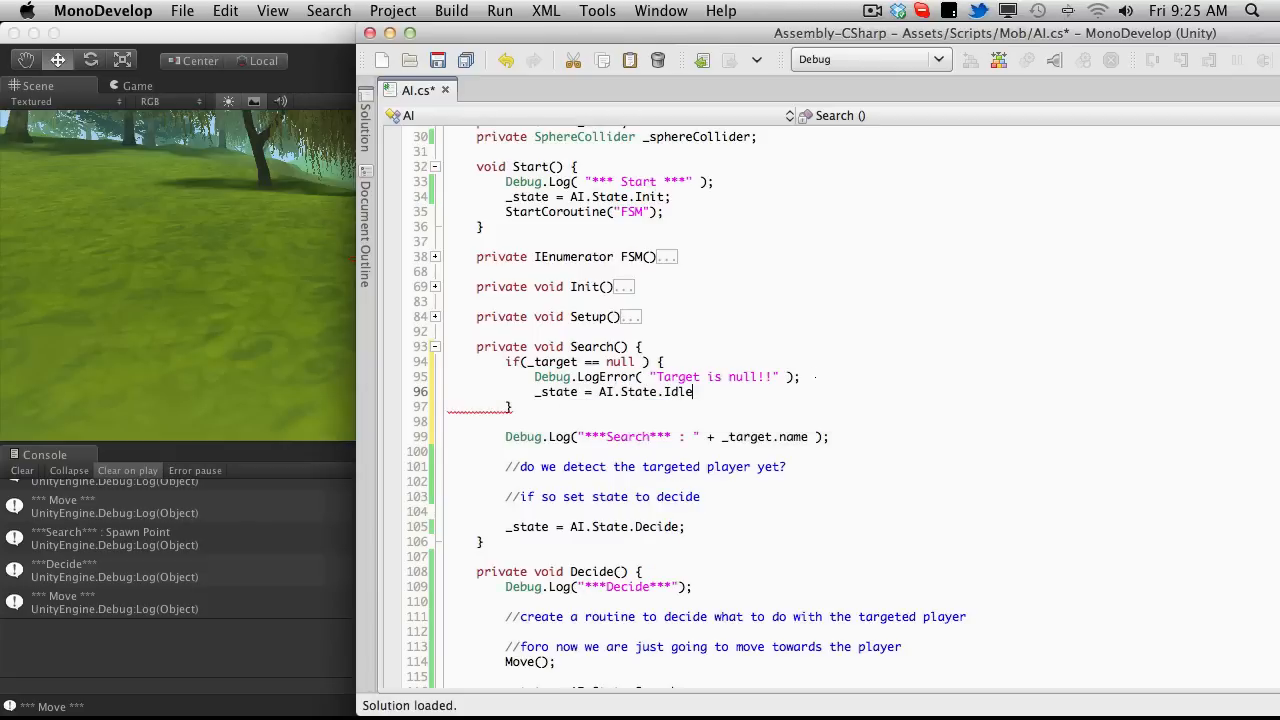
{"action": "type", "text": ";"}
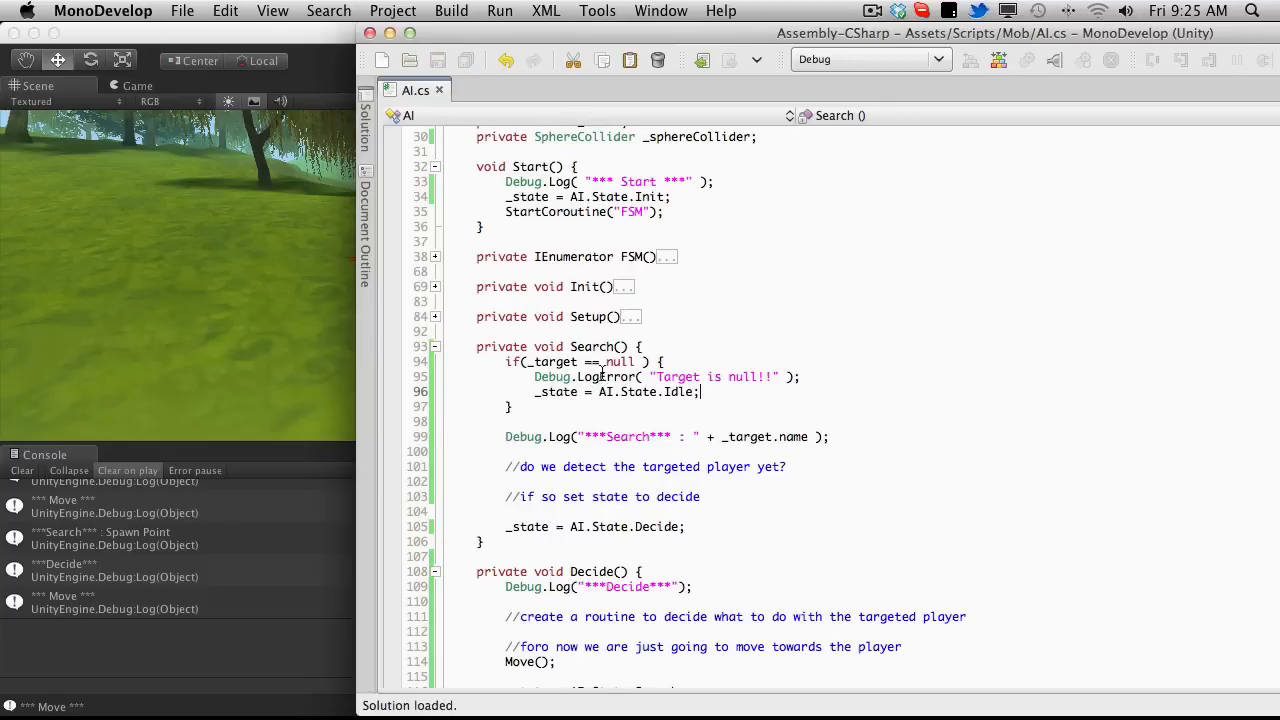
{"action": "mouse_move", "coordinate": [704, 440]}
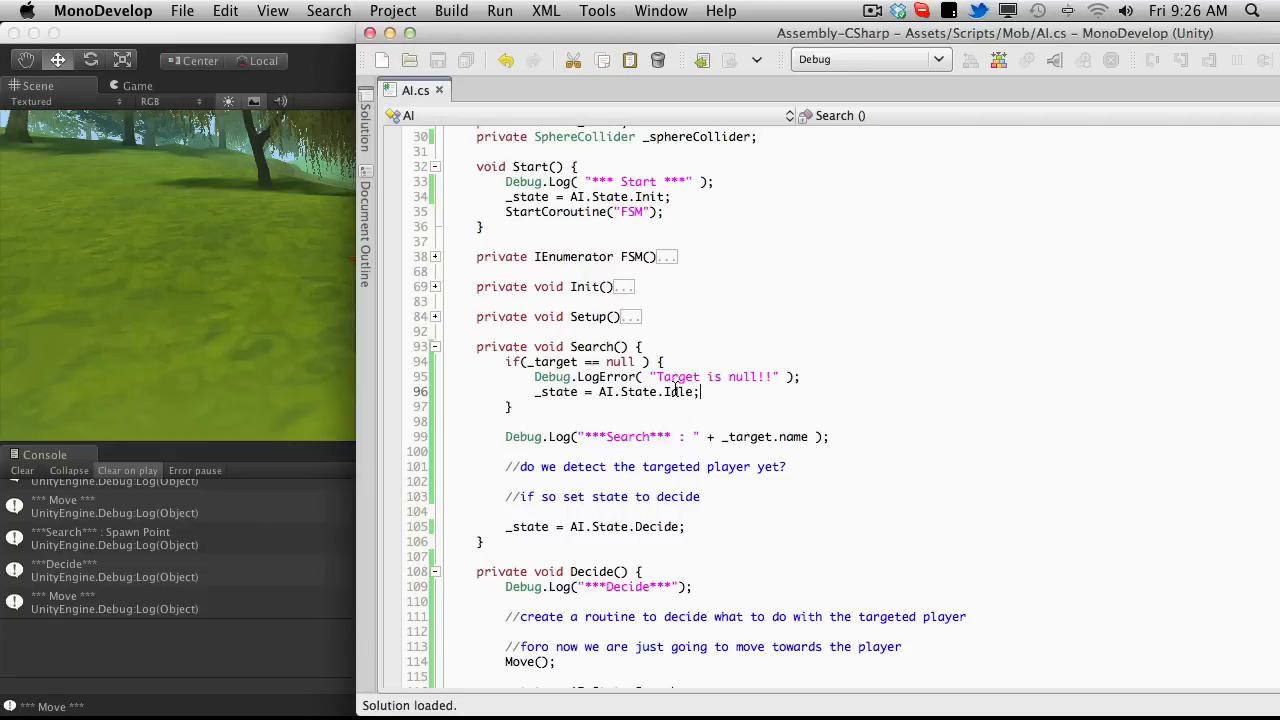
{"action": "mouse_move", "coordinate": [742, 336]}
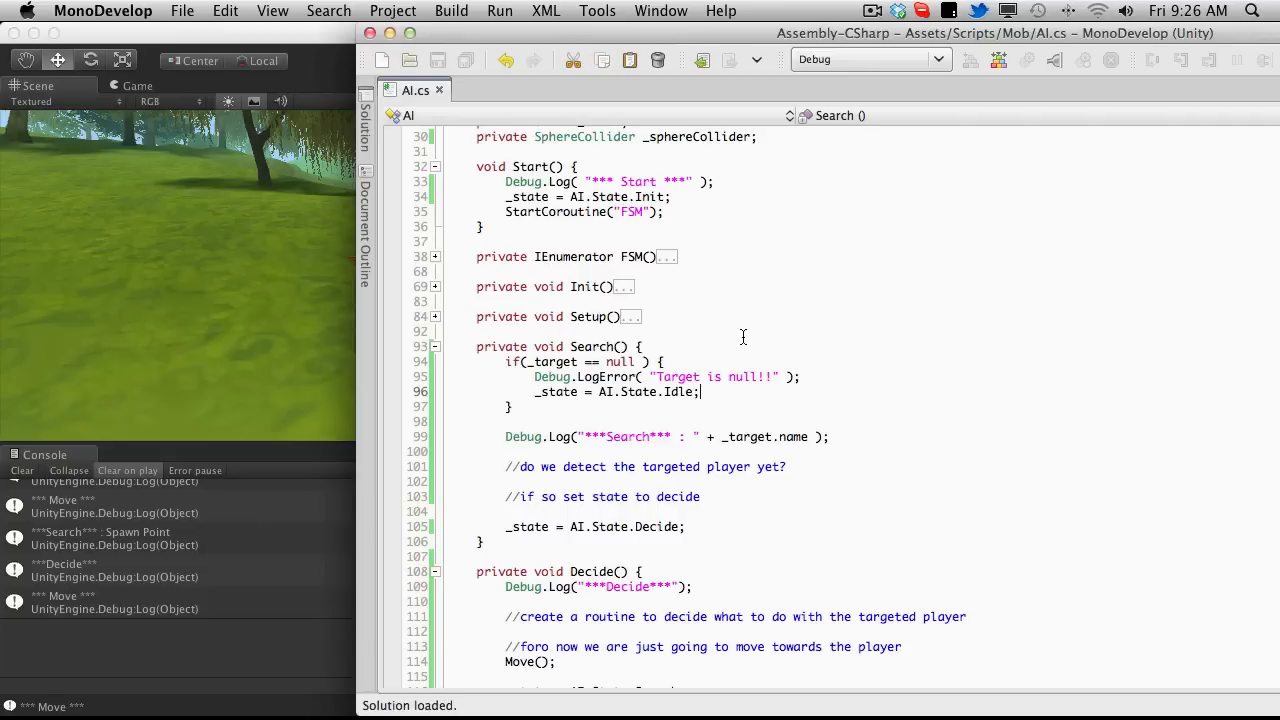
Fix the Decide() comment so "foro now" reads "for now"
{"action": "scroll", "scroll_direction": "down", "scroll_amount": 3}
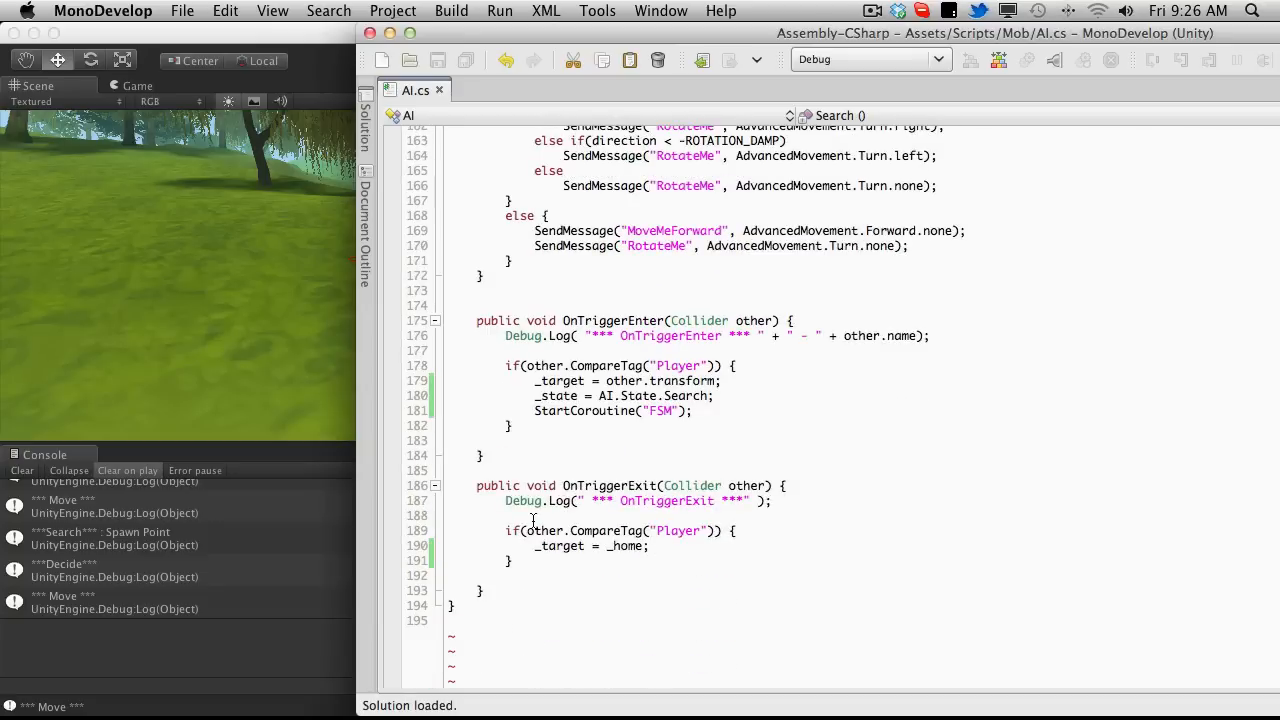
{"action": "mouse_move", "coordinate": [704, 550]}
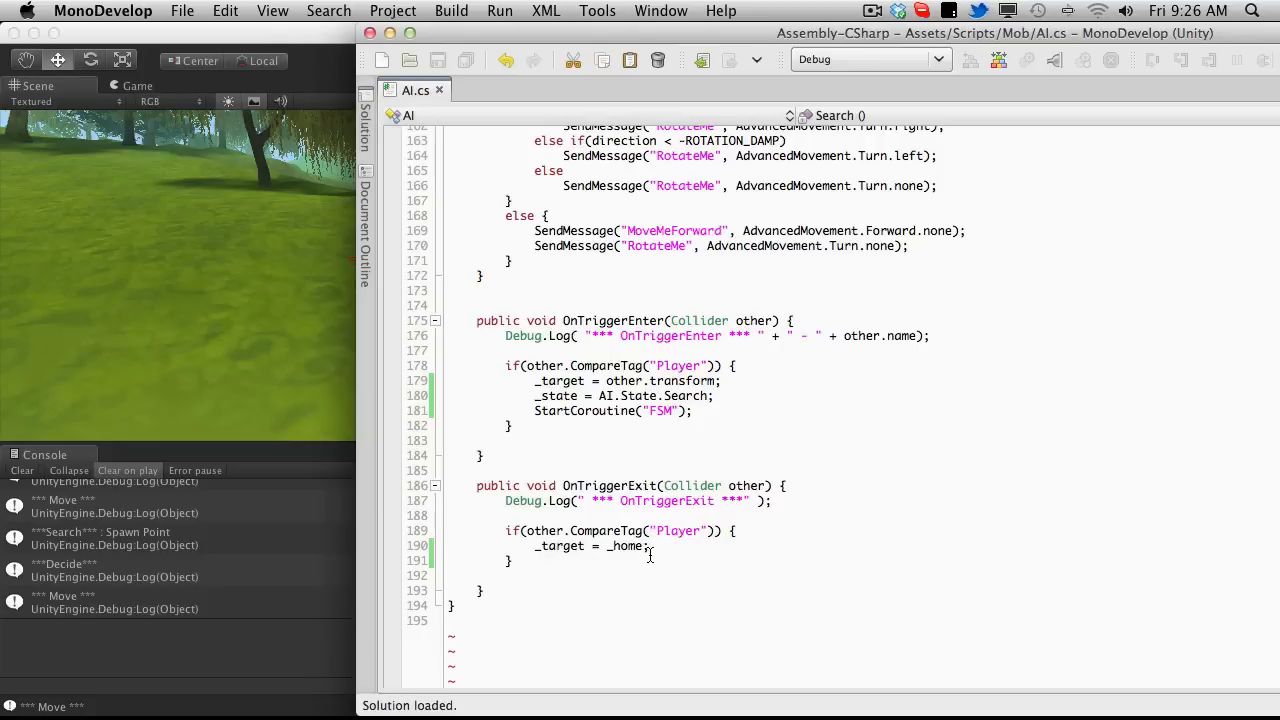
{"action": "scroll", "scroll_direction": "down", "scroll_amount": 3}
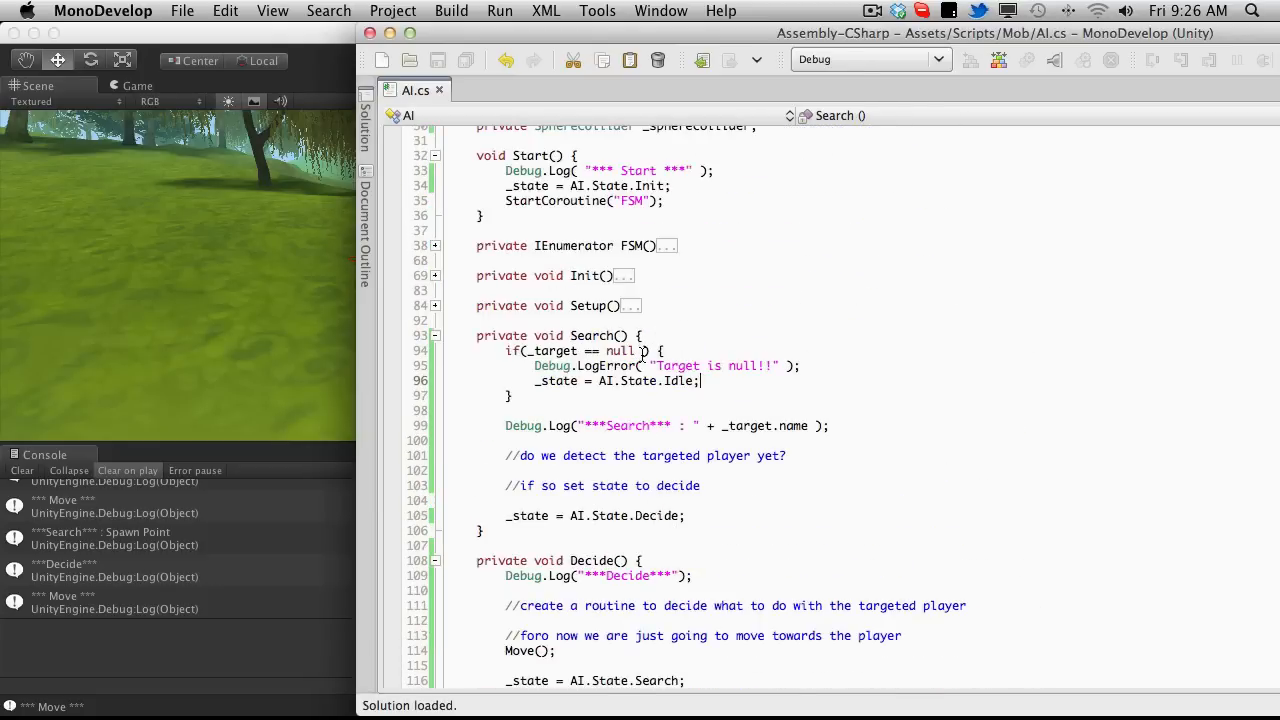
{"action": "scroll", "scroll_direction": "down", "scroll_amount": 3}
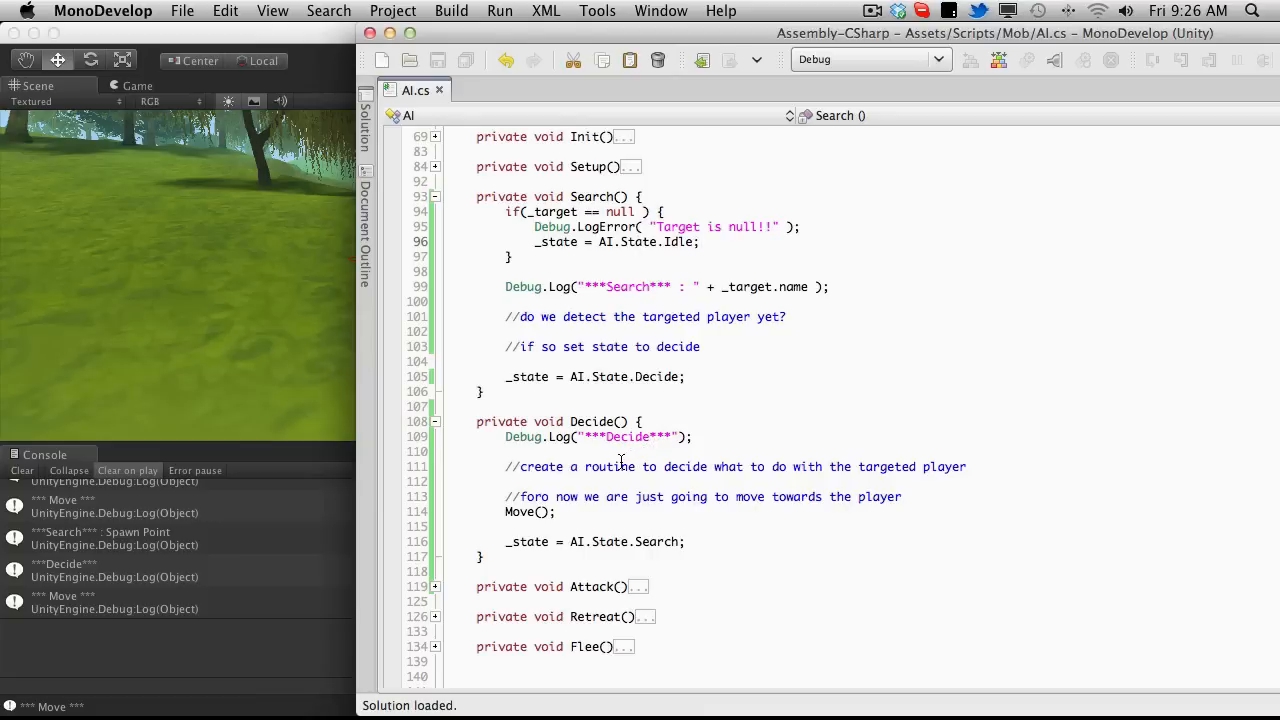
{"action": "left_click", "coordinate": [700, 240]}
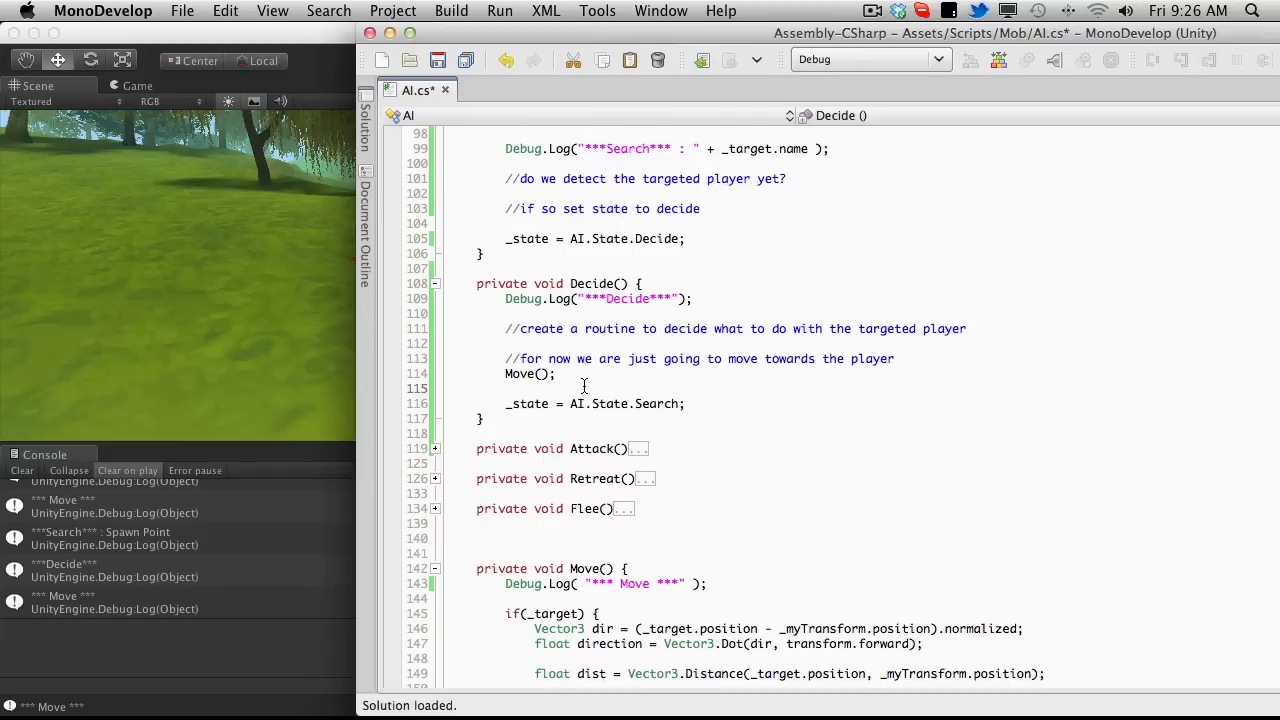
Locate the top of Move() below its Debug.Log line for the new check
{"action": "left_click", "coordinate": [508, 388]}
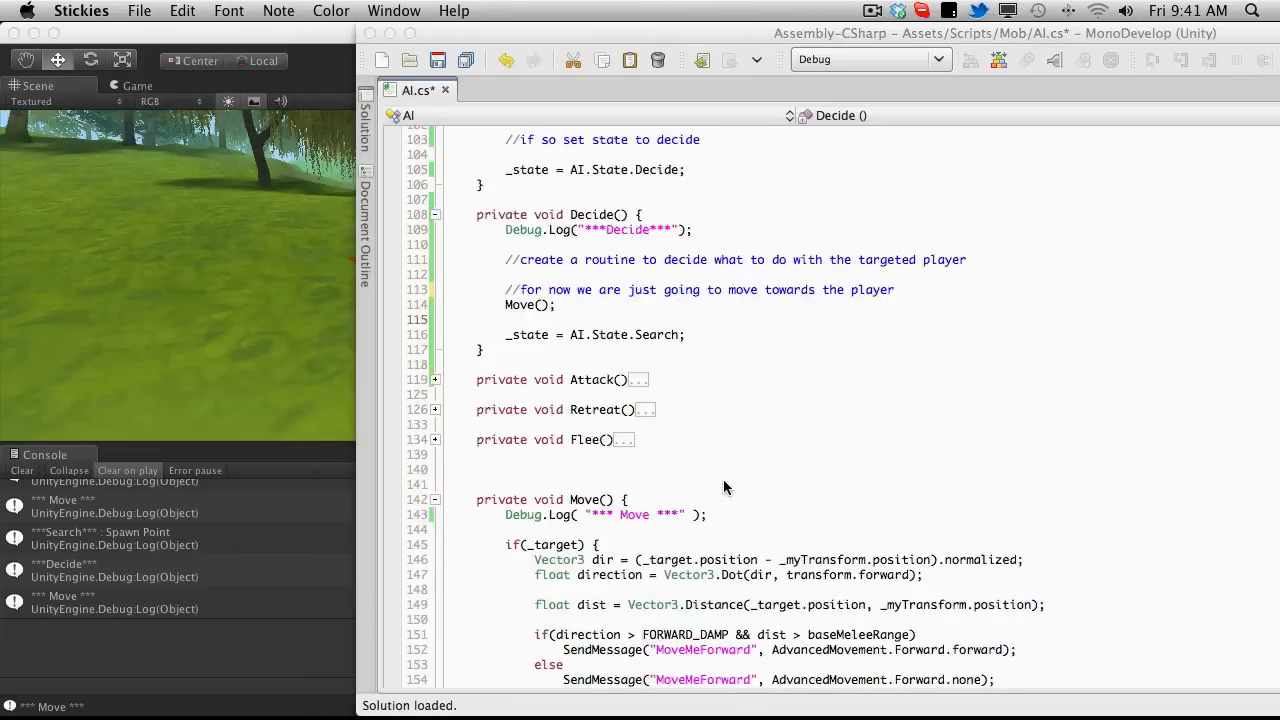
{"action": "scroll", "scroll_direction": "down", "scroll_amount": 3}
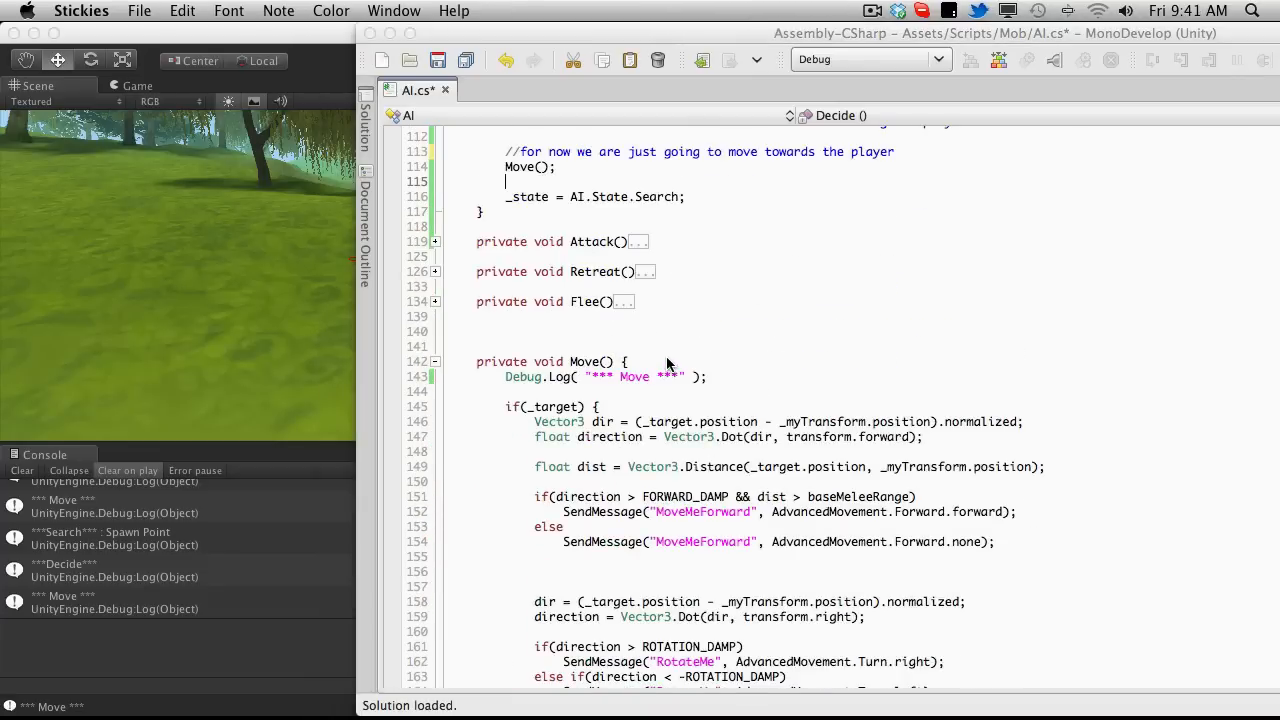
{"action": "scroll", "scroll_direction": "down", "scroll_amount": 3}
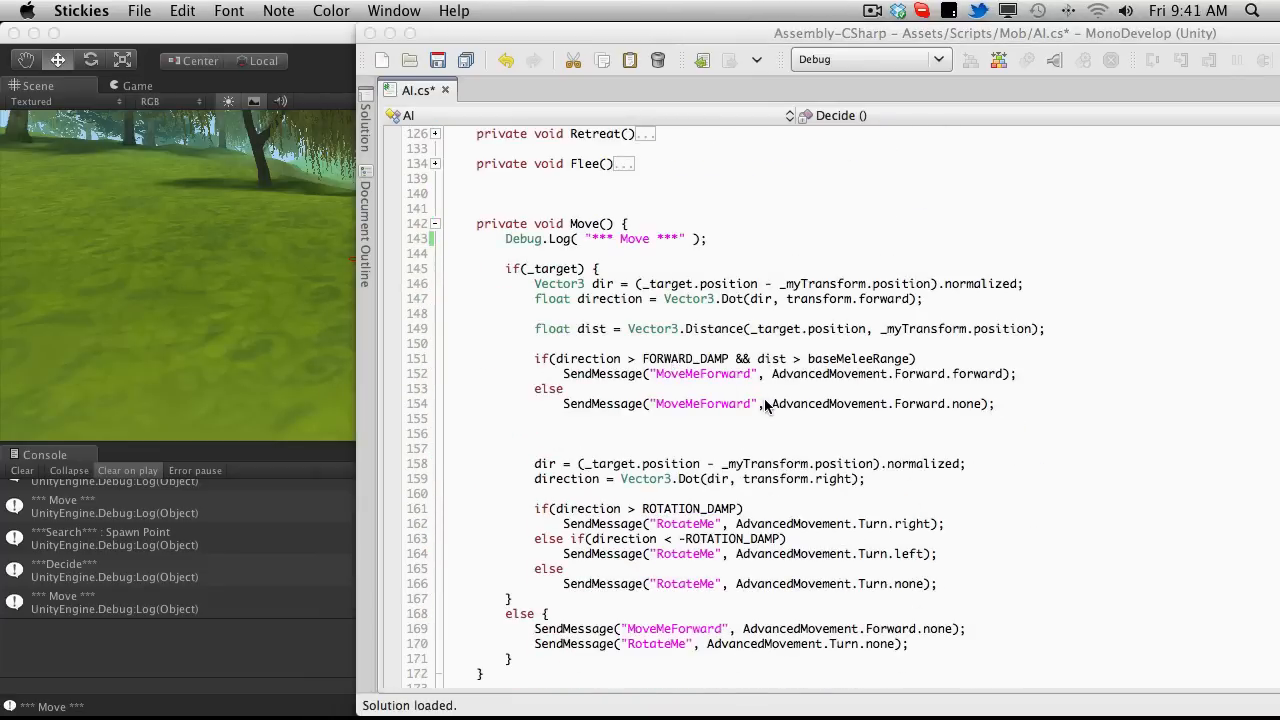
{"action": "mouse_move", "coordinate": [740, 312]}
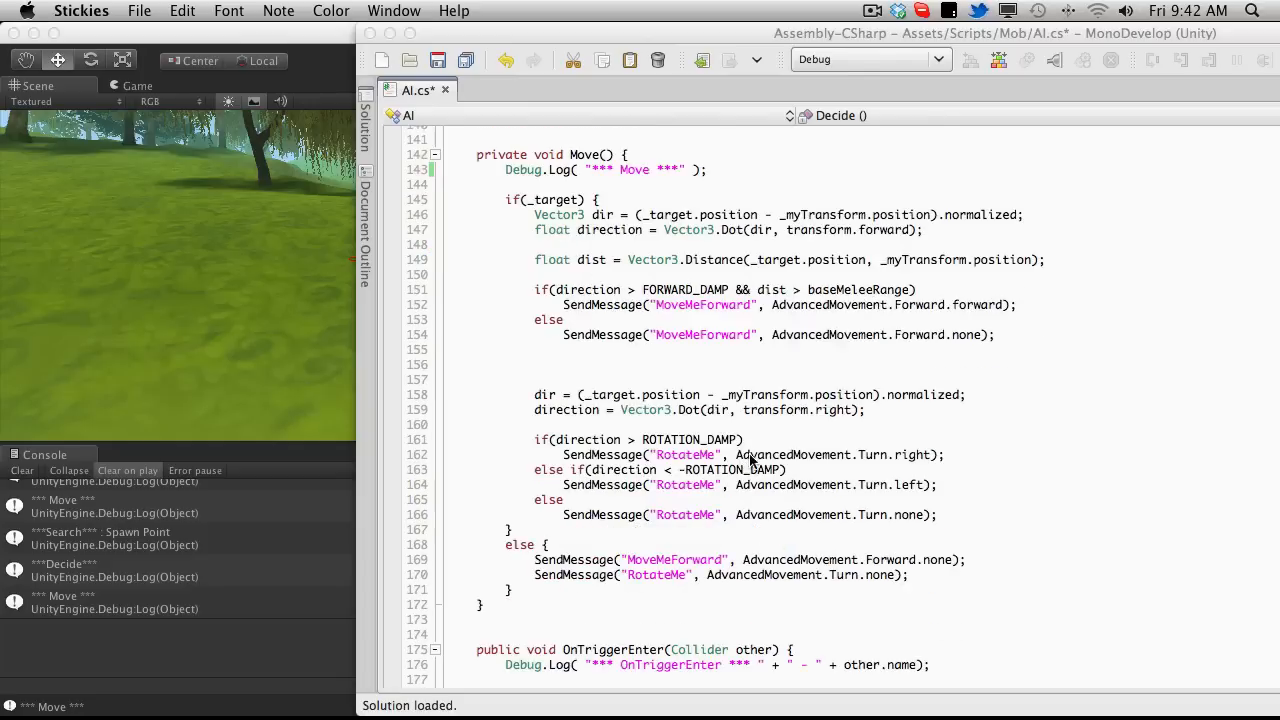
{"action": "mouse_move", "coordinate": [904, 418]}
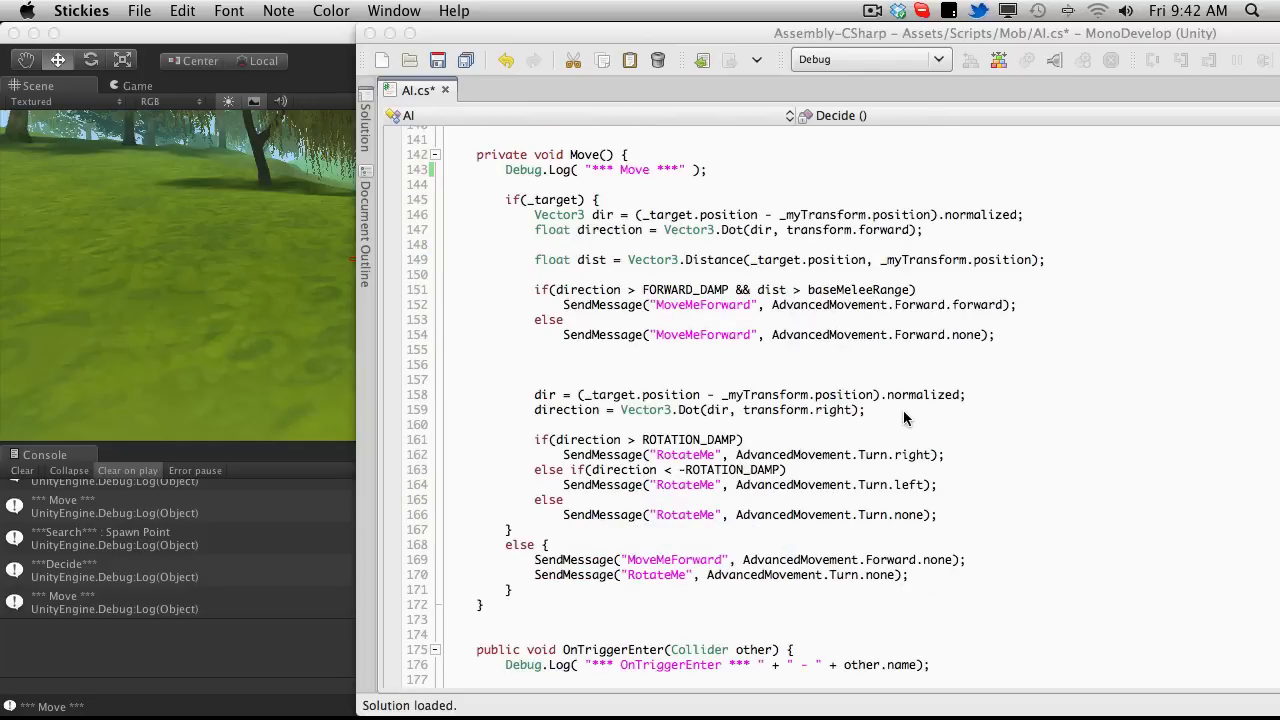
{"action": "mouse_move", "coordinate": [712, 188]}
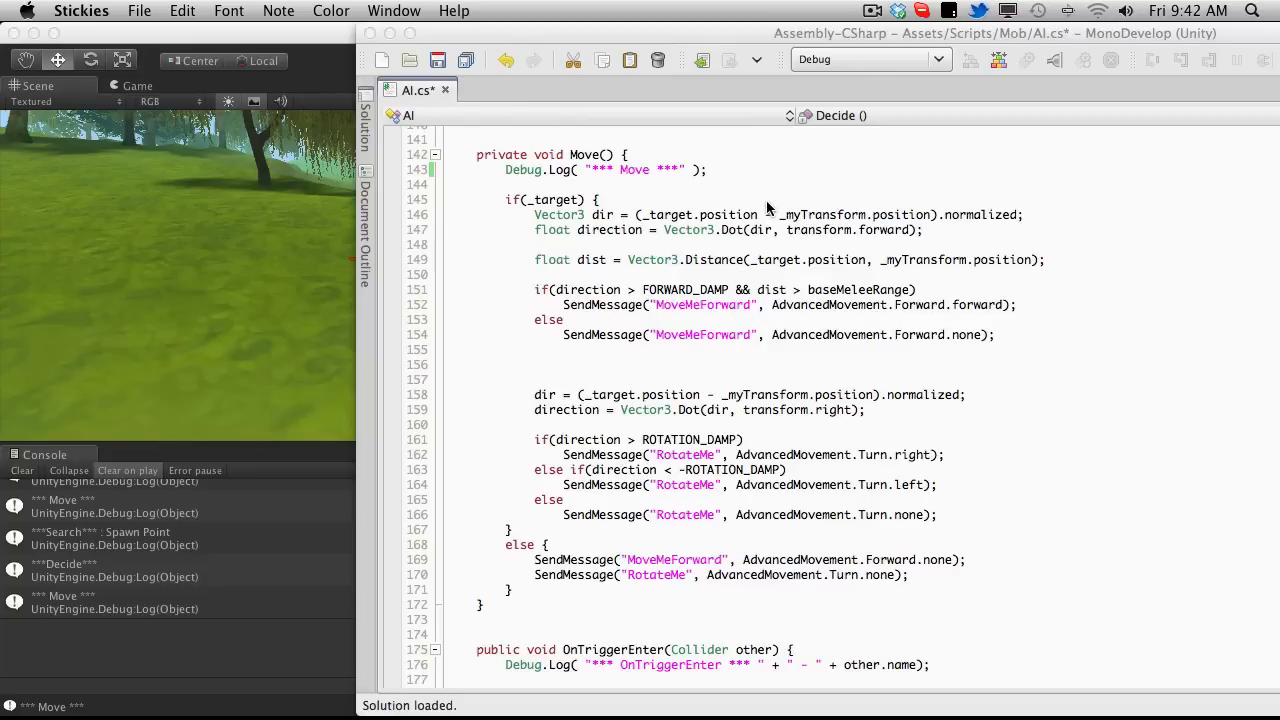
{"action": "left_click", "coordinate": [724, 168]}
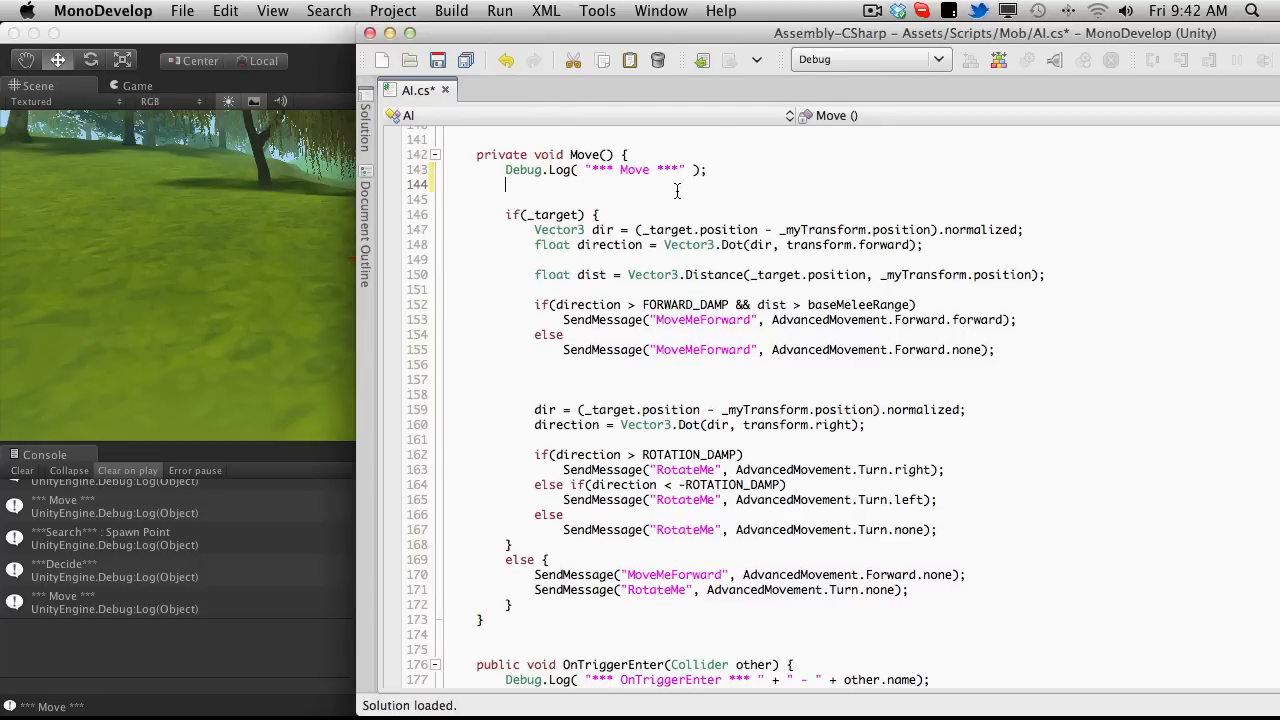
Begin if( _target.name == "Spawn Point" ) comparing the target's name
{"action": "type", "text": "if"}
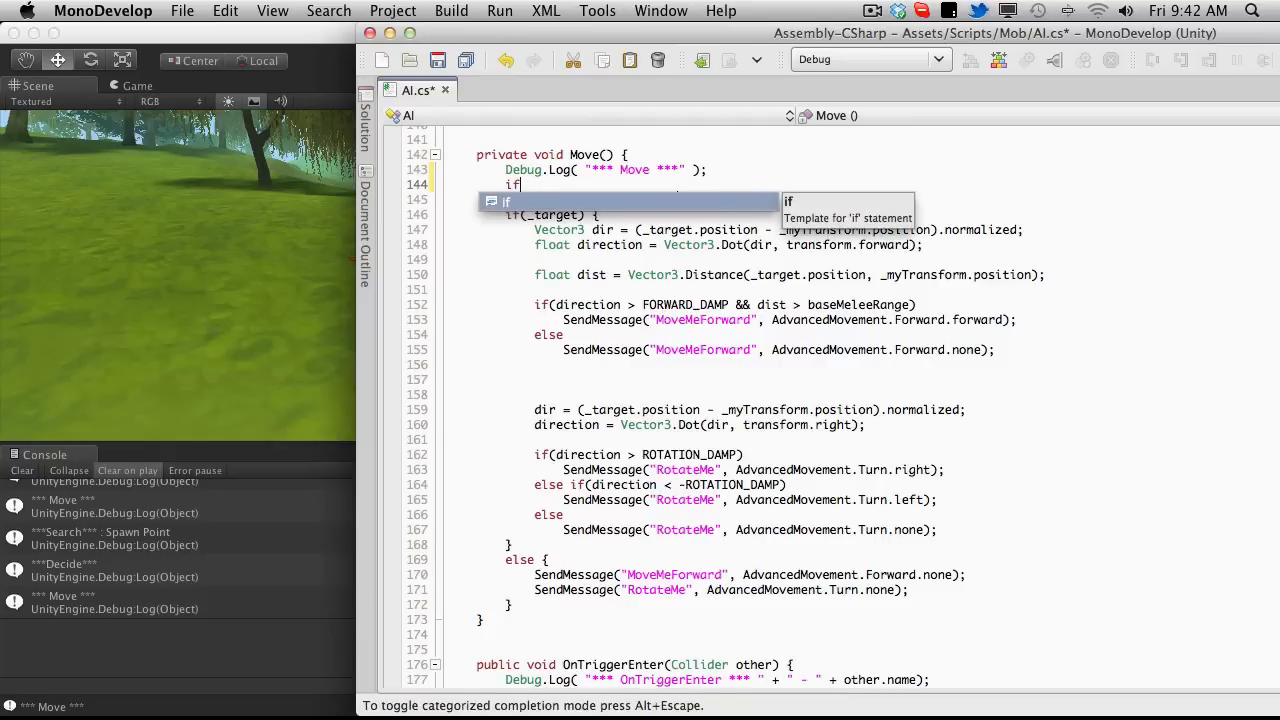
{"action": "type", "text": "("}
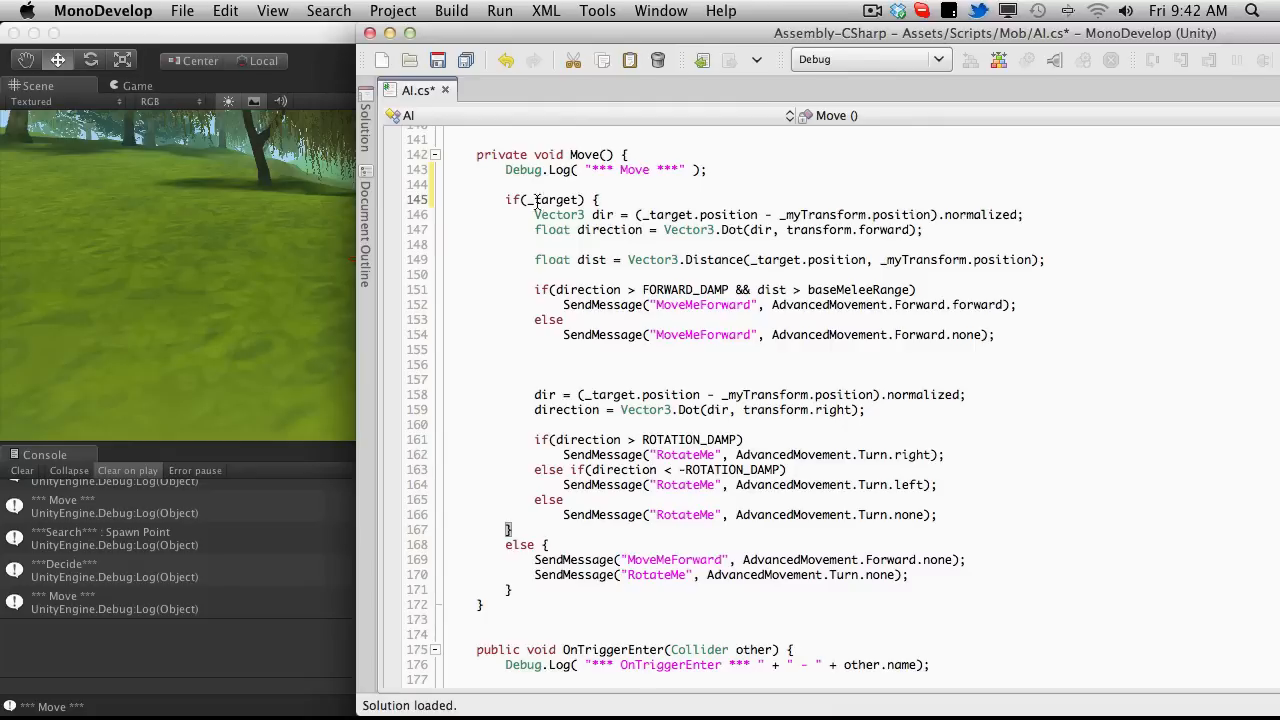
{"action": "mouse_move", "coordinate": [620, 202]}
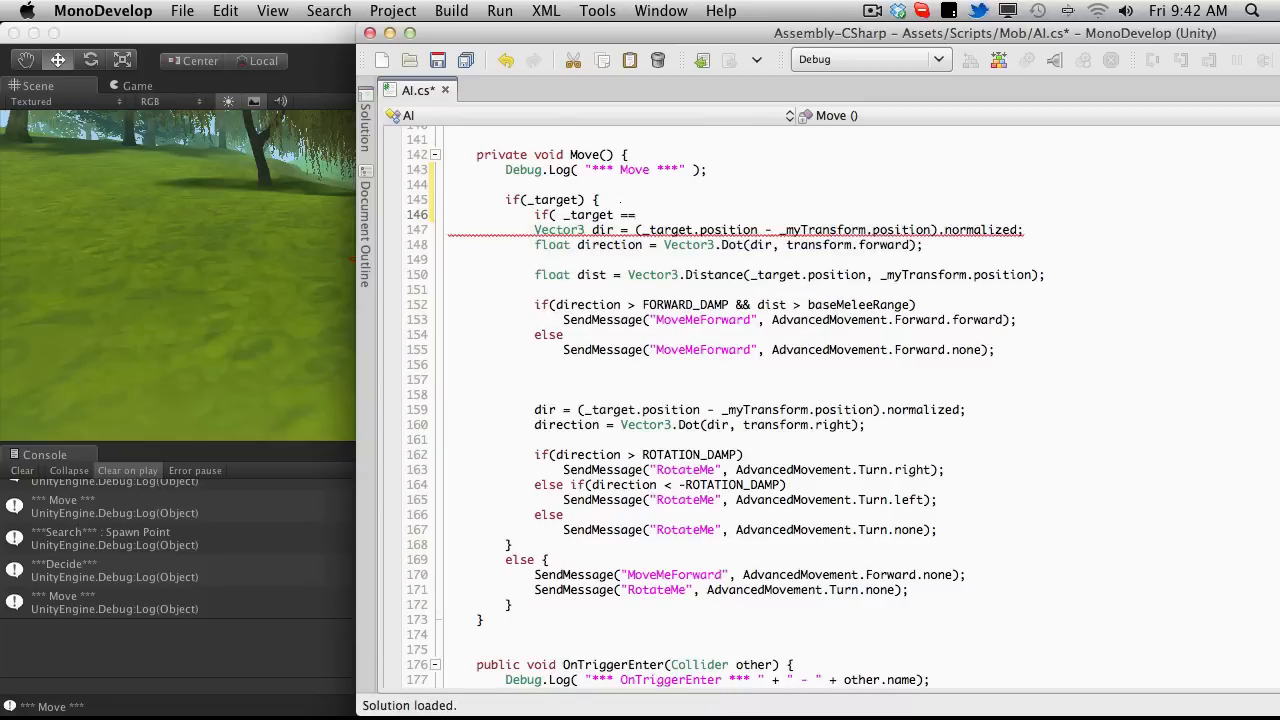
{"action": "type", "text": "n"}
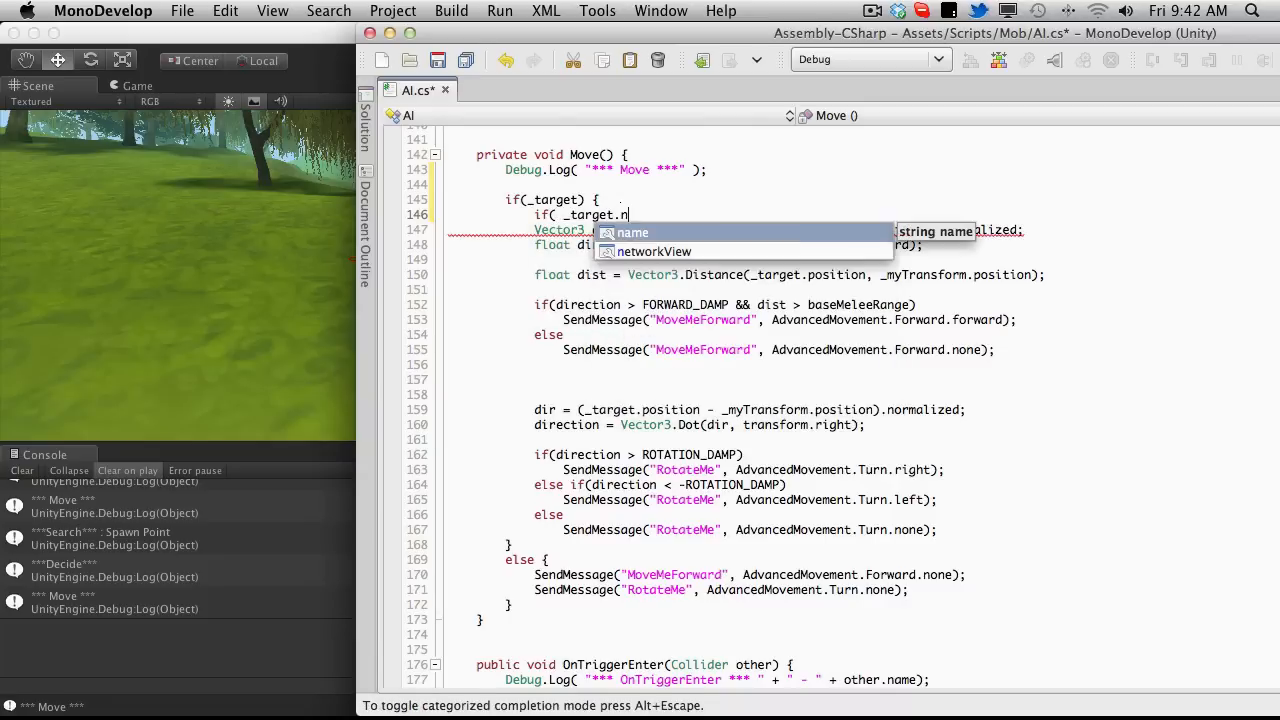
{"action": "type", "text": "ame =="}
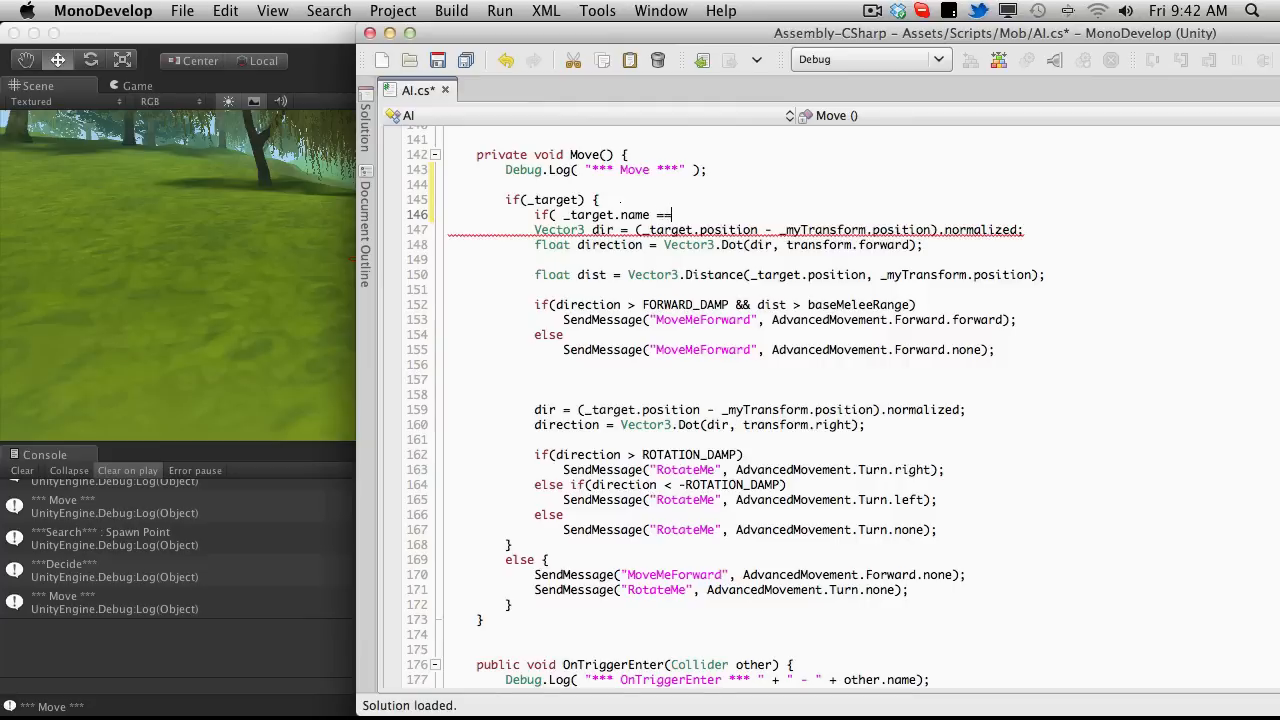
{"action": "type", "text": "\"S"}
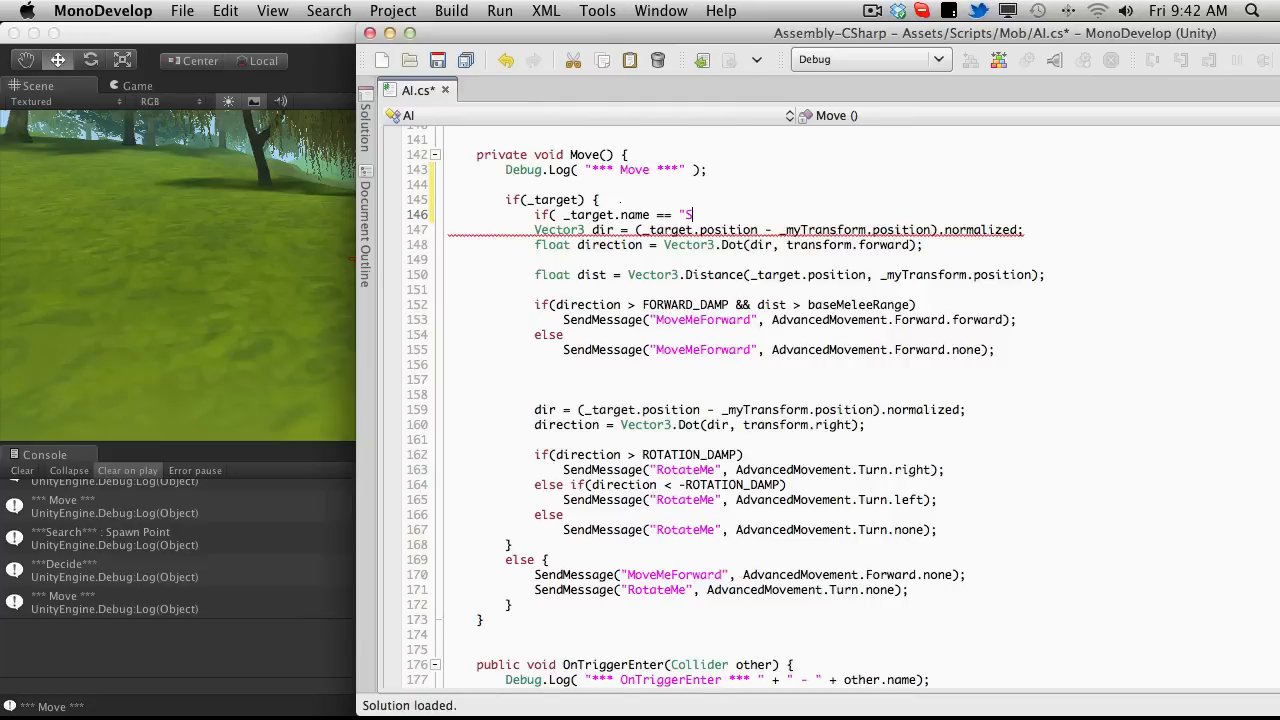
{"action": "type", "text": "pawn Point"}
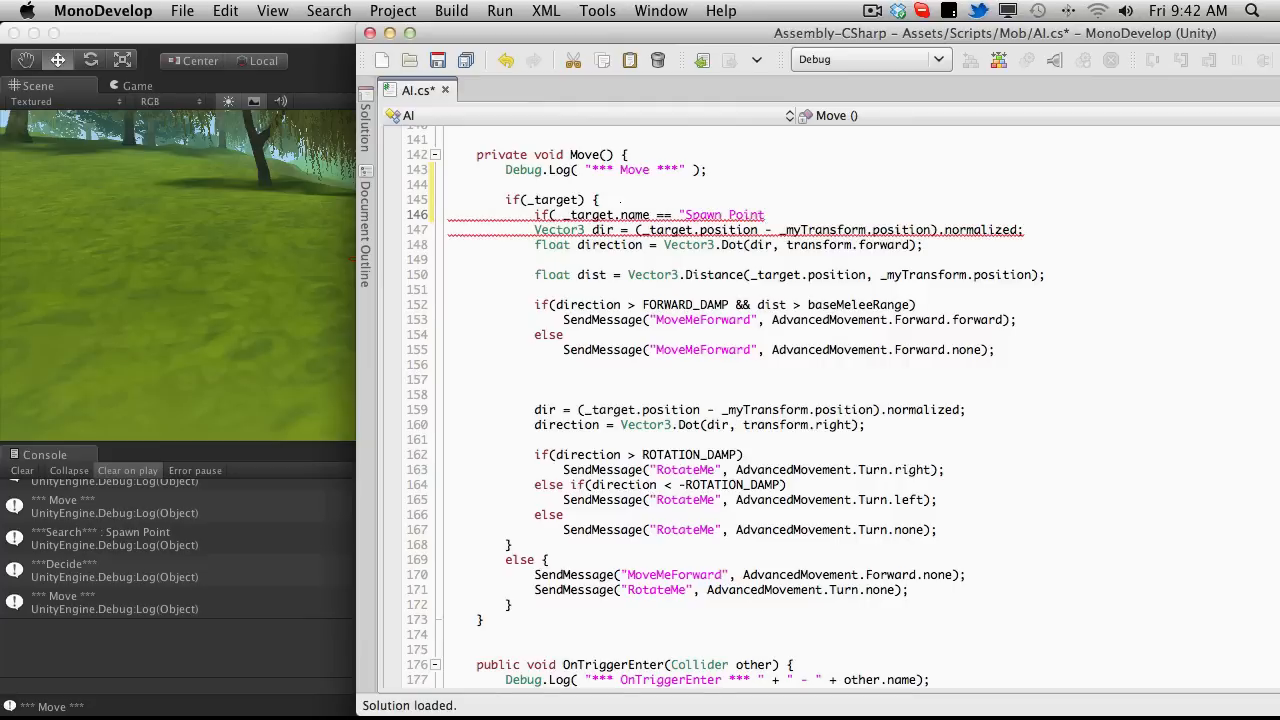
{"action": "type", "text": ":"}
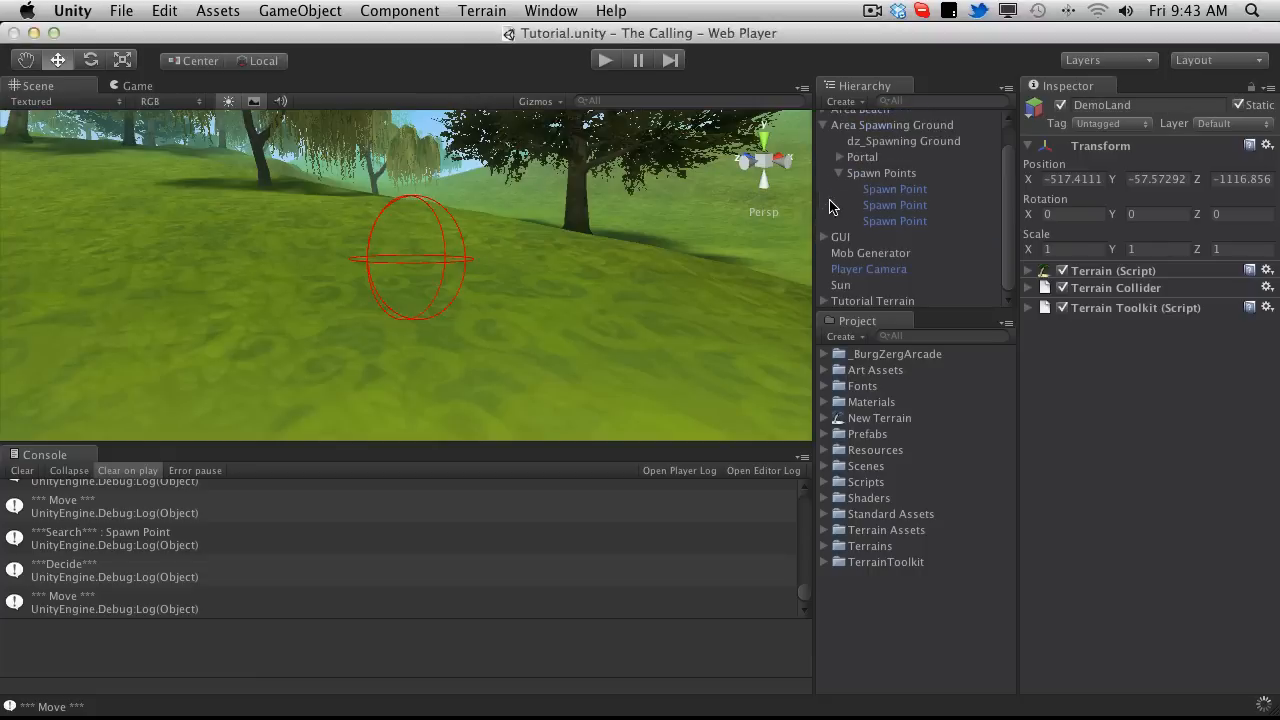
{"action": "left_click", "coordinate": [894, 188]}
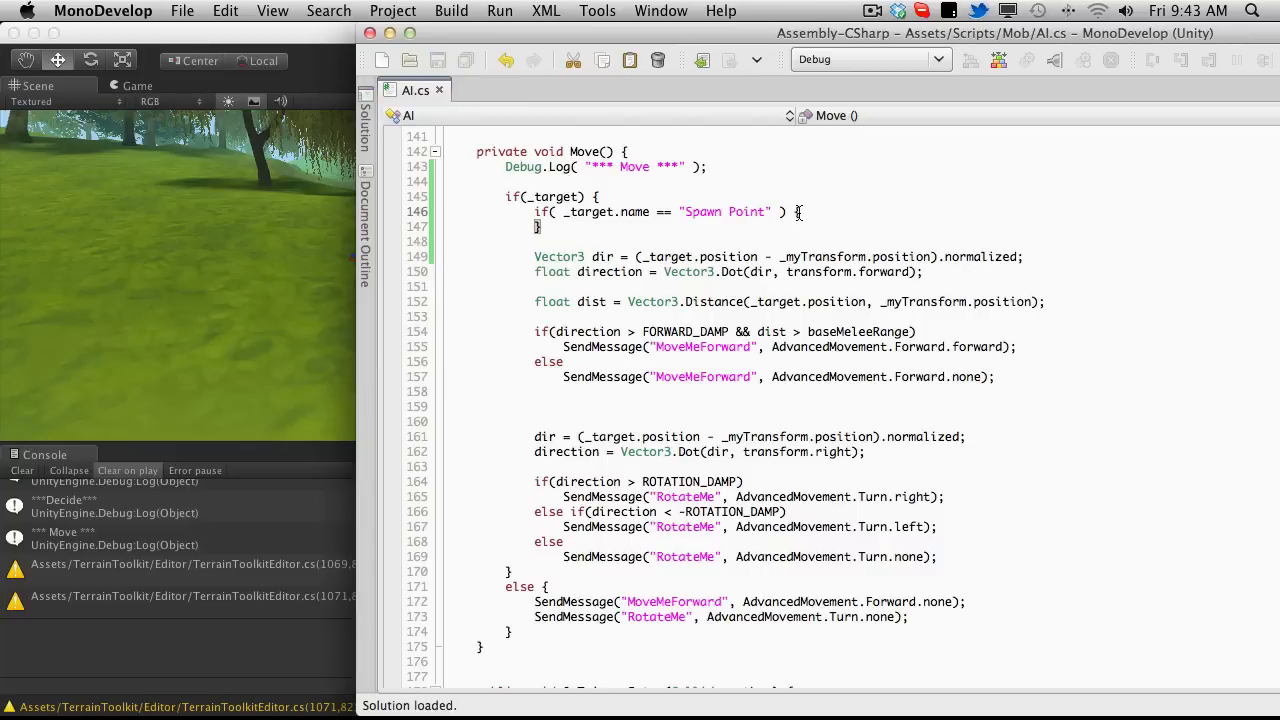
Inside the Spawn Point block add Debug.LogWarning( "Returning home" ); and save
{"action": "type", "text": "De"}
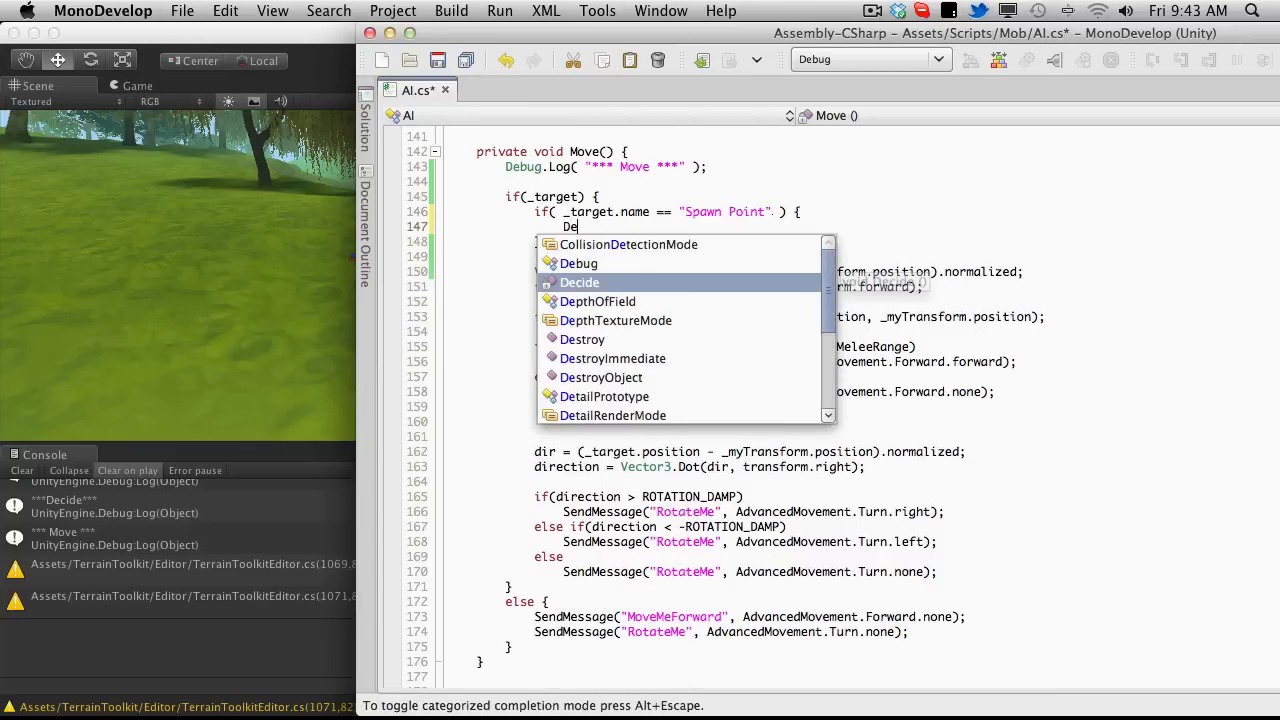
{"action": "type", "text": "bug.L"}
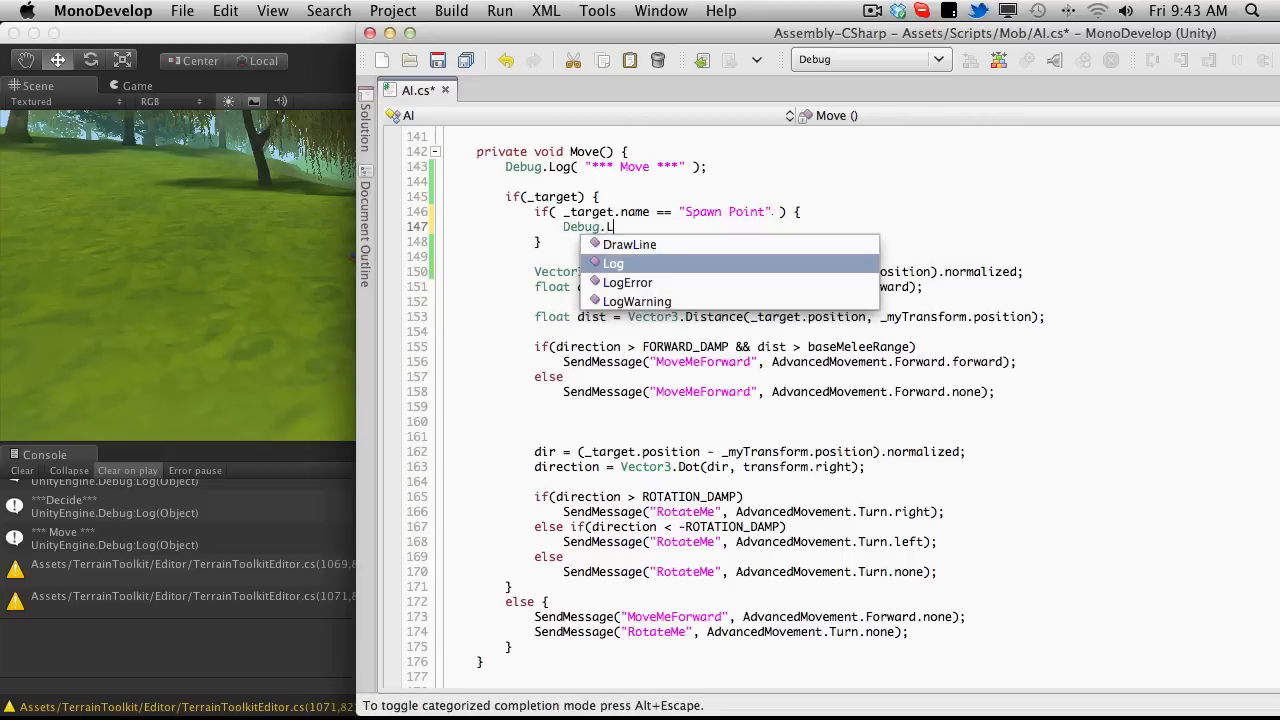
{"action": "type", "text": "ogWarning"}
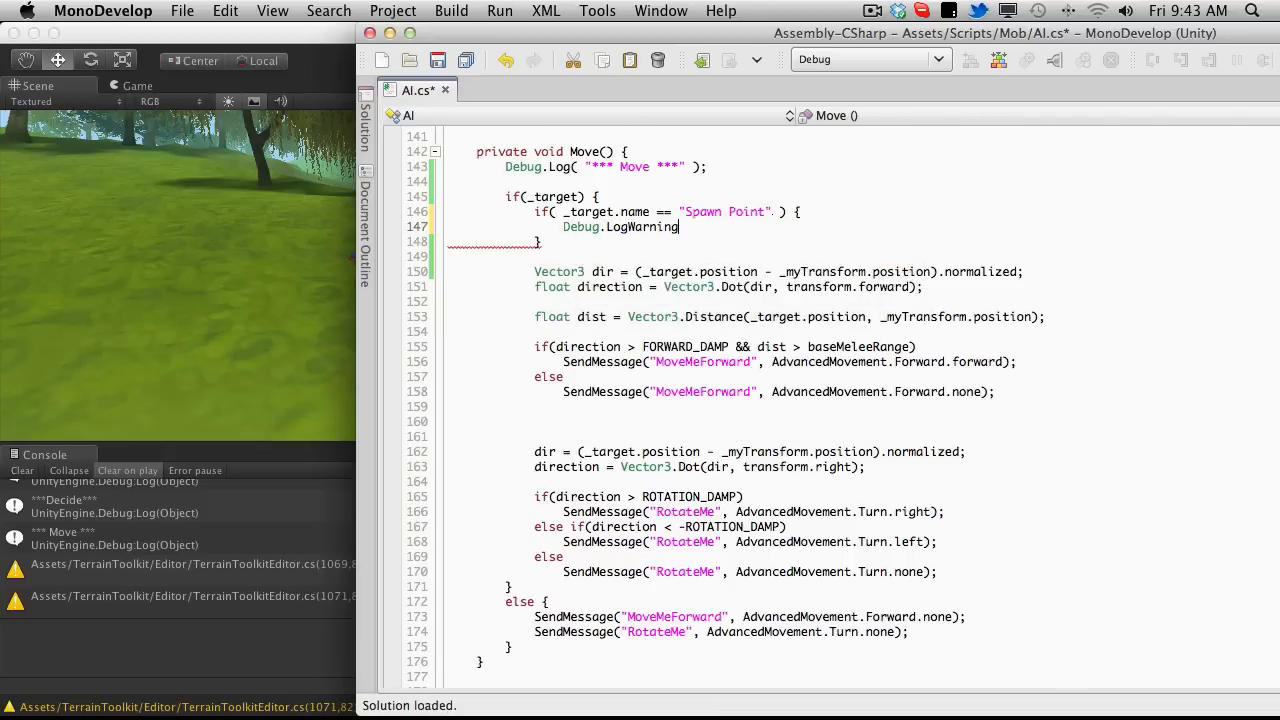
{"action": "type", "text": "();"}
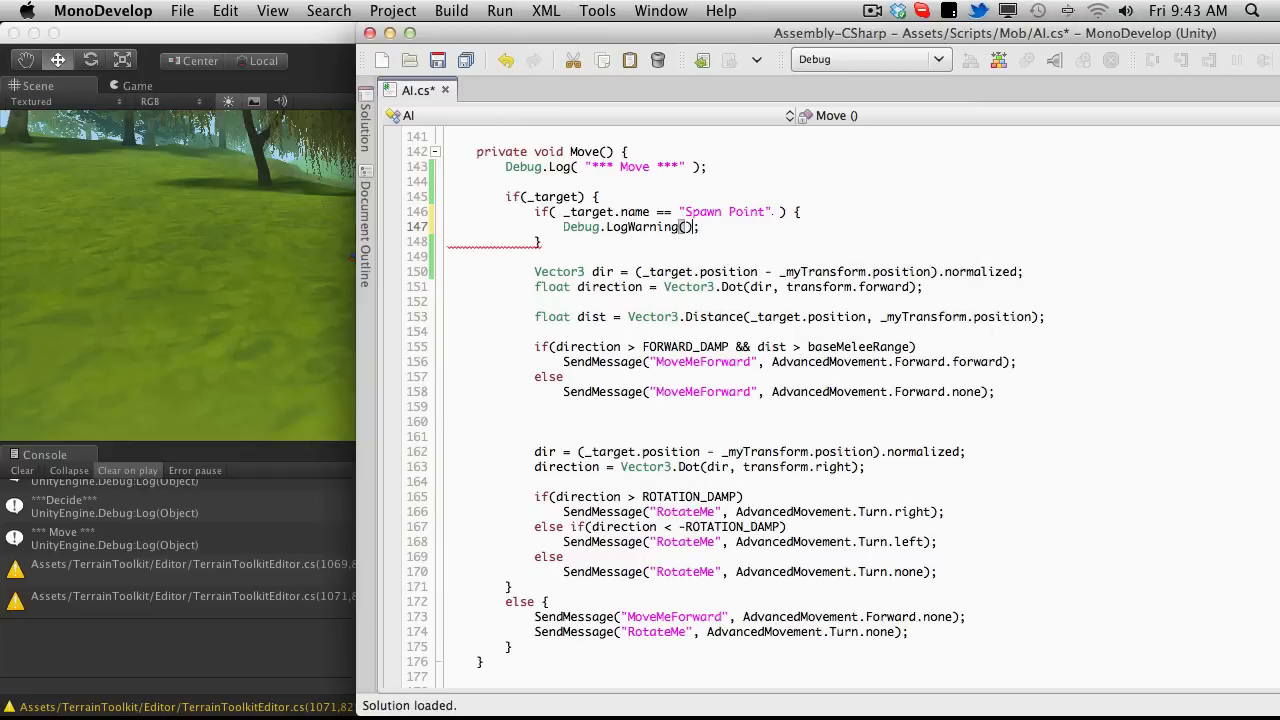
{"action": "type", "text": "\"\""}
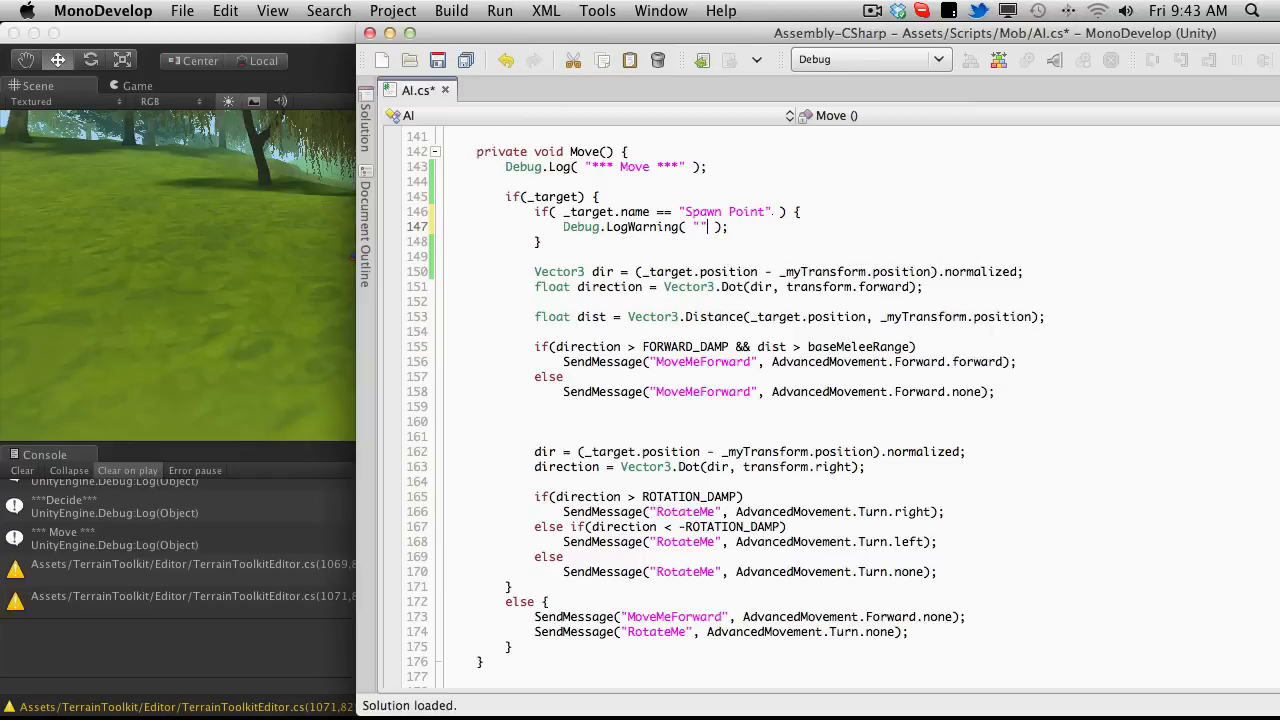
{"action": "type", "text": "Return"}
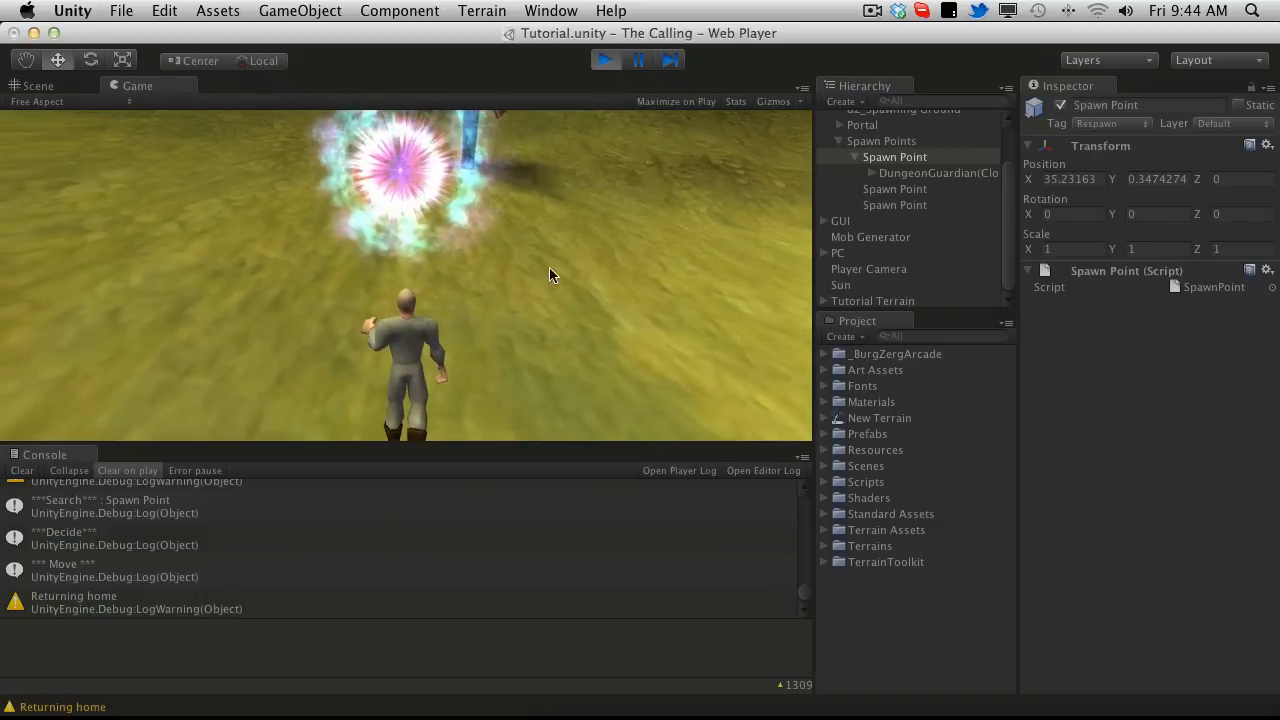
View the mob near its spawn point in the Scene view after the warning logs
{"action": "left_click", "coordinate": [38, 84]}
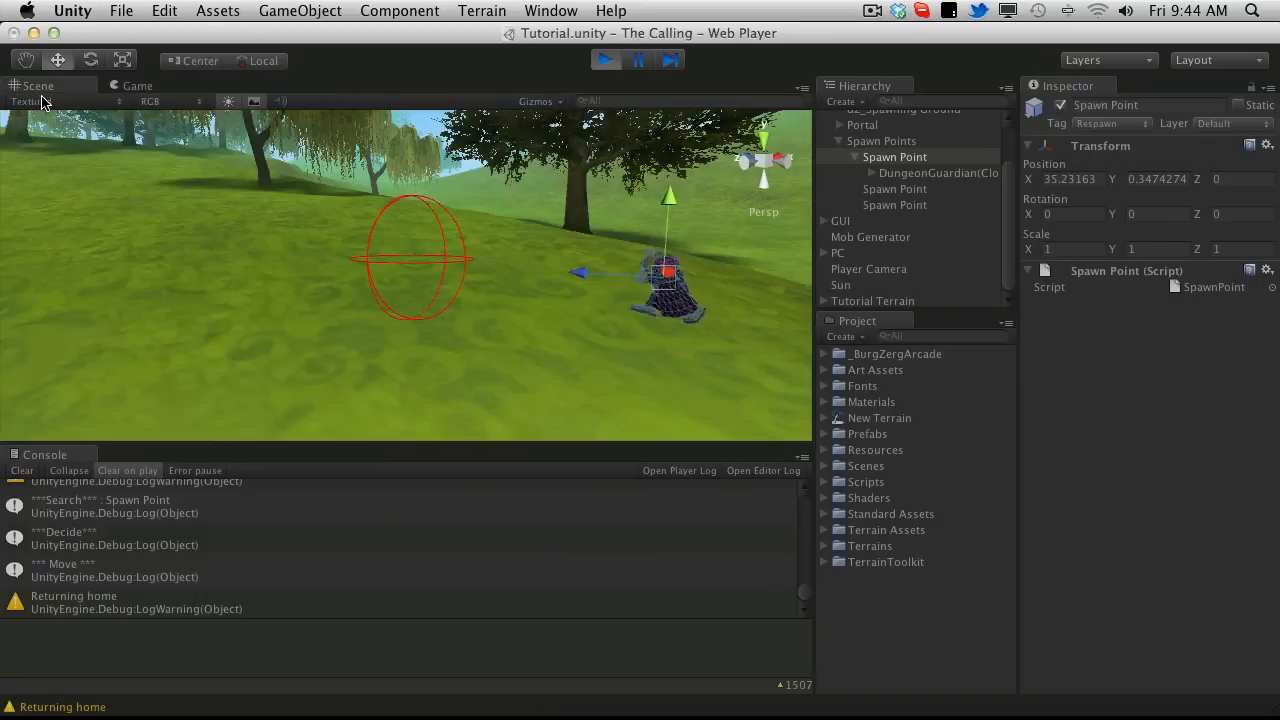
{"action": "left_click", "coordinate": [138, 86]}
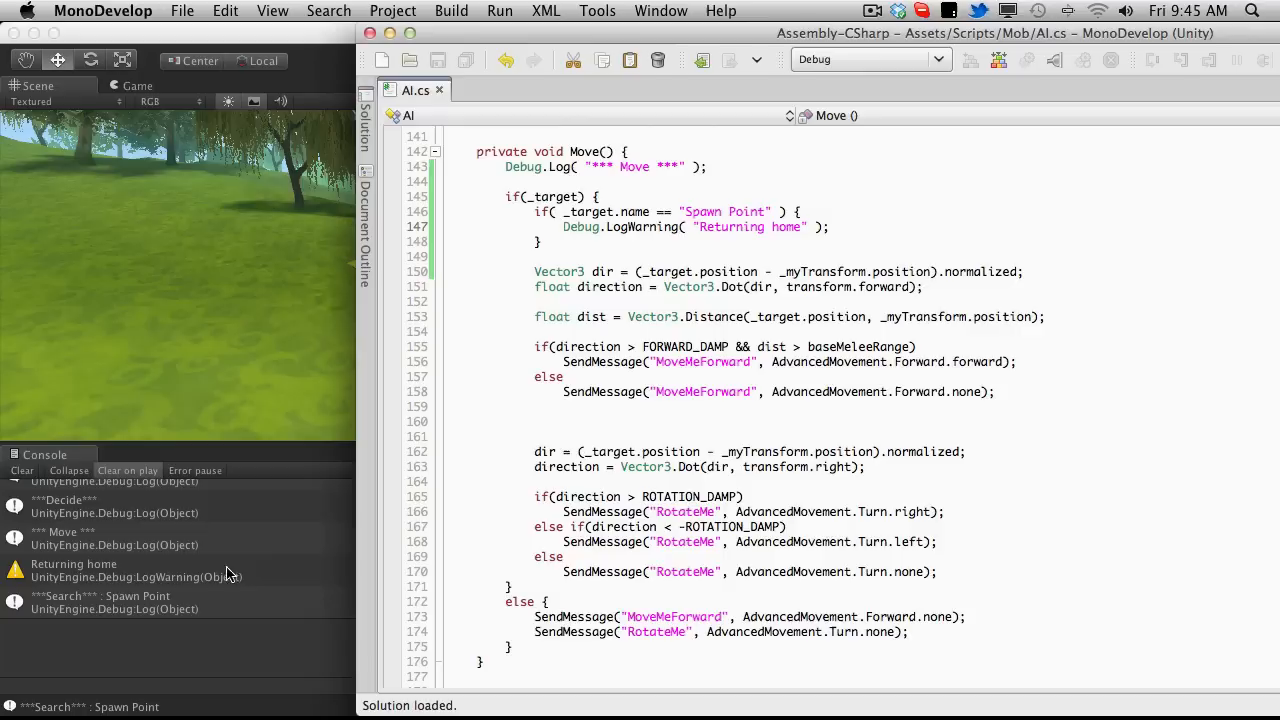
{"action": "mouse_move", "coordinate": [684, 280]}
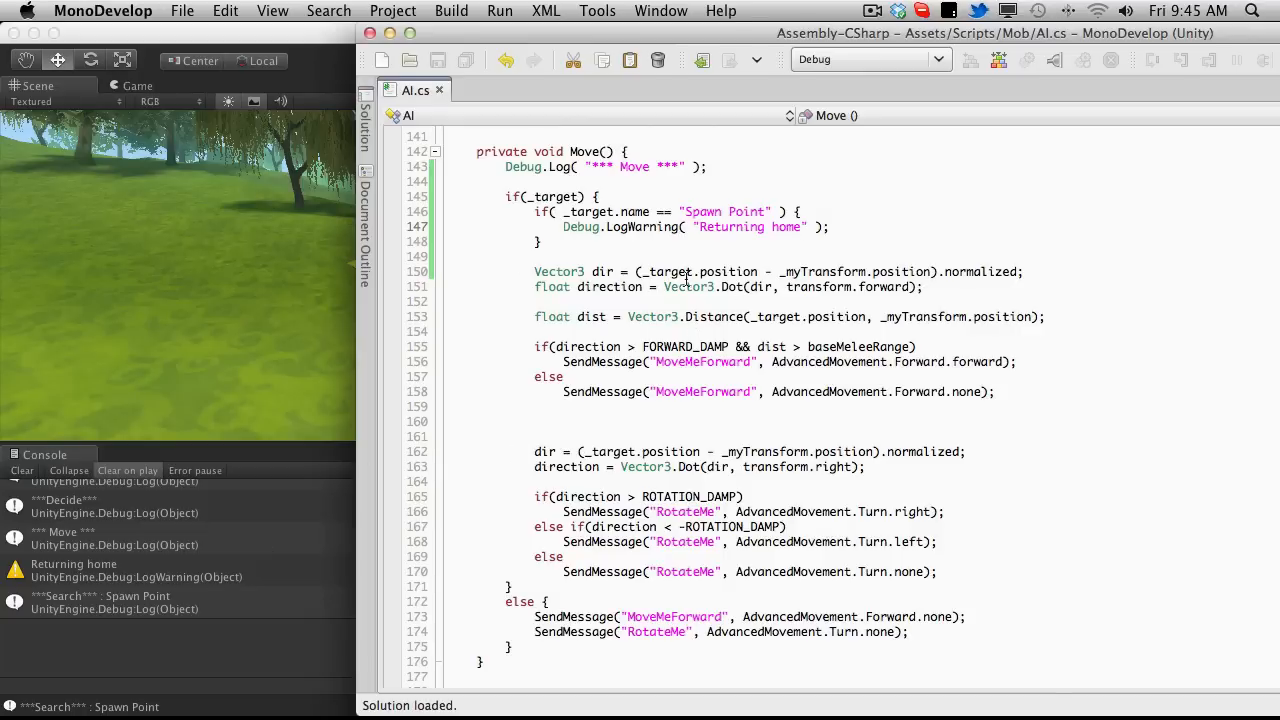
Cut the dist line and move the Spawn Point check above the direction code
{"action": "left_click", "coordinate": [536, 256]}
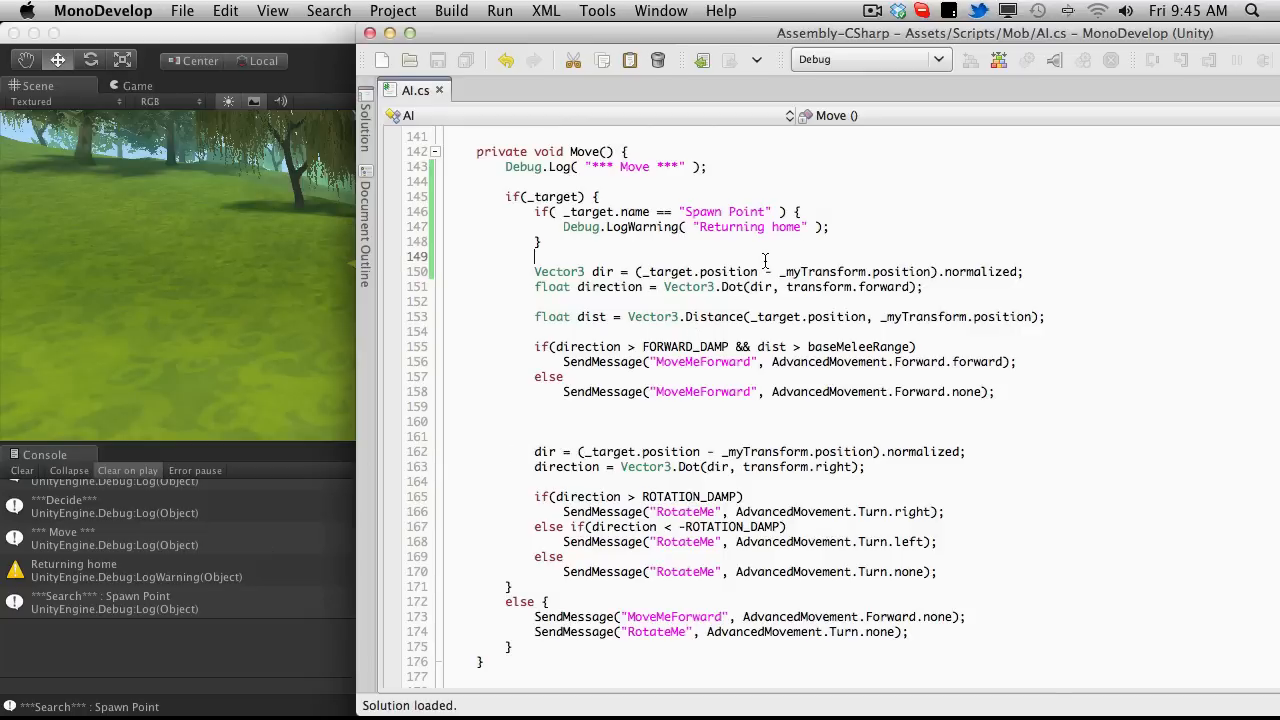
{"action": "left_click_drag", "start_coordinate": [536, 272], "coordinate": [924, 288]}
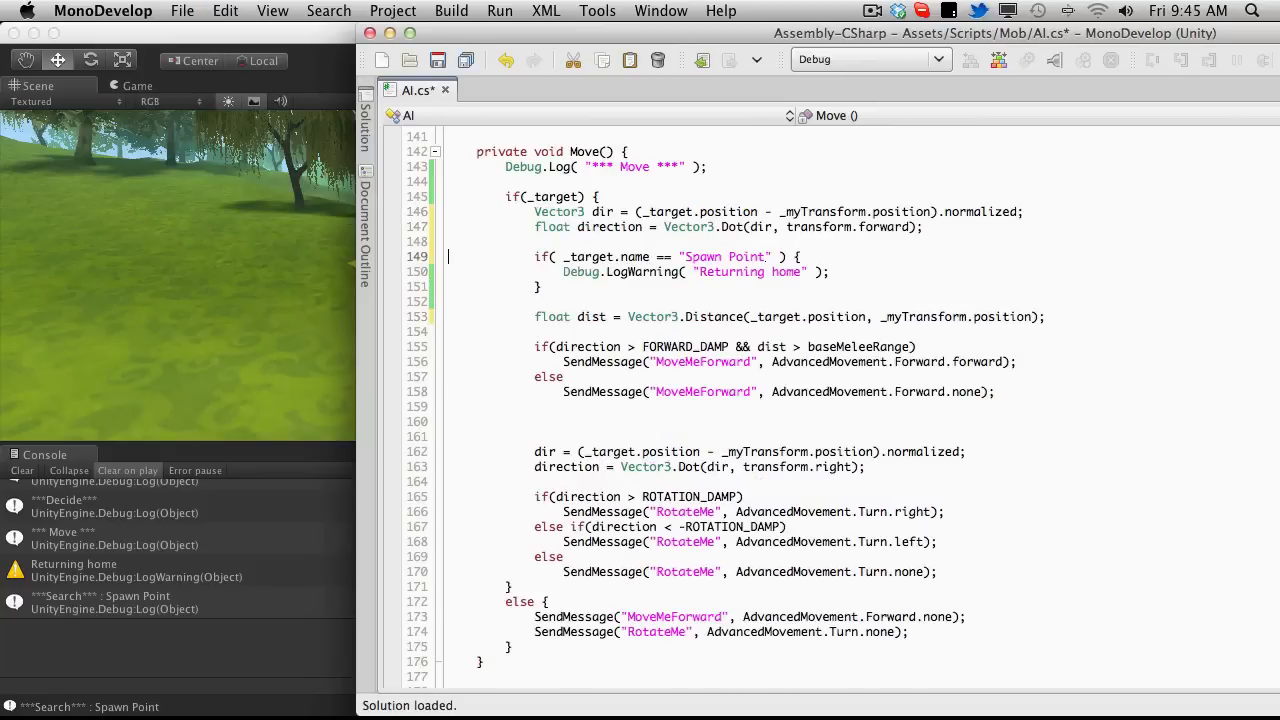
{"action": "left_click", "coordinate": [800, 272]}
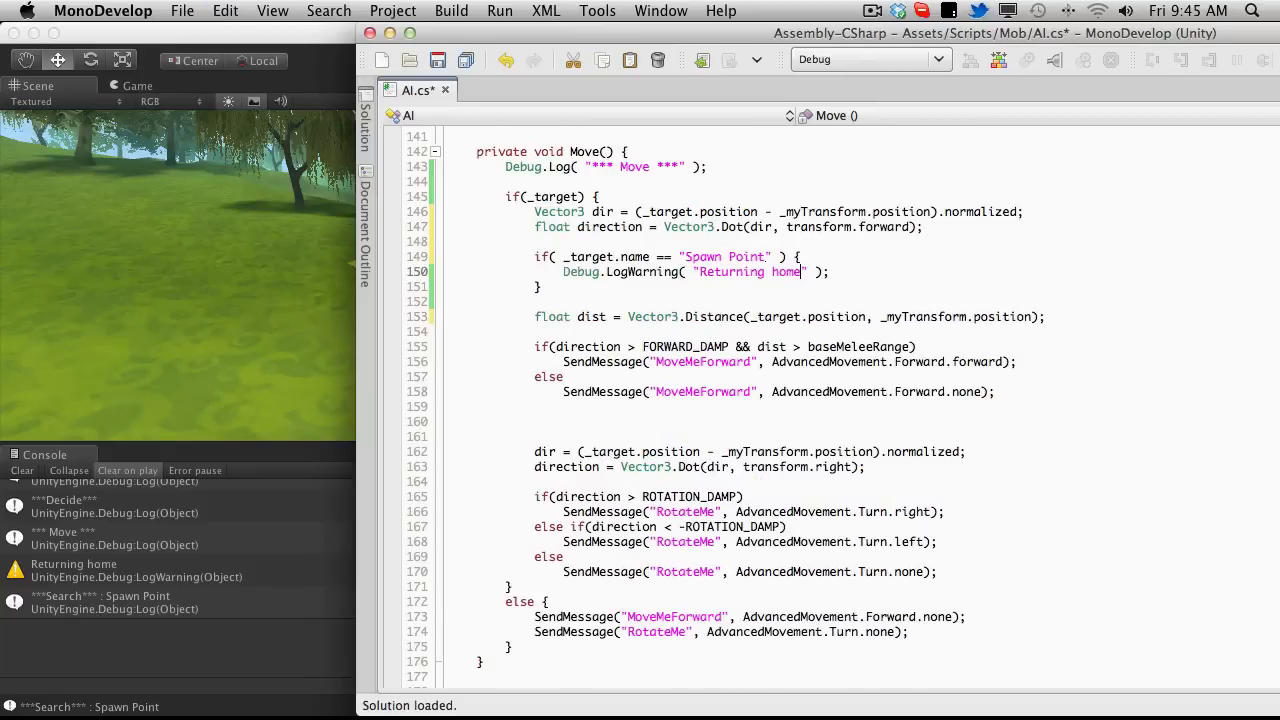
{"action": "type", "text": ":"}
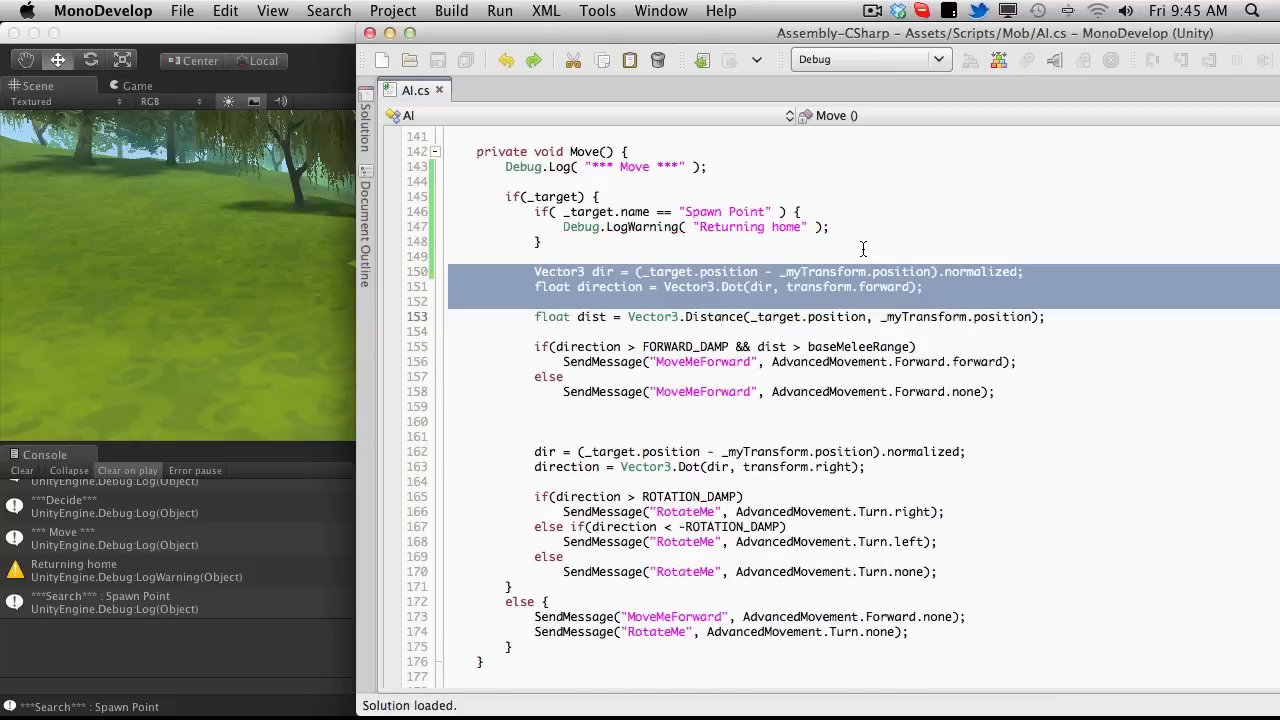
{"action": "left_click", "coordinate": [828, 332]}
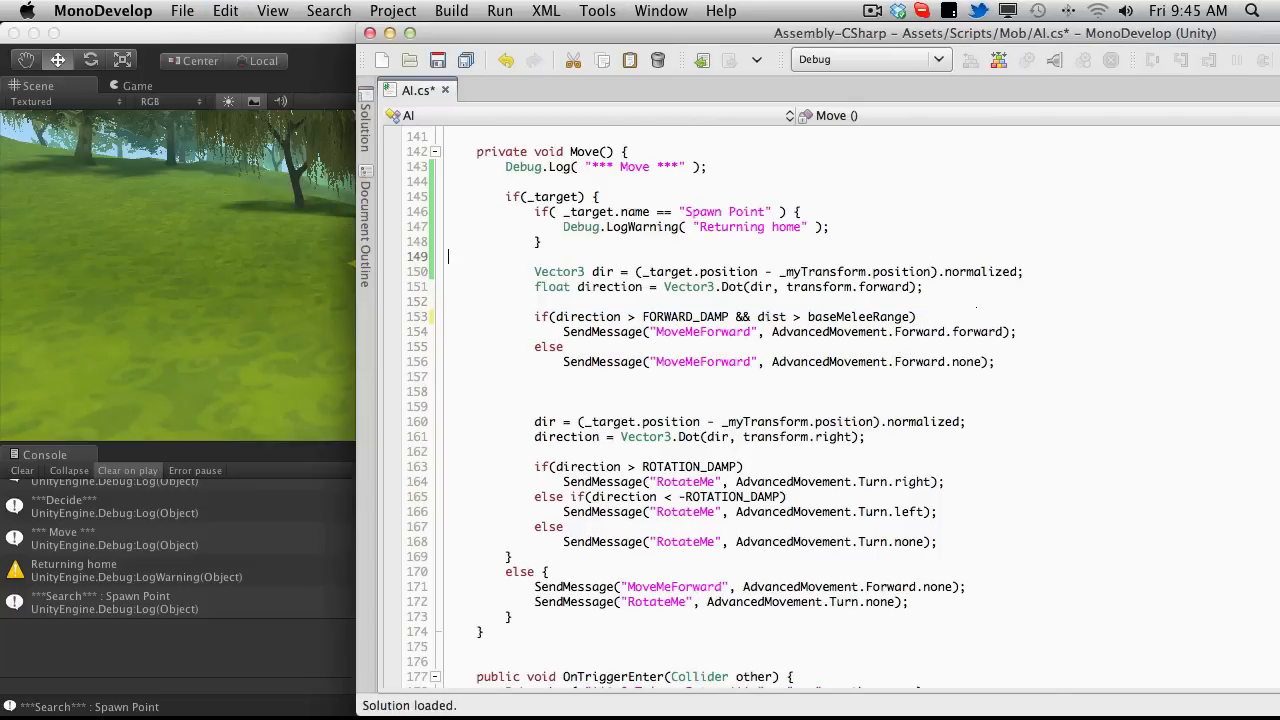
Compute dist first in if(_target) and log "Returning home: " + dist
{"action": "type", "text": "float dist = Vector3.Distance(_target.position, _myTransform.position);"}
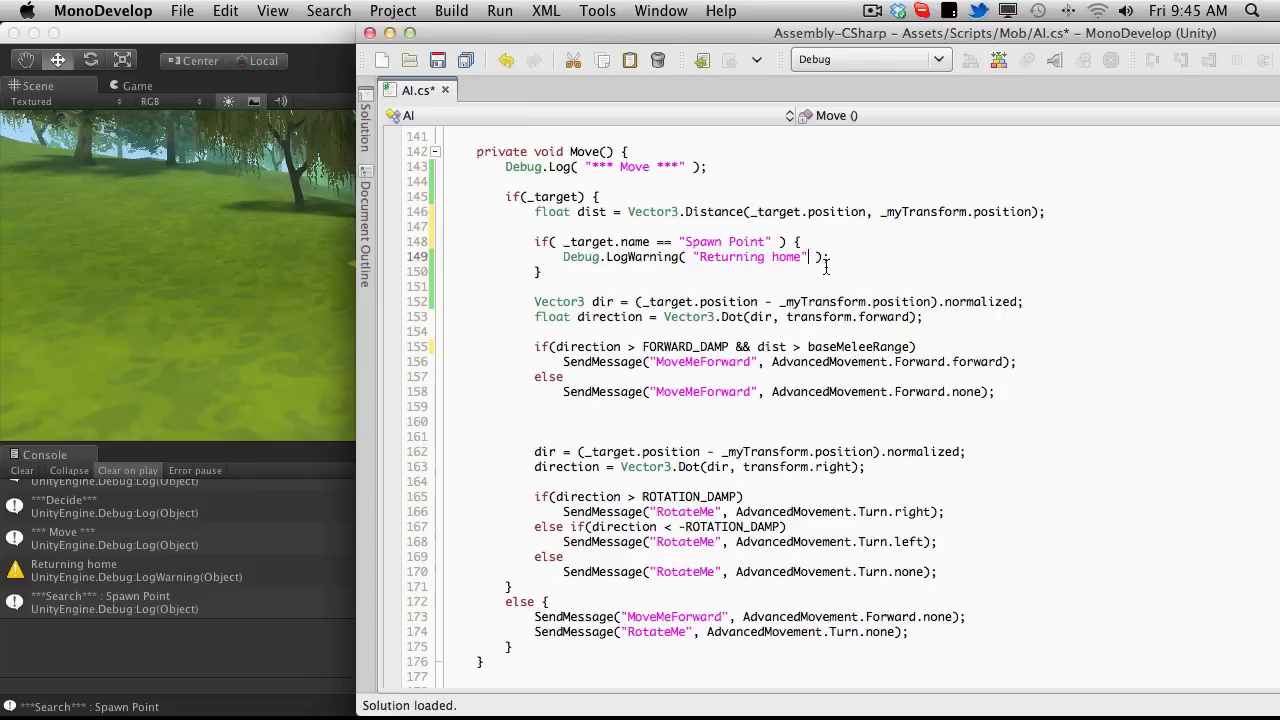
{"action": "type", "text": ":"}
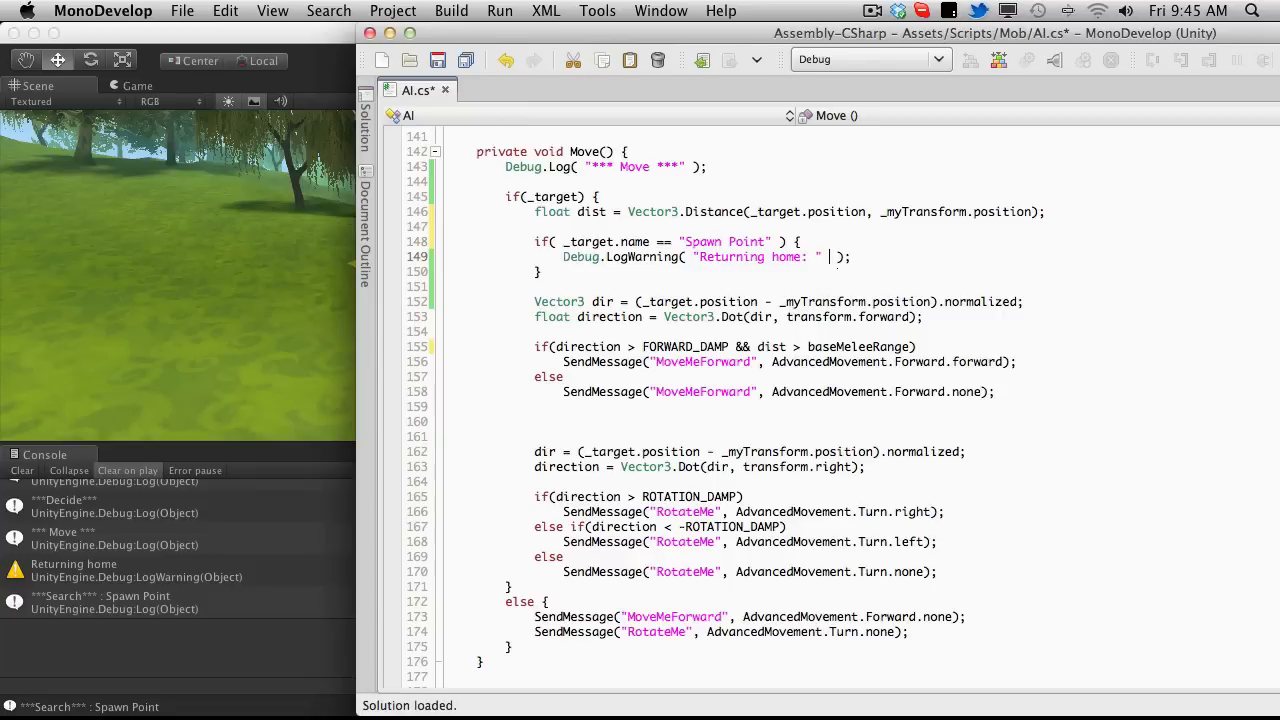
{"action": "type", "text": "+ dist"}
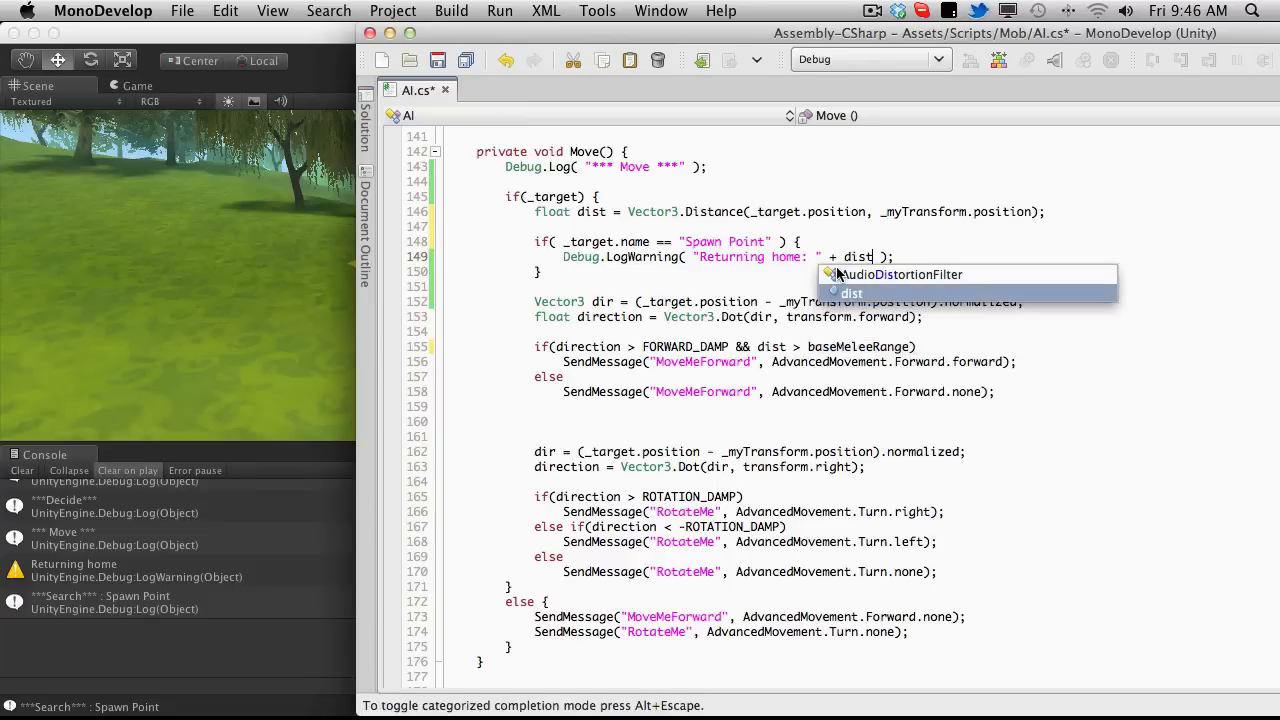
{"action": "key", "text": "Escape"}
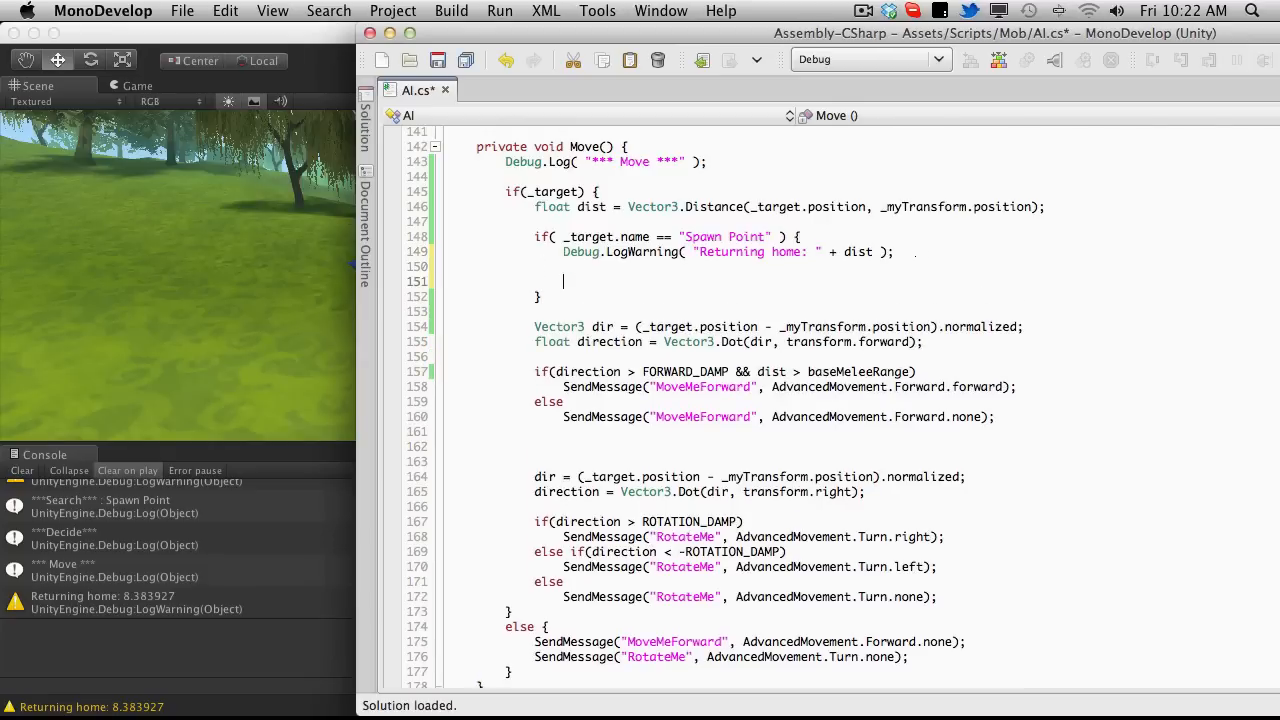
Inside the Spawn Point block add an if(dist > baseMeleeRange) check
{"action": "type", "text": "if ("}
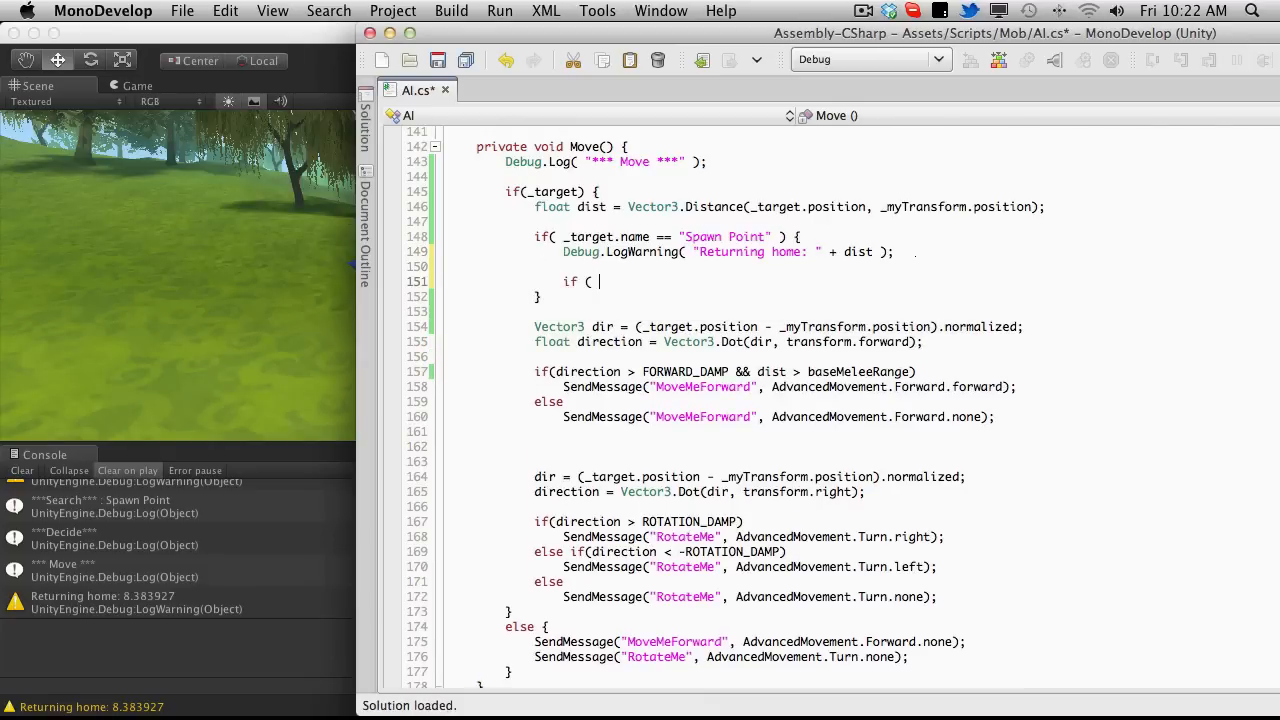
{"action": "type", "text": "di"}
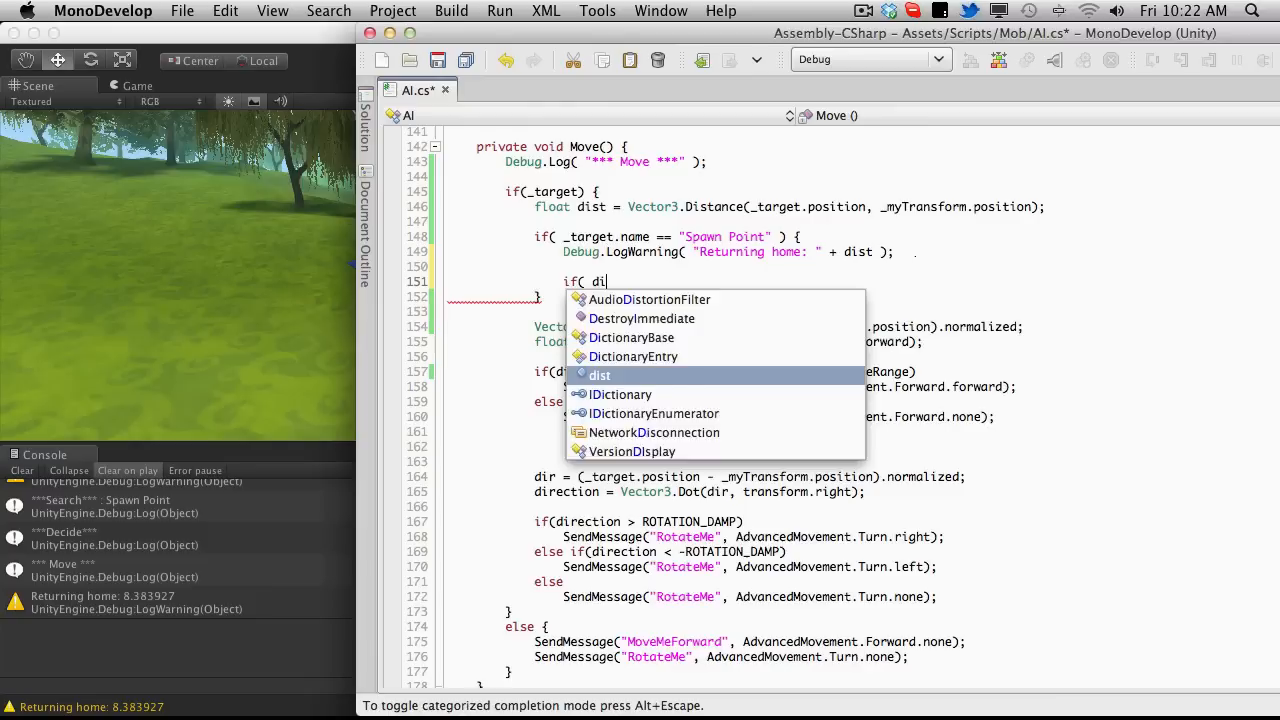
{"action": "type", "text": "st >"}
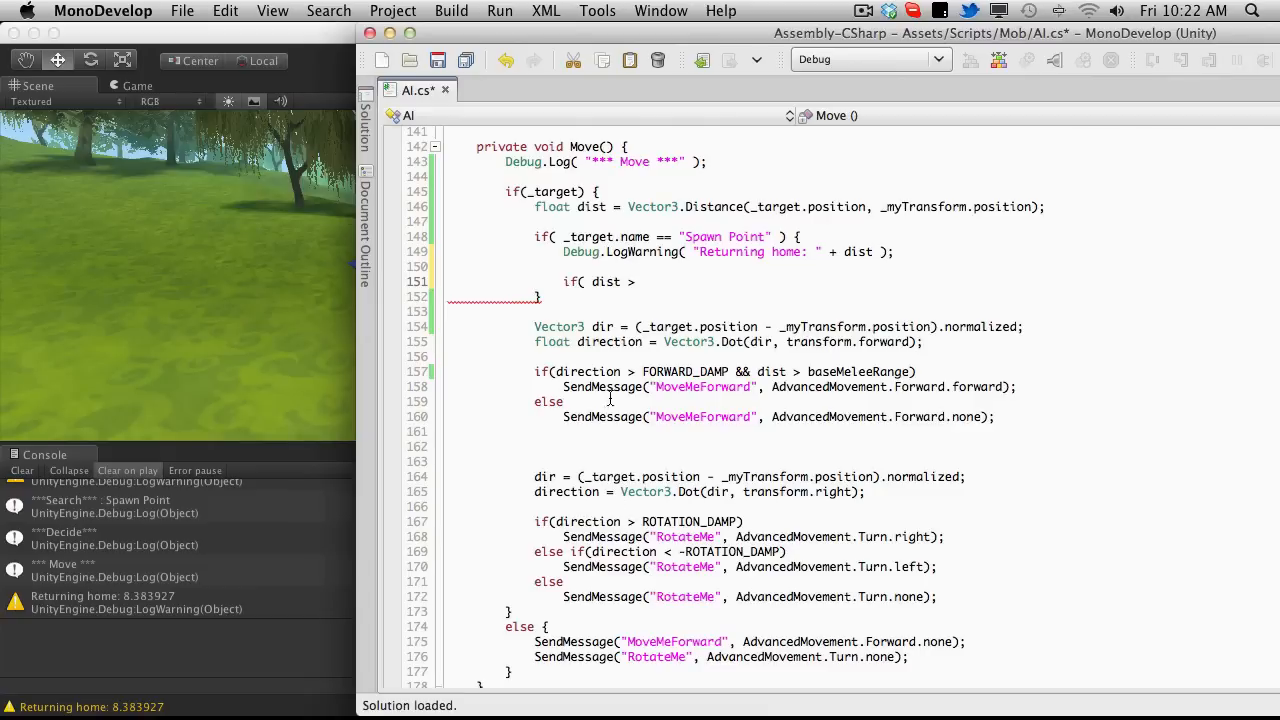
{"action": "mouse_move", "coordinate": [840, 374]}
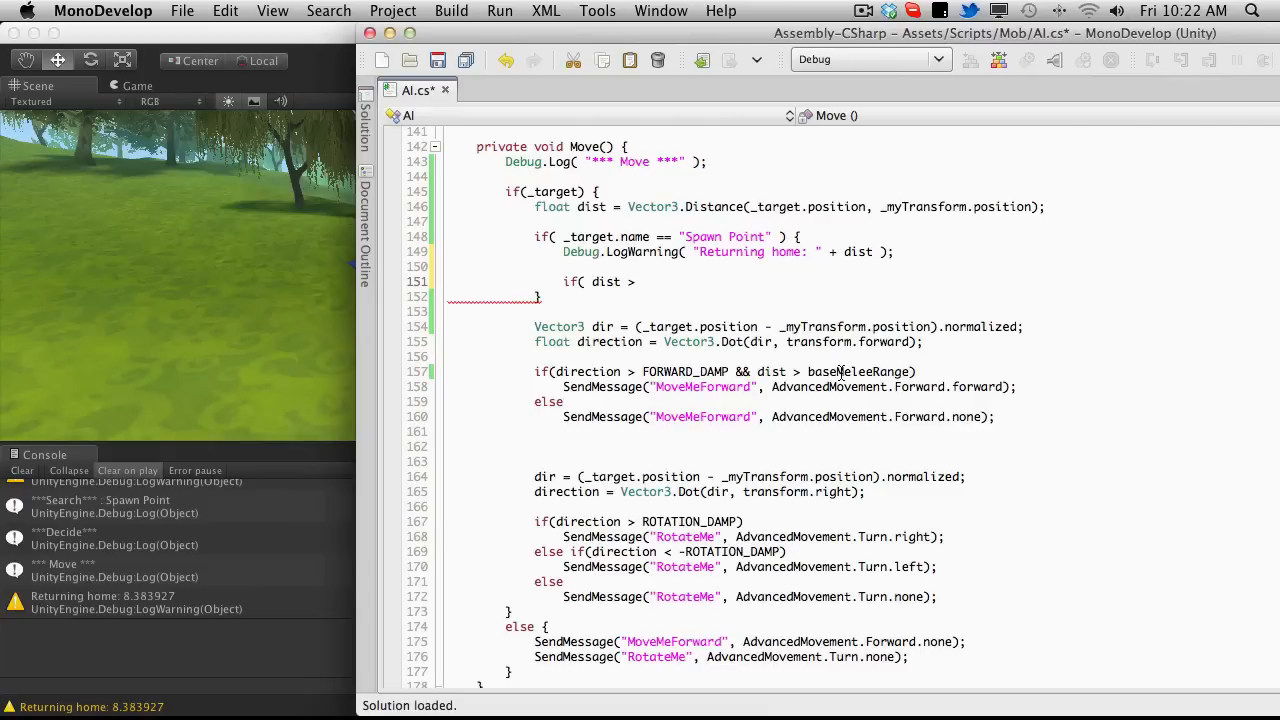
{"action": "double_click", "coordinate": [858, 370]}
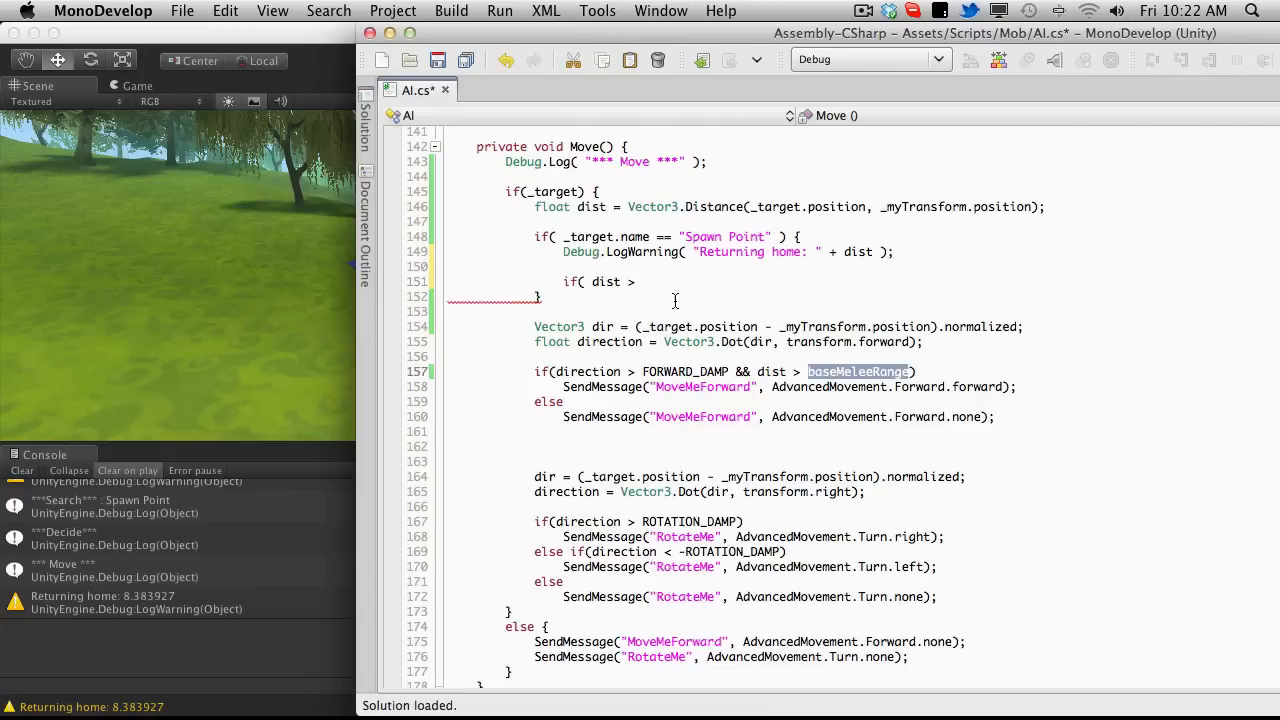
{"action": "type", "text": "baseMeleeRange"}
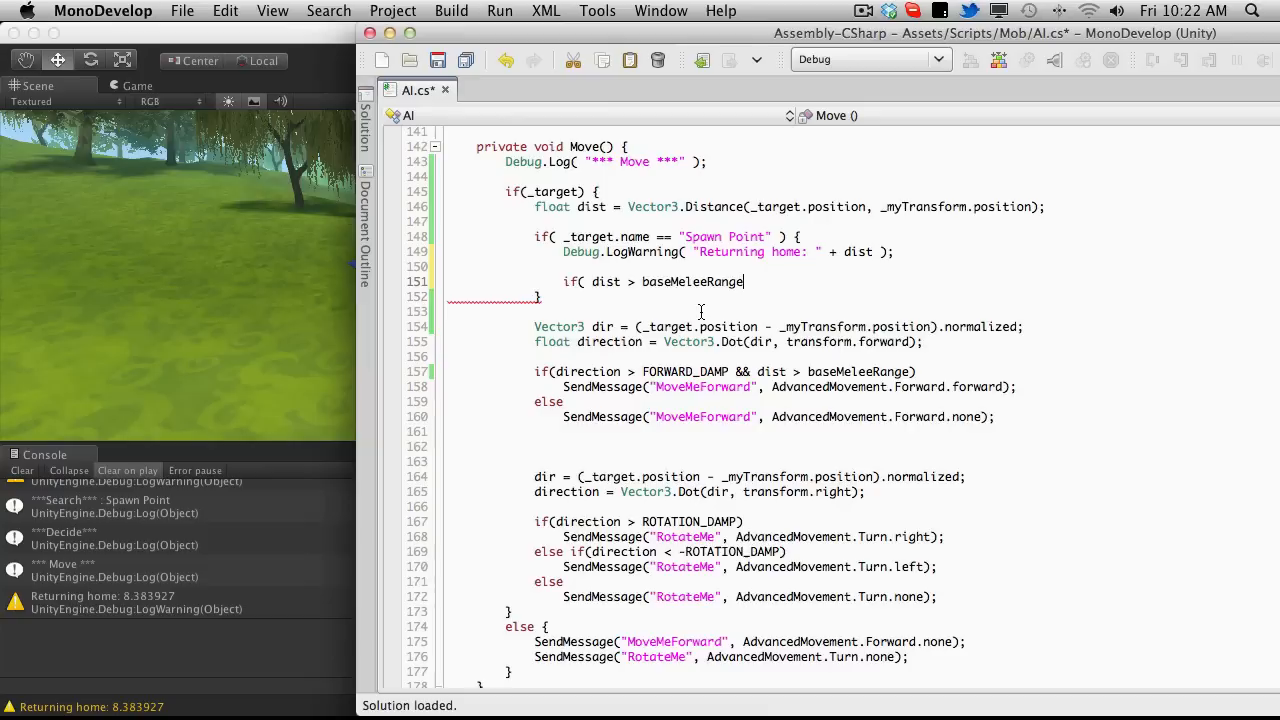
{"action": "type", "text": ")"}
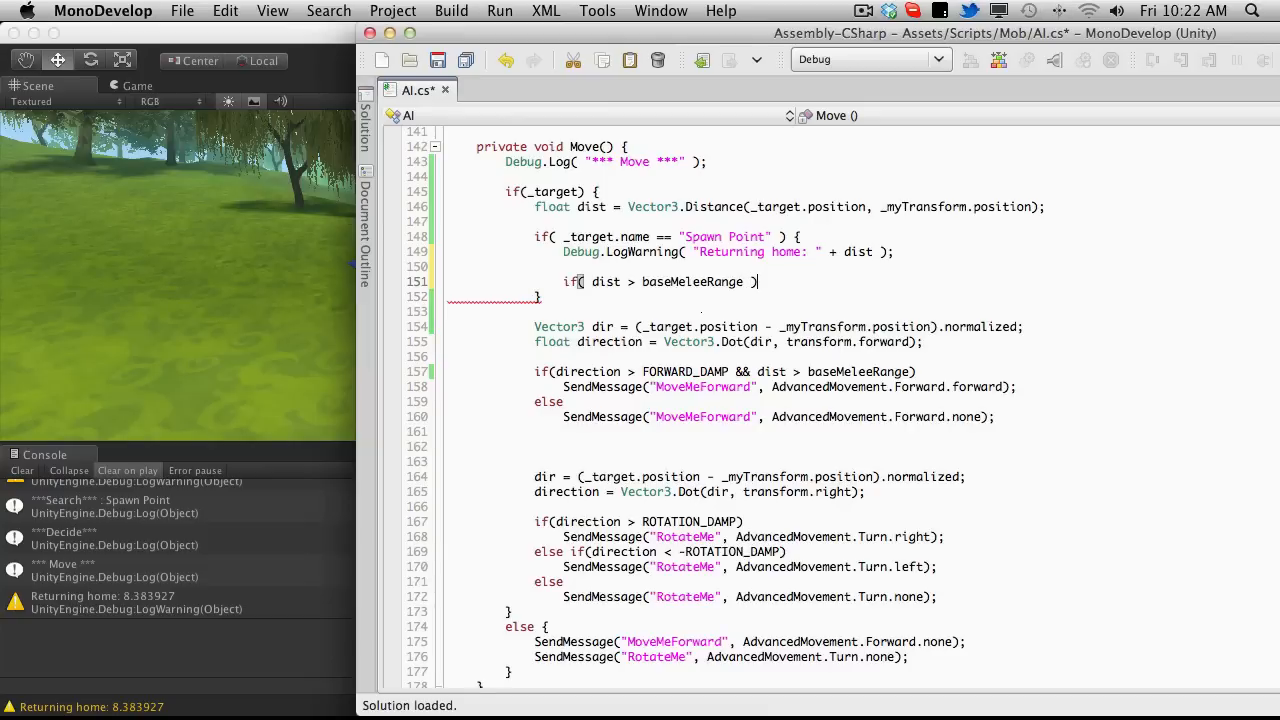
{"action": "type", "text": "{"}
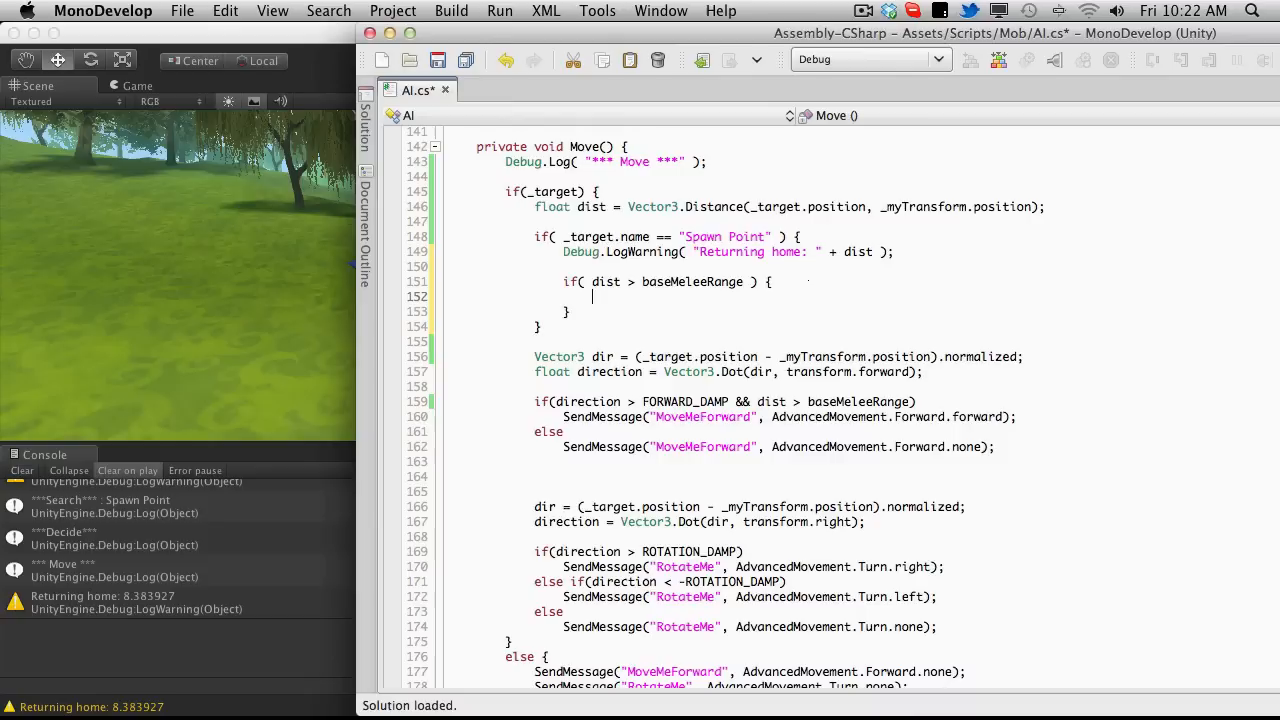
In that check set _state to AI.State.Idle and _target to null, then save
{"action": "type", "text": "_s"}
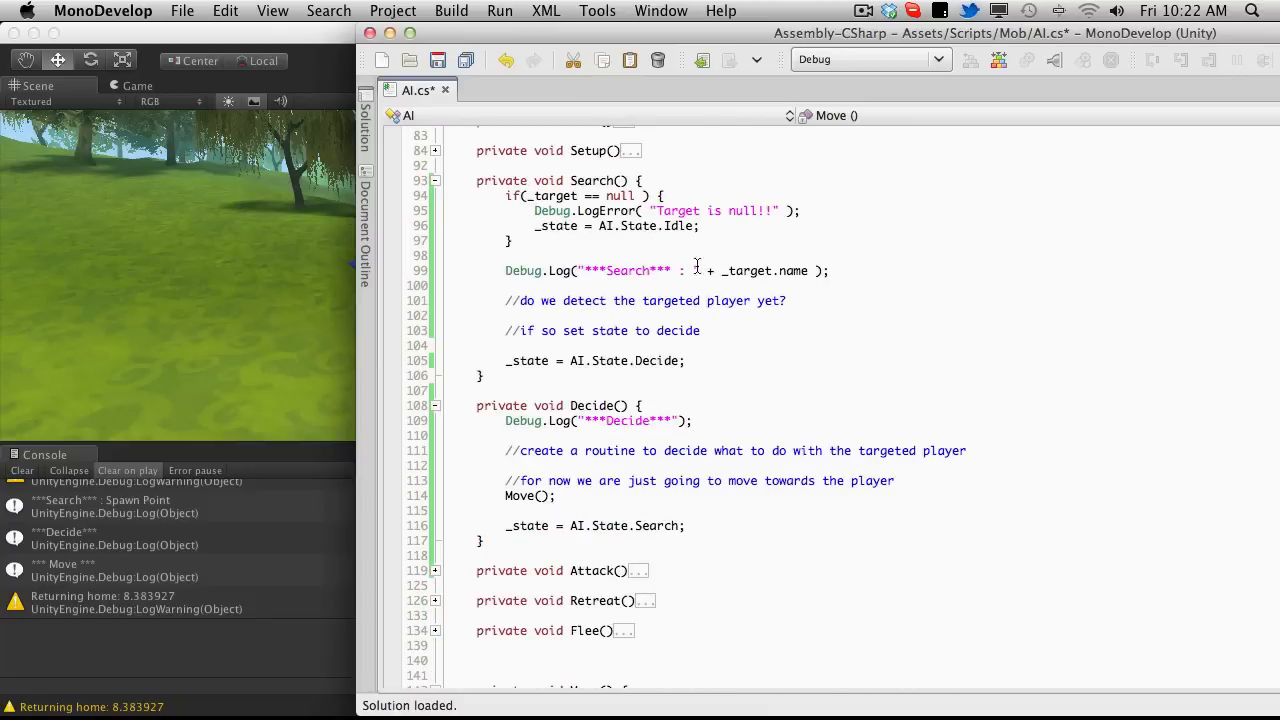
{"action": "scroll", "scroll_direction": "down", "scroll_amount": 3}
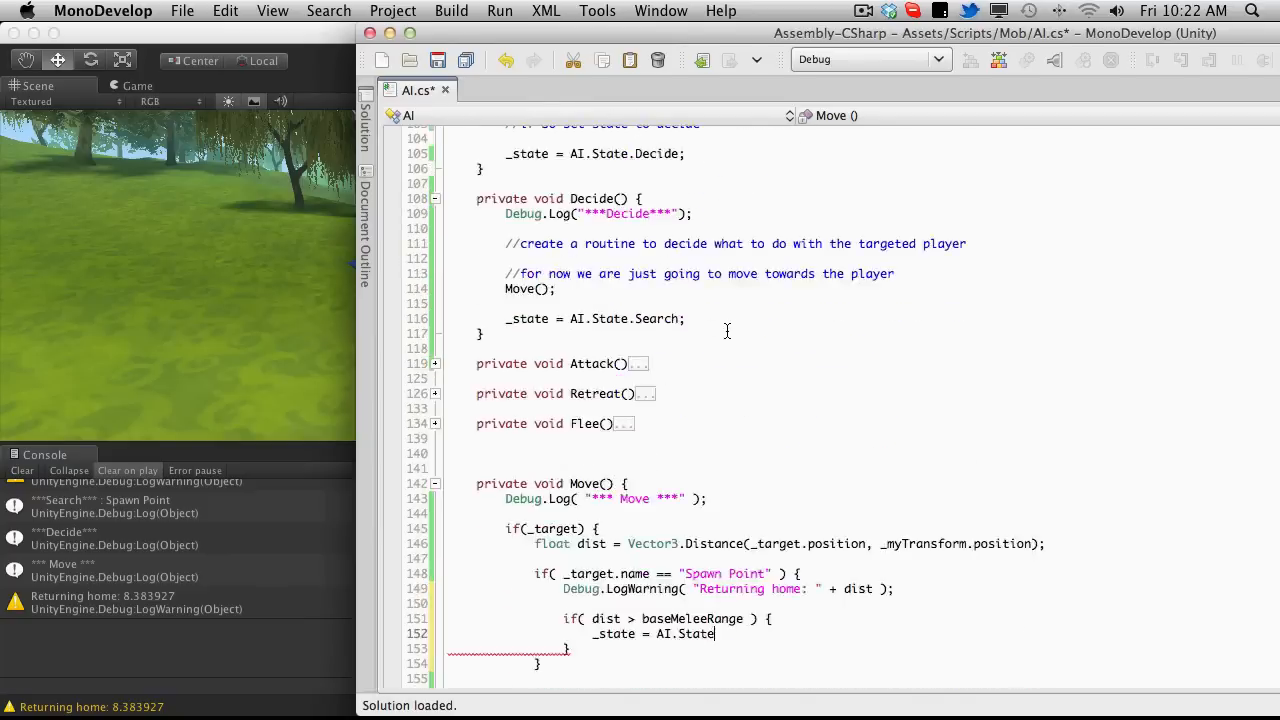
{"action": "scroll", "scroll_direction": "down", "scroll_amount": 3}
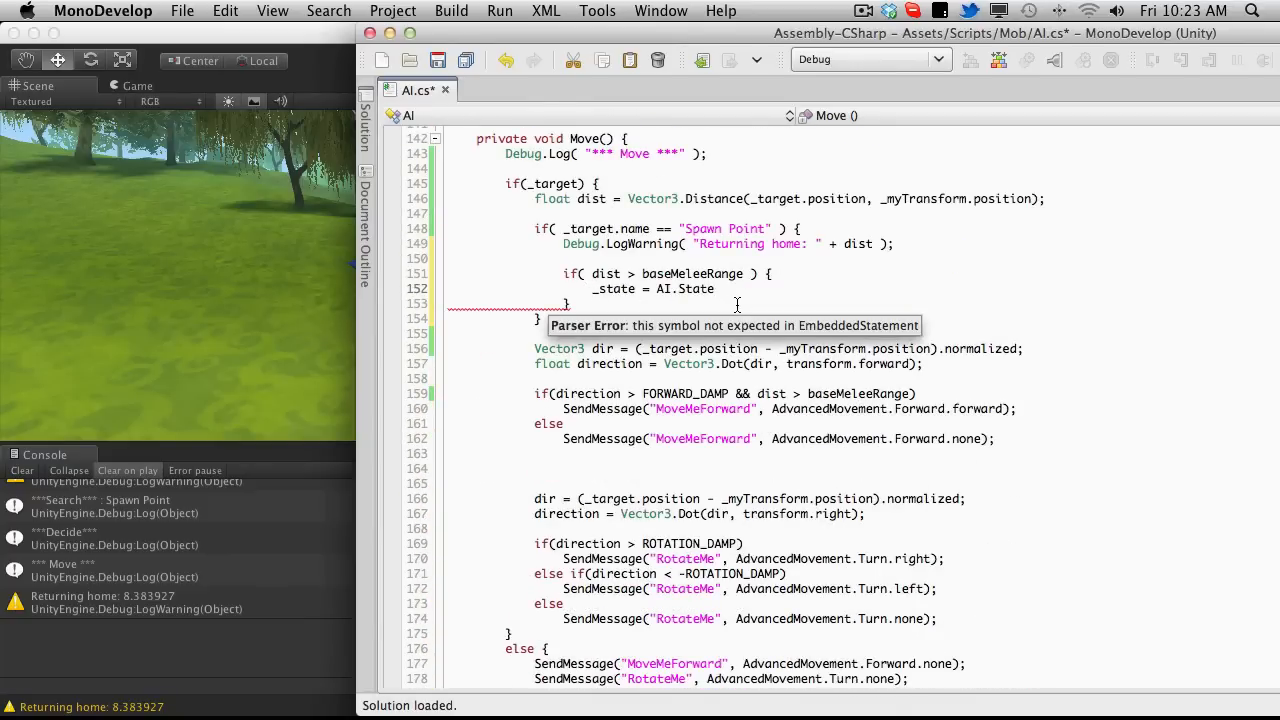
{"action": "type", "text": ".Idle;"}
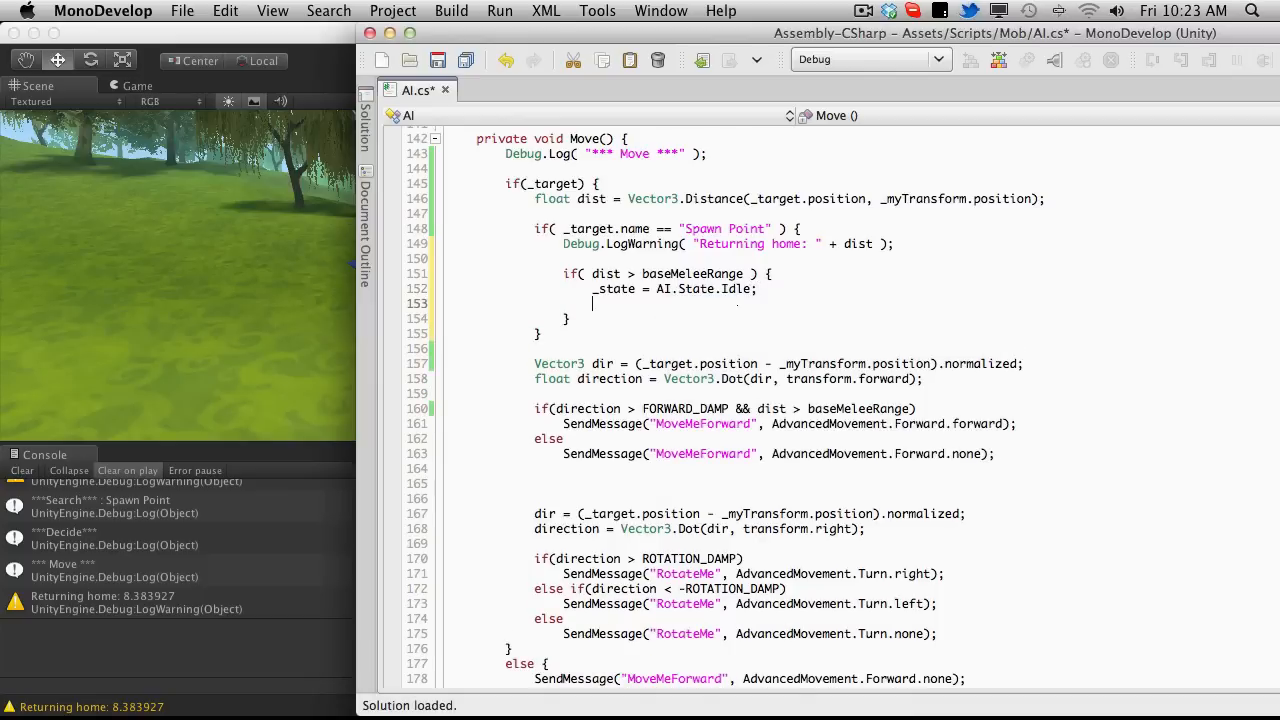
{"action": "type", "text": "_t"}
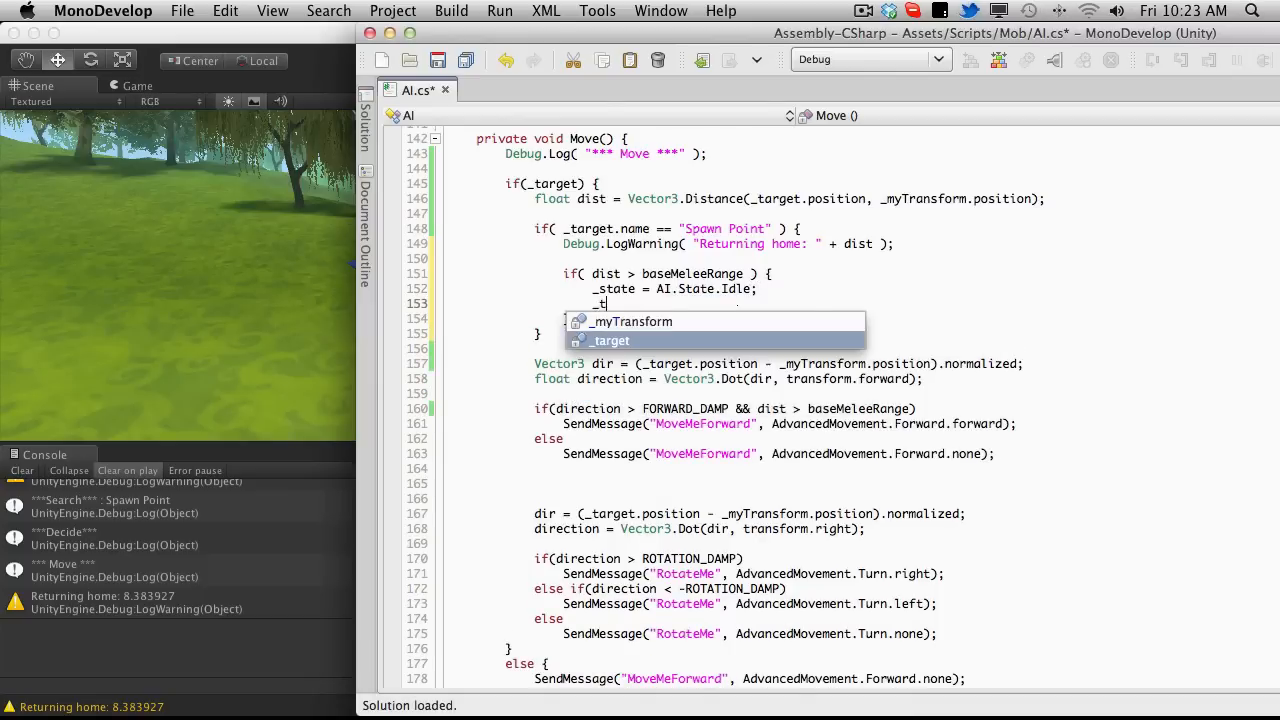
{"action": "type", "text": "arget ="}
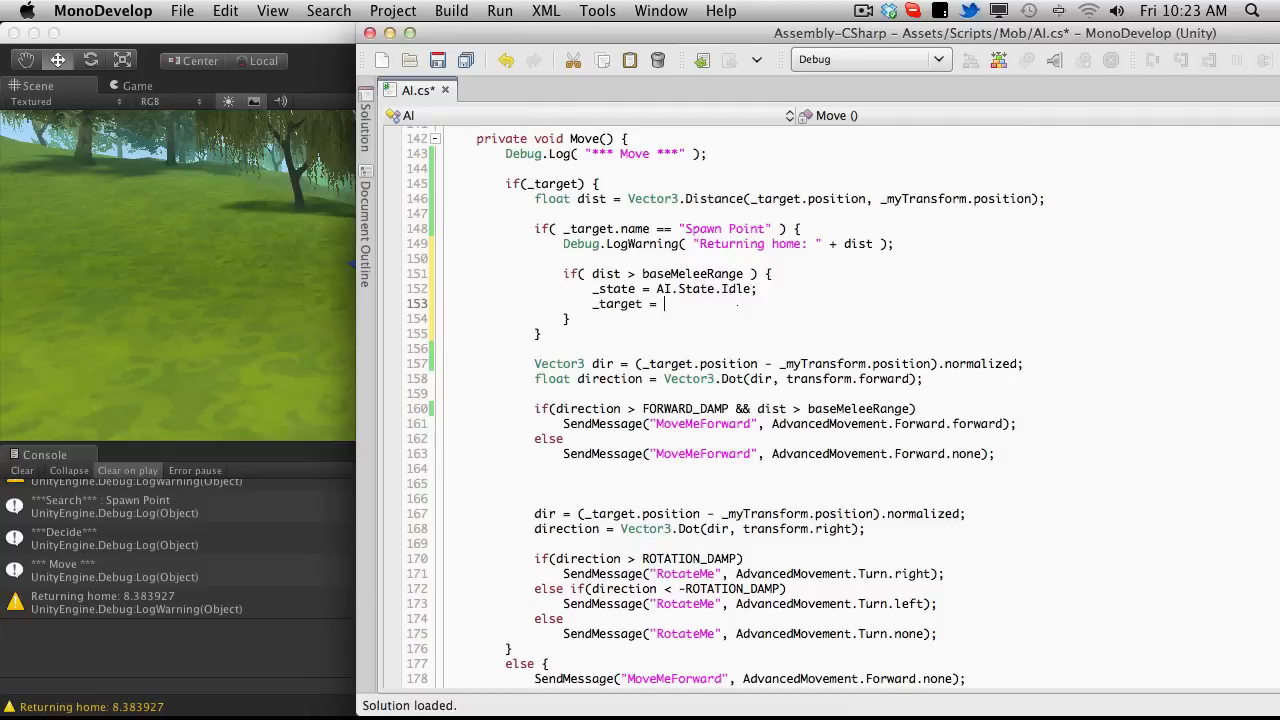
{"action": "type", "text": "null;"}
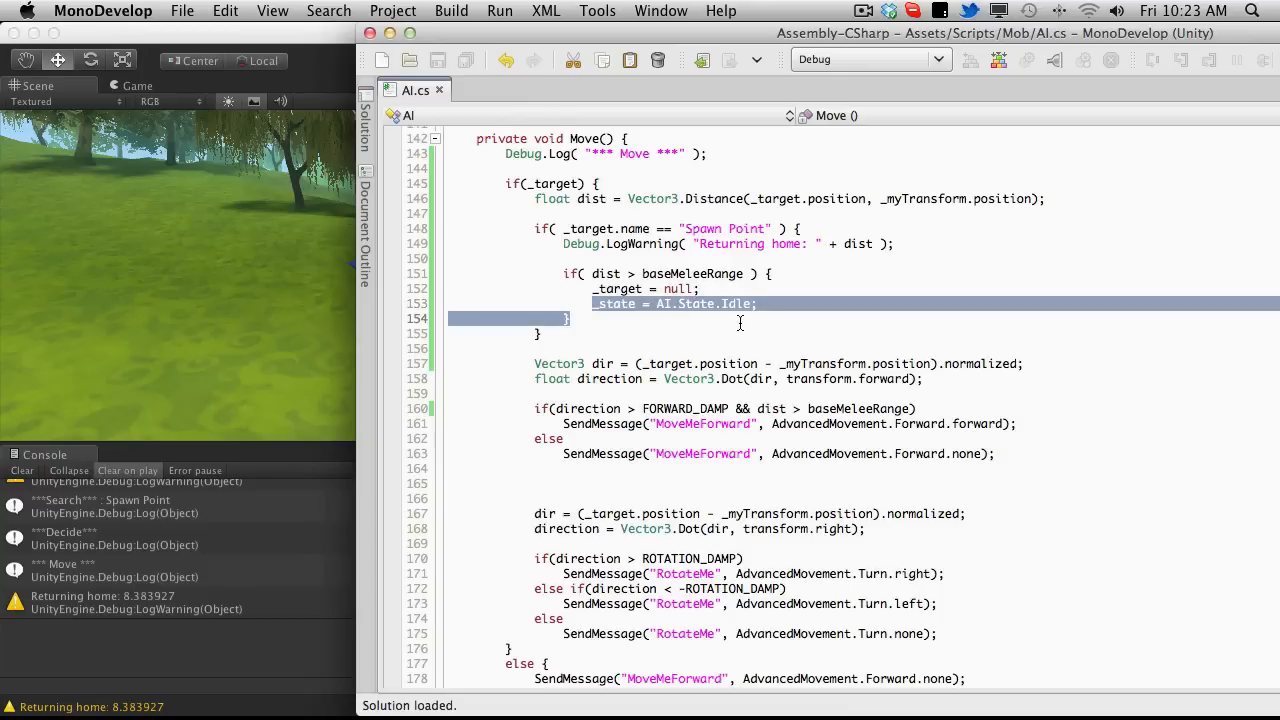
{"action": "scroll", "scroll_direction": "up", "scroll_amount": 3}
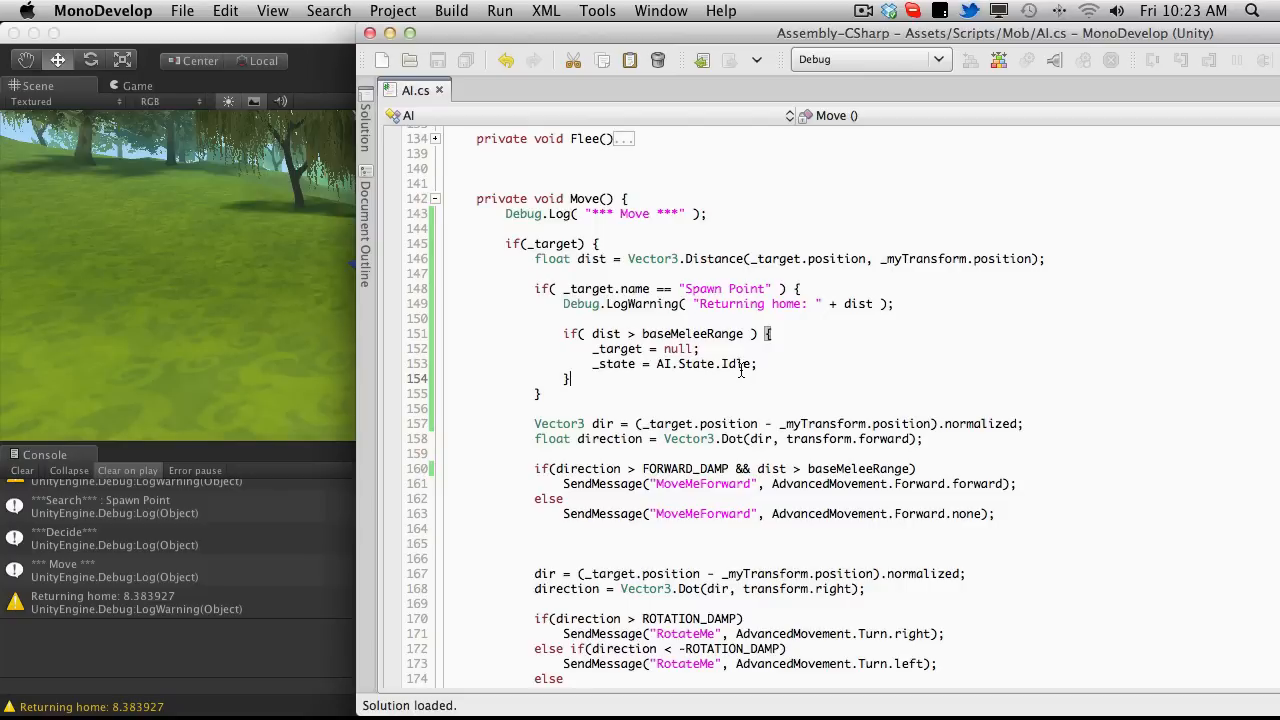
{"action": "mouse_move", "coordinate": [738, 364]}
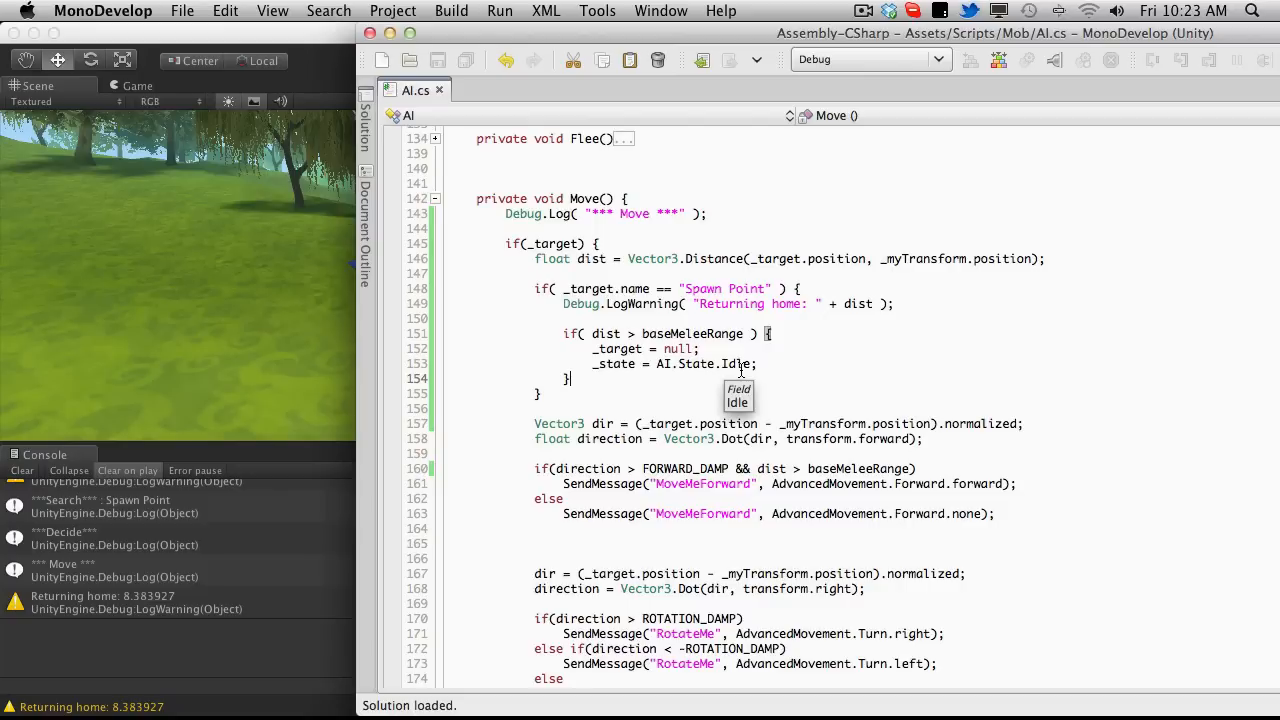
{"action": "mouse_move", "coordinate": [256, 168]}
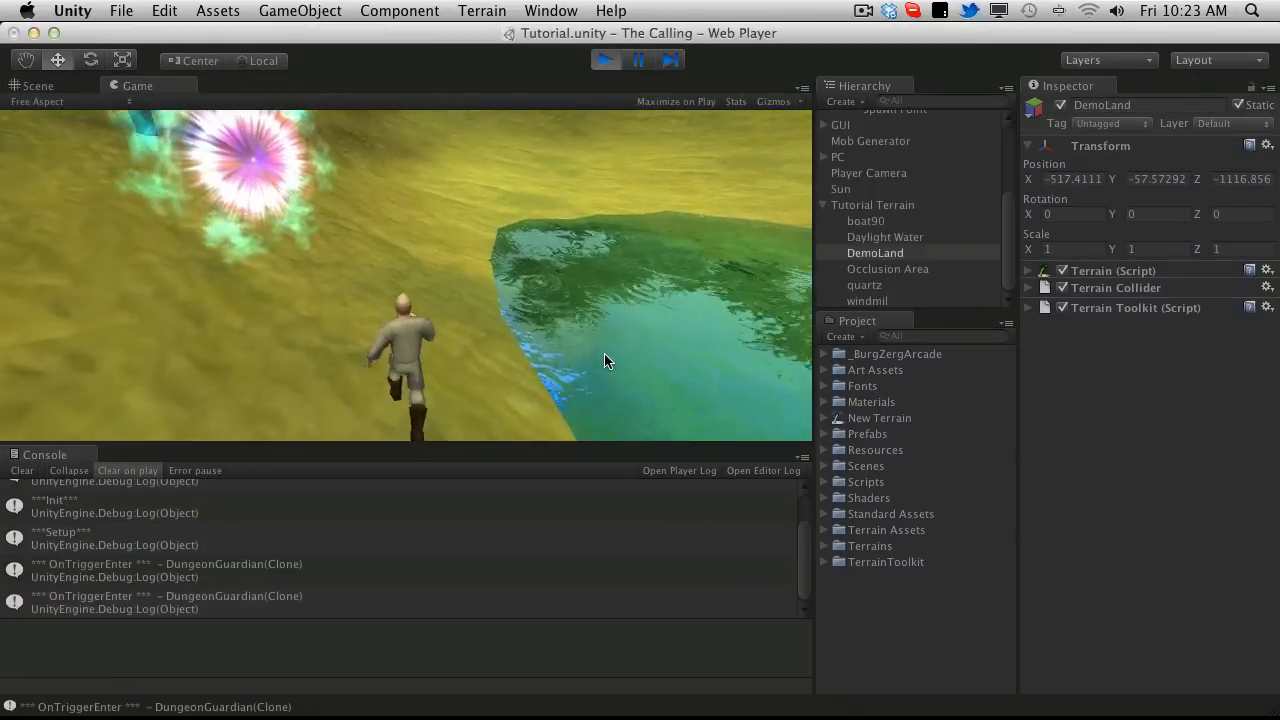
Check Dropbox sync, then focus the Game view and walk the player toward the spawn portal
{"action": "left_click", "coordinate": [888, 10]}
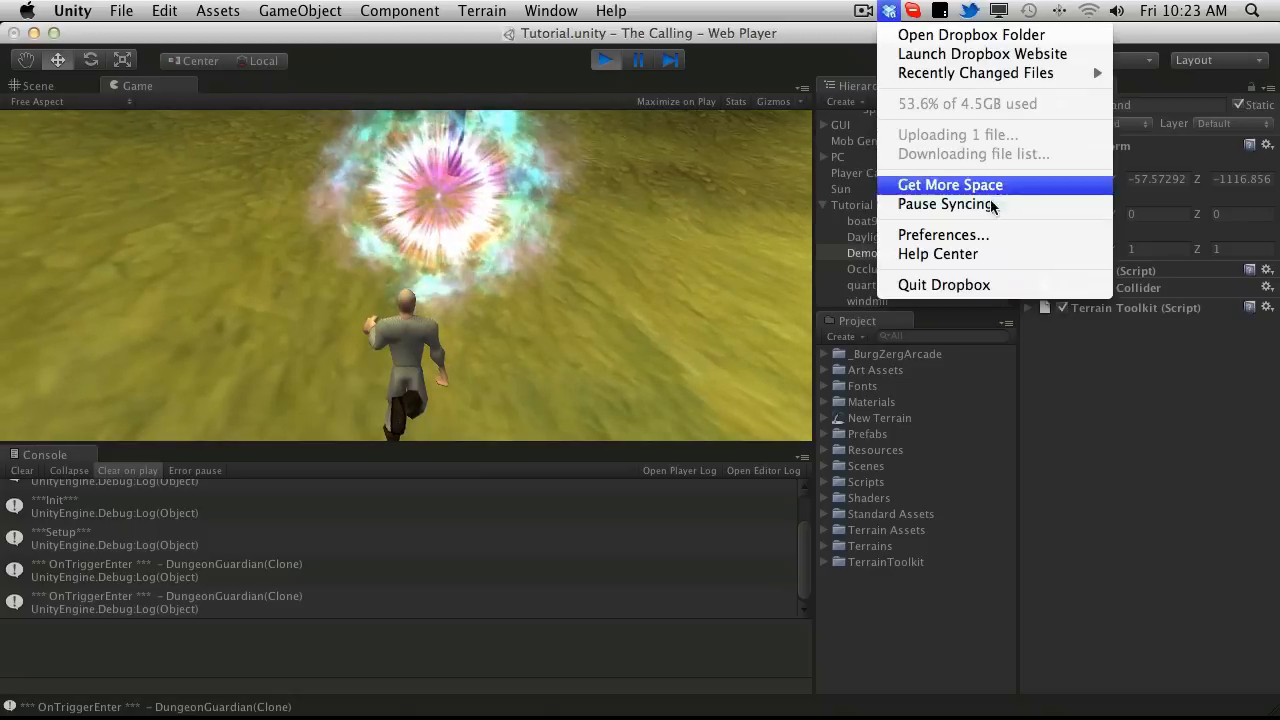
{"action": "left_click", "coordinate": [556, 344]}
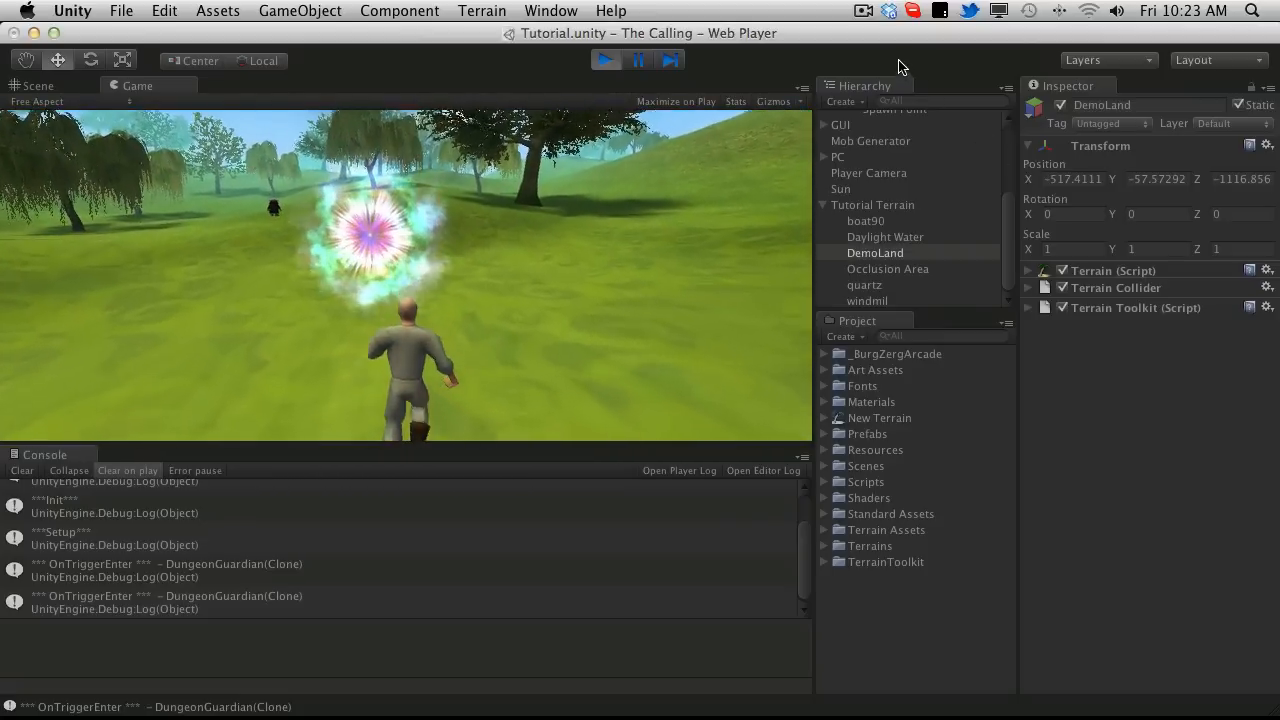
{"action": "left_click", "coordinate": [888, 10]}
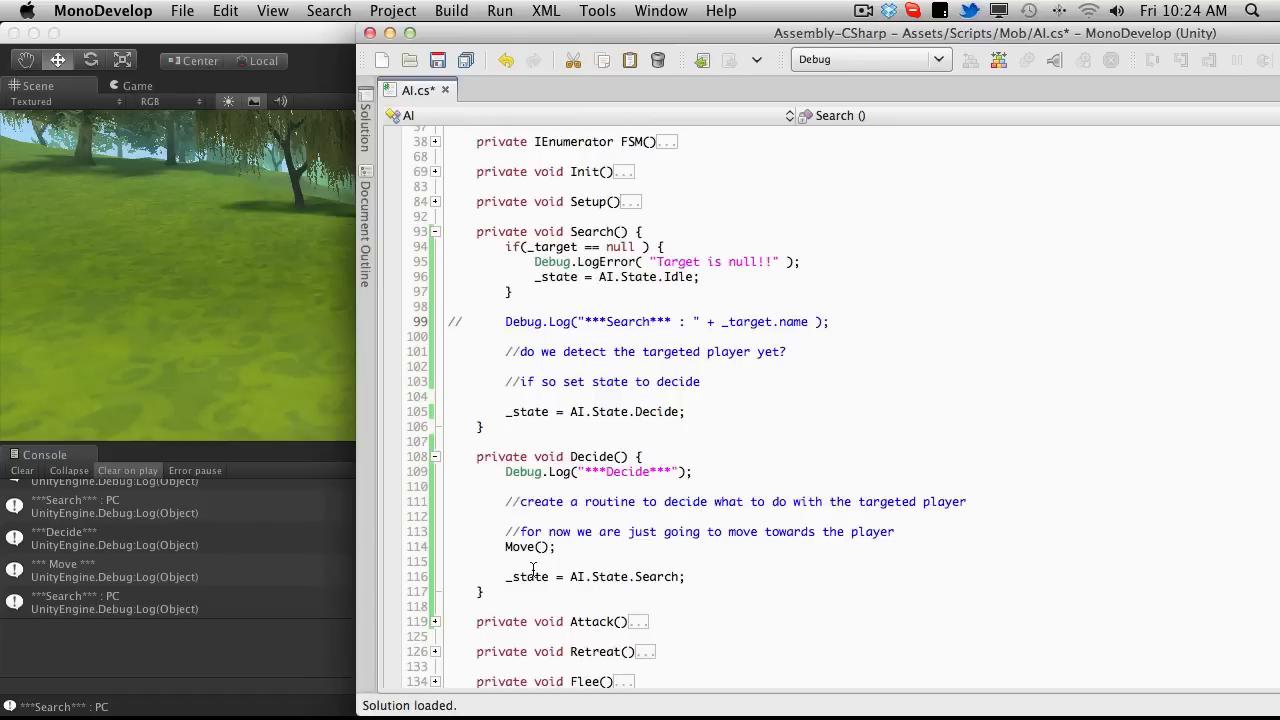
Comment out the Debug.Log line in Decide() so only Move messages remain
{"action": "left_click", "coordinate": [654, 448]}
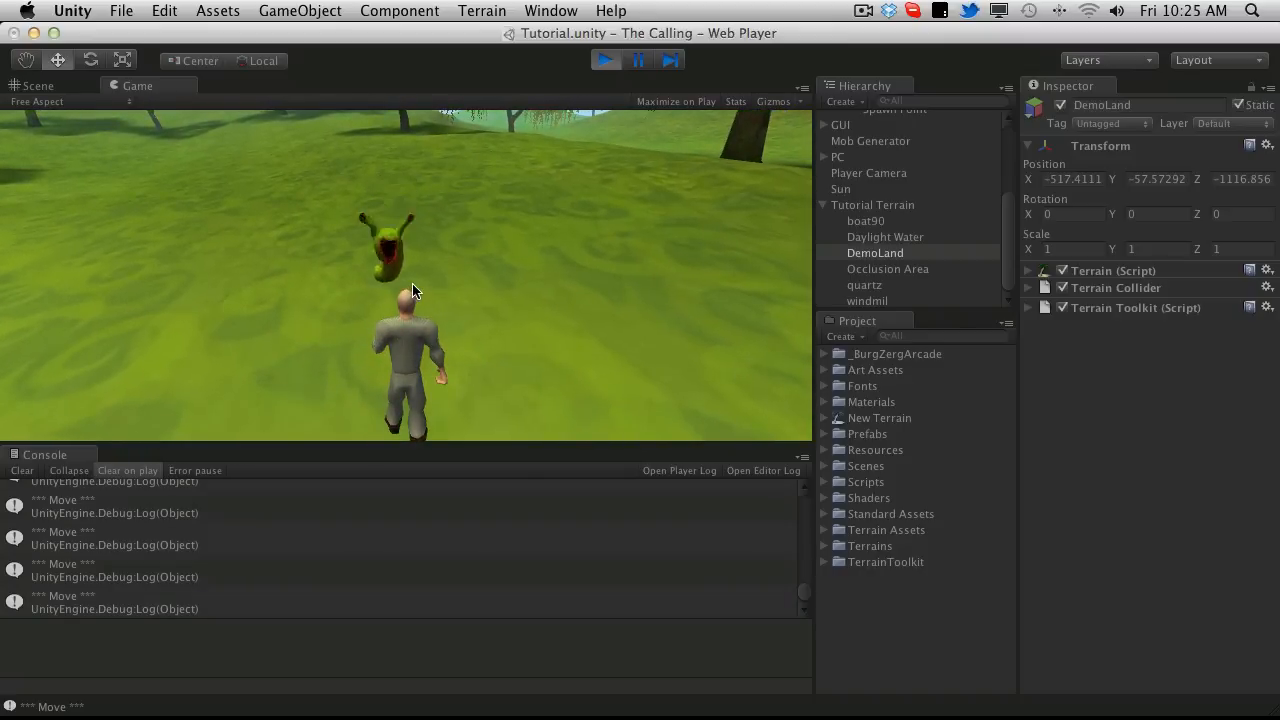
{"action": "mouse_move", "coordinate": [476, 336]}
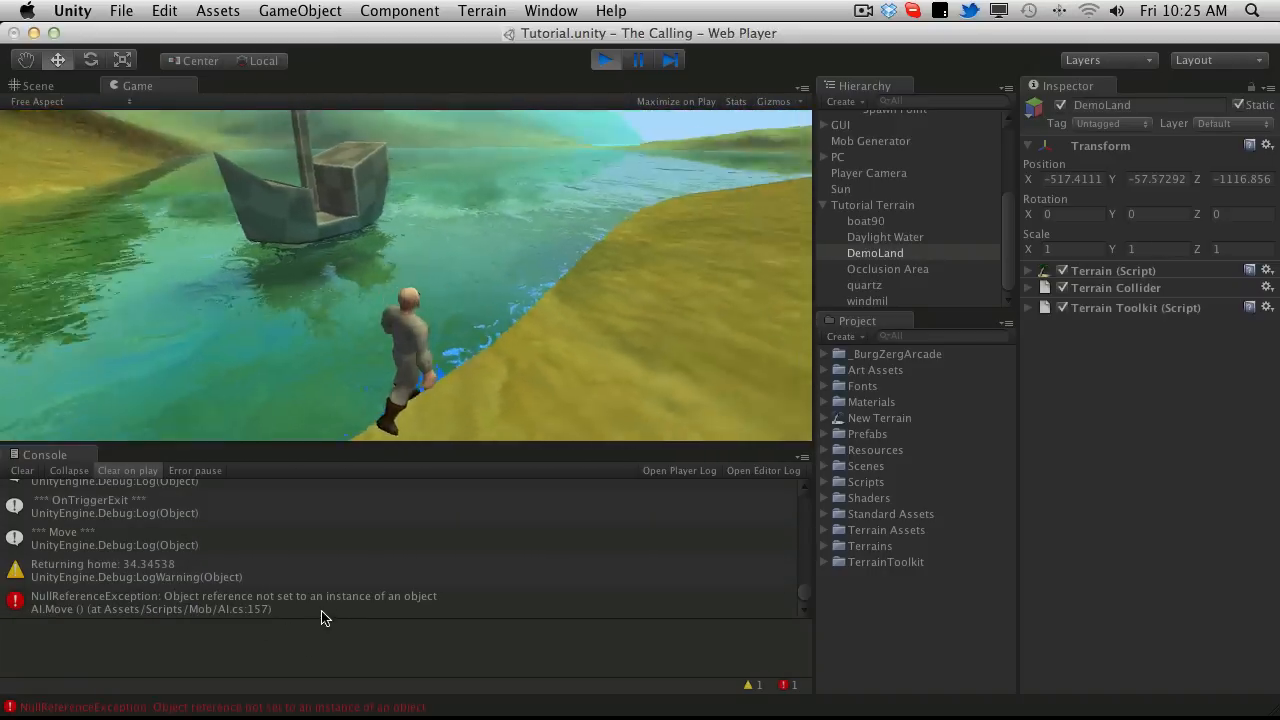
Jump from the NullReferenceException in the Console to AI.cs line 157
{"action": "left_click", "coordinate": [230, 604]}
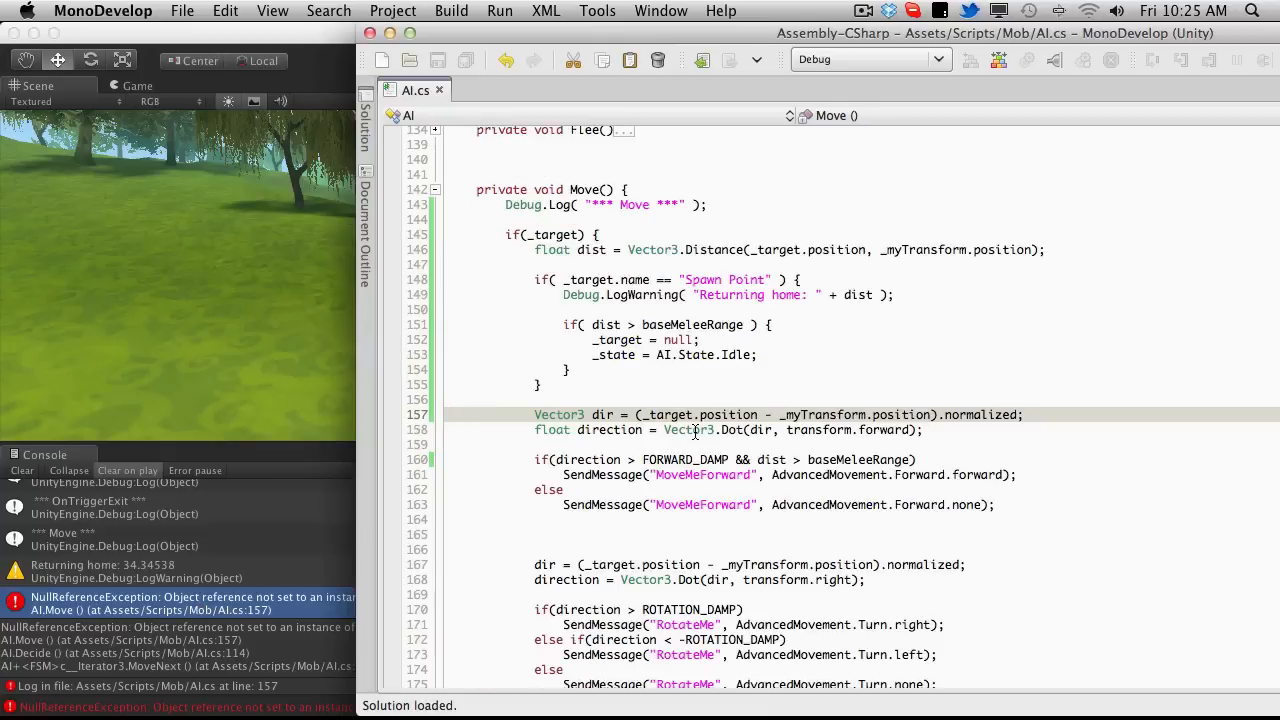
{"action": "mouse_move", "coordinate": [688, 430]}
{"action": "type", "text": "<"}
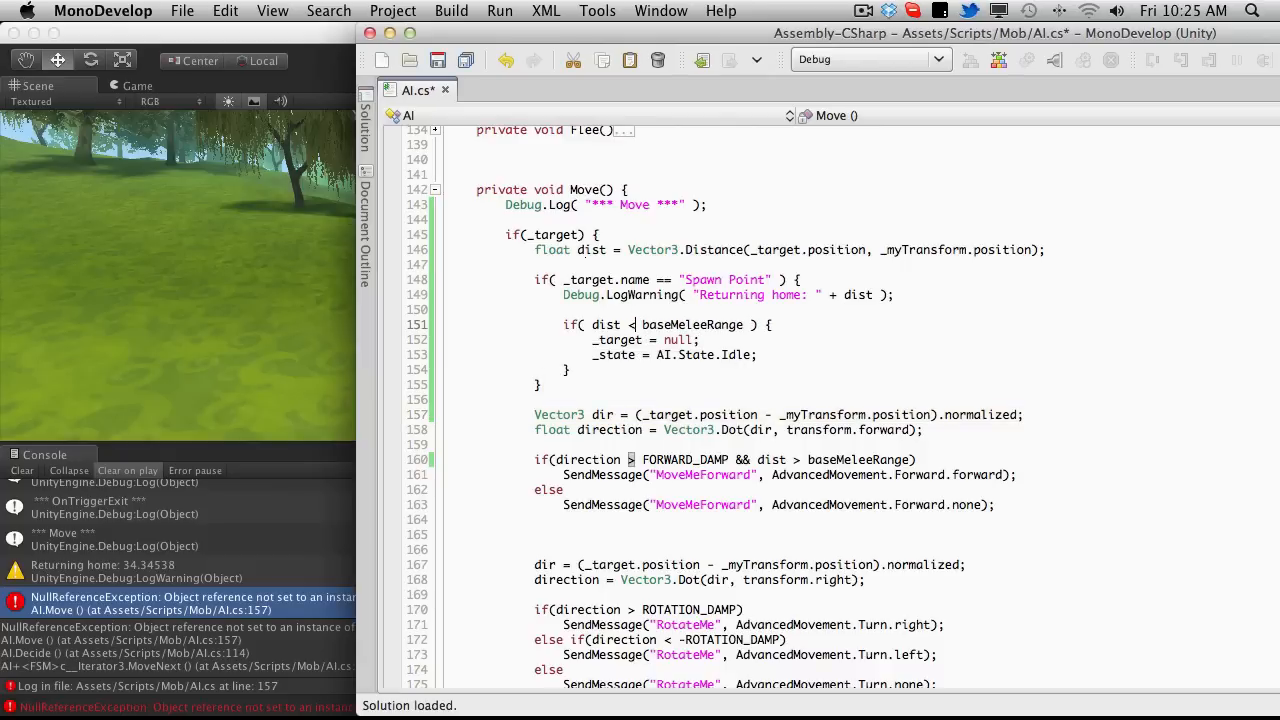
Save AI.cs after changing the melee-range check to 'dist < baseMeleeRange'
{"action": "key", "text": "cmd+s"}
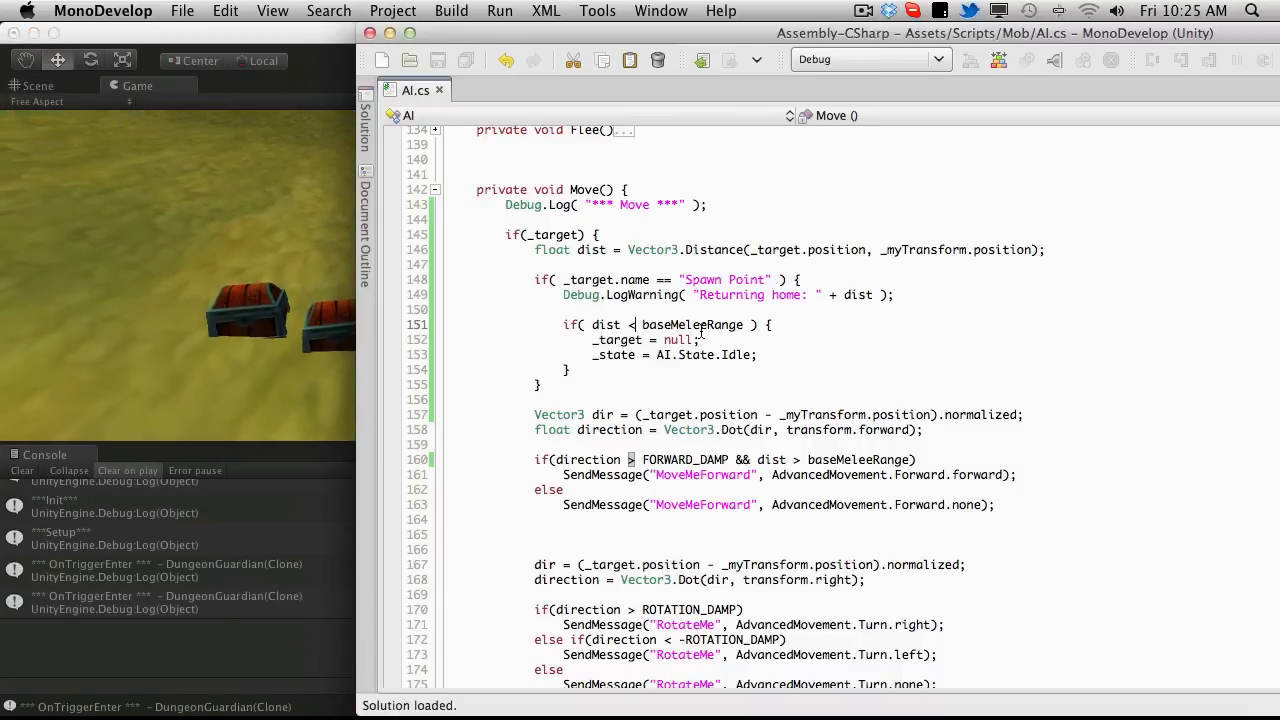
{"action": "mouse_move", "coordinate": [676, 414]}
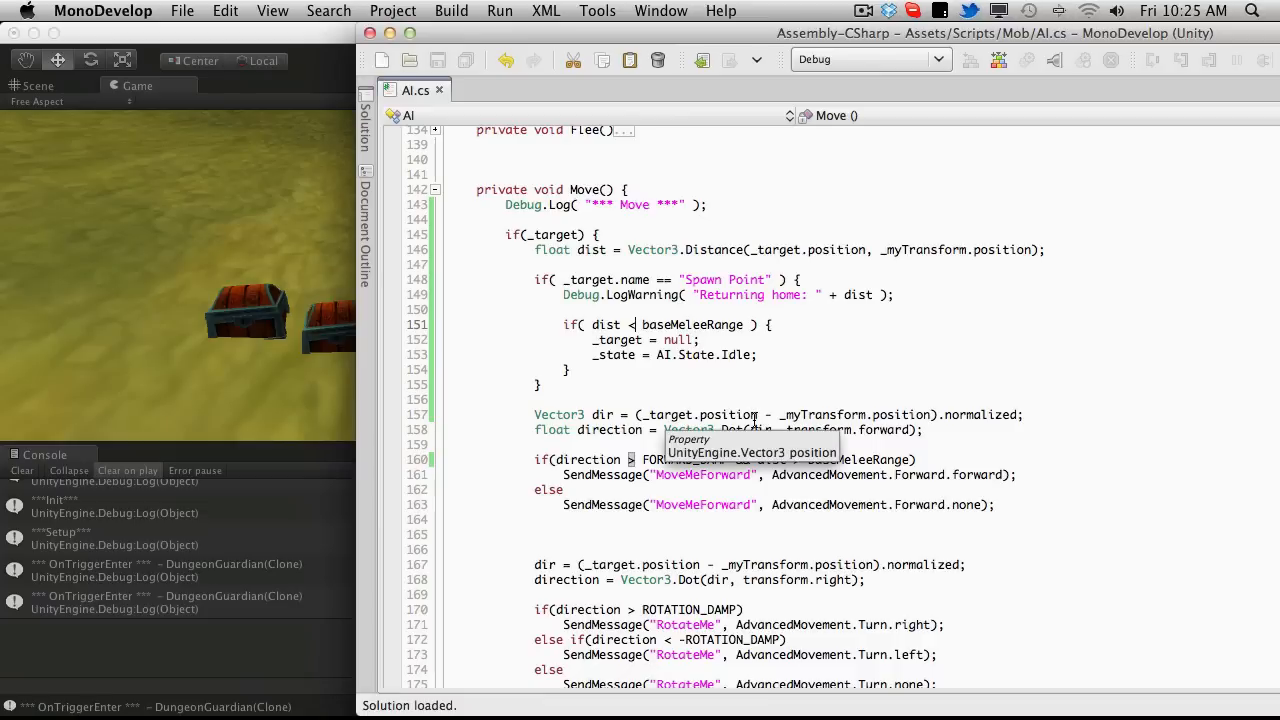
{"action": "mouse_move", "coordinate": [250, 192]}
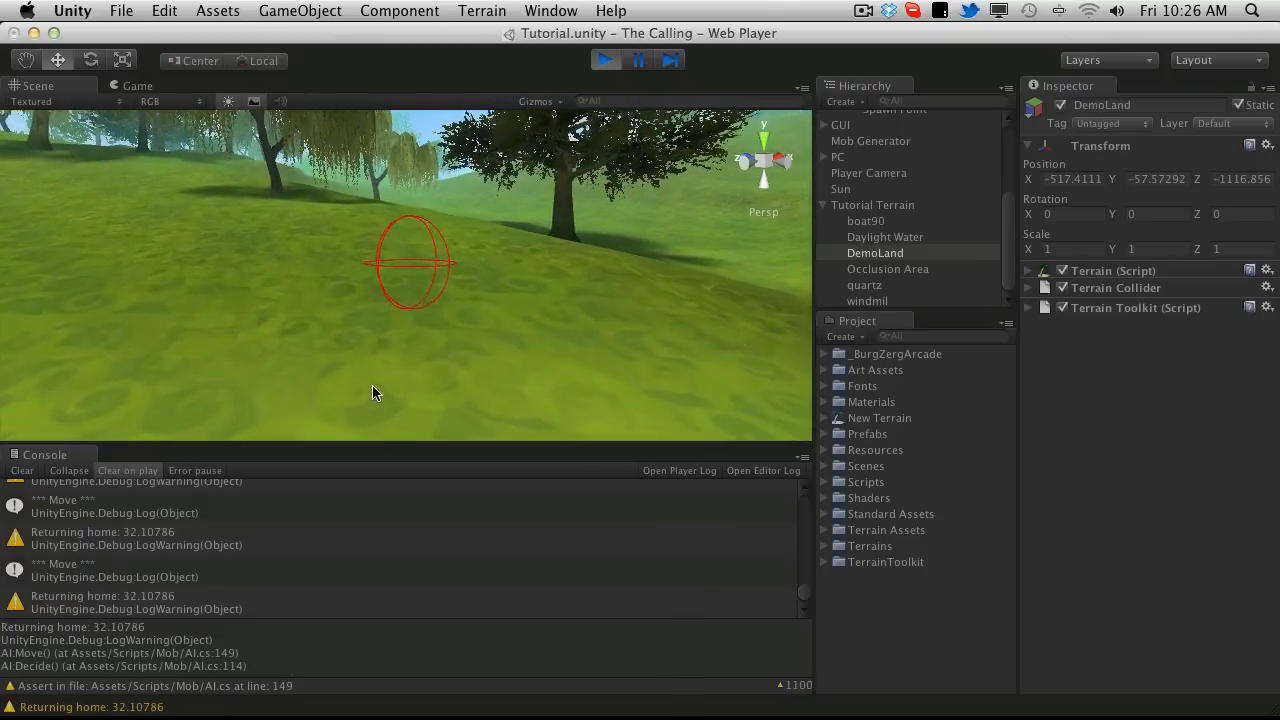
Watch the Returning home distances in the Game view, then return to the Scene view
{"action": "left_click", "coordinate": [136, 84]}
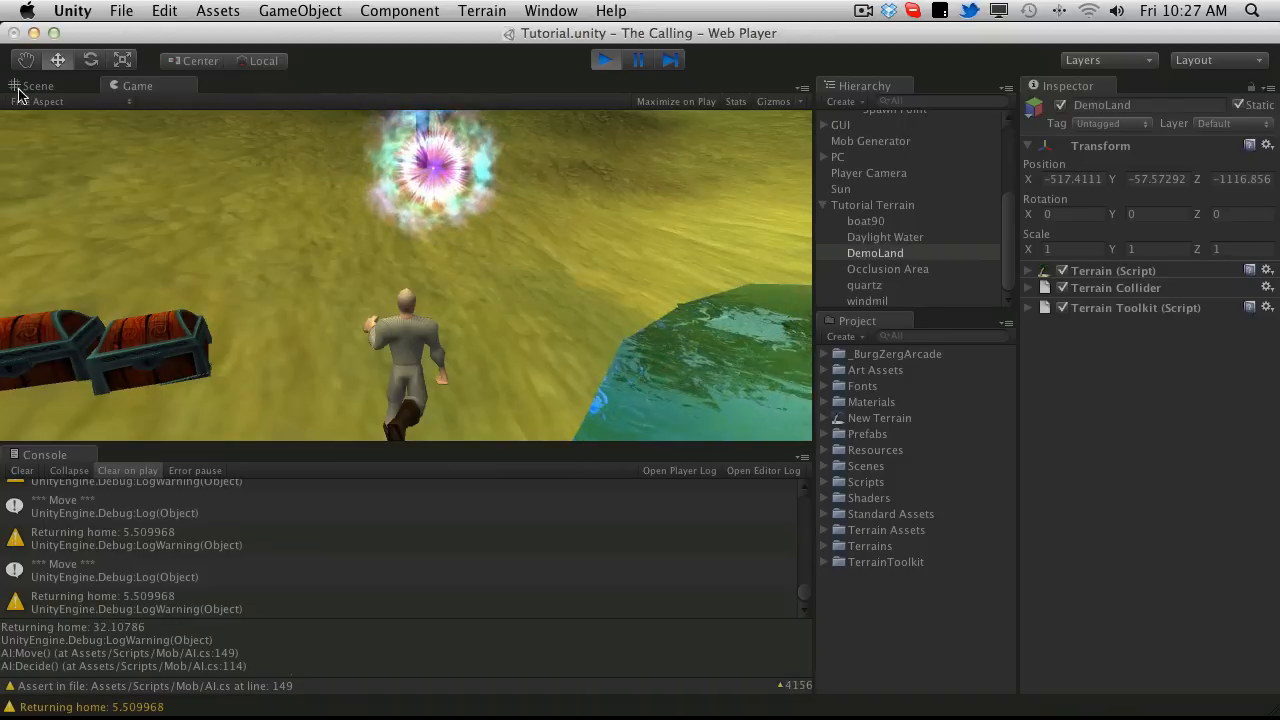
{"action": "left_click", "coordinate": [36, 86]}
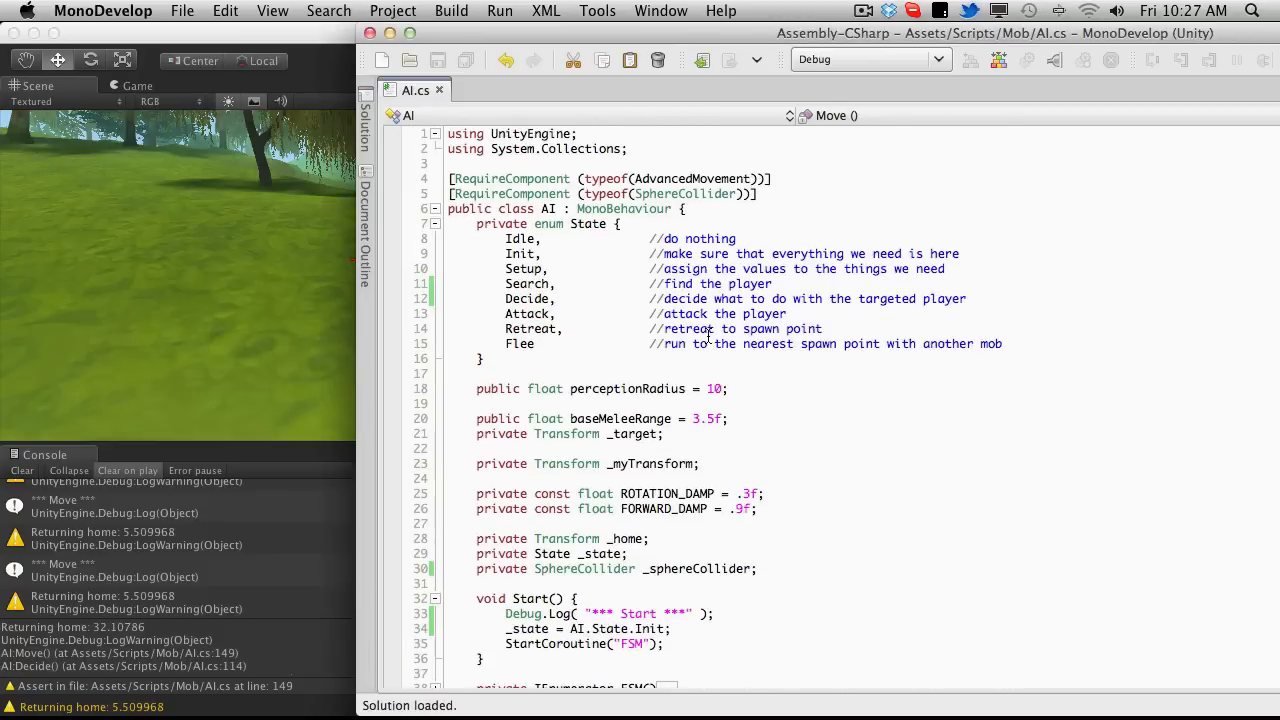
Collapse the State enum and scroll down to the Move() method
{"action": "left_click", "coordinate": [436, 224]}
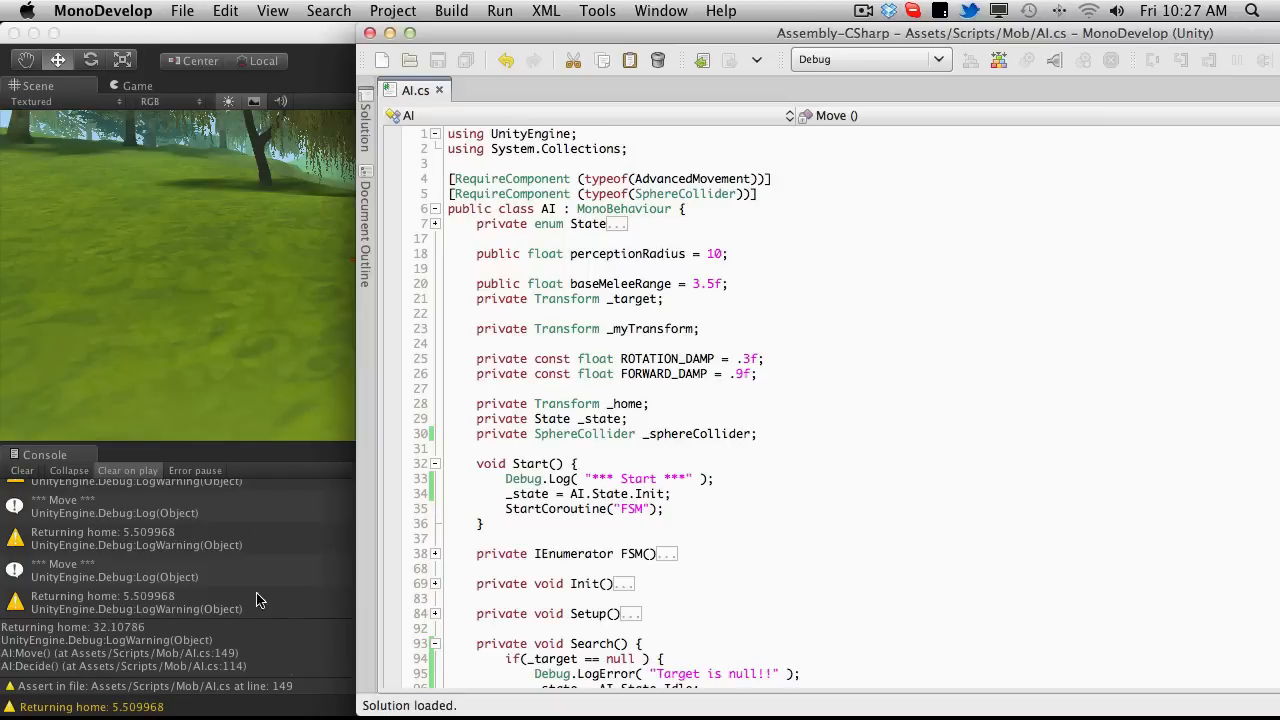
{"action": "scroll", "scroll_direction": "down", "scroll_amount": 3}
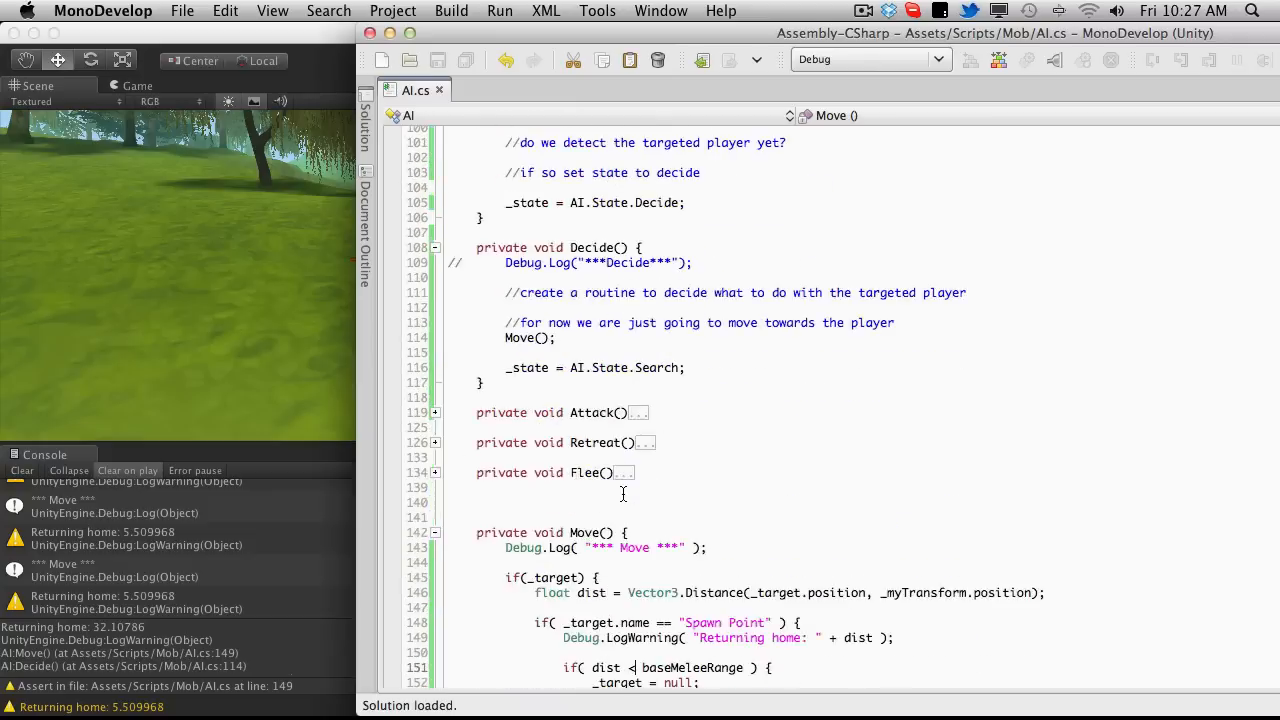
{"action": "scroll", "scroll_direction": "down", "scroll_amount": 3}
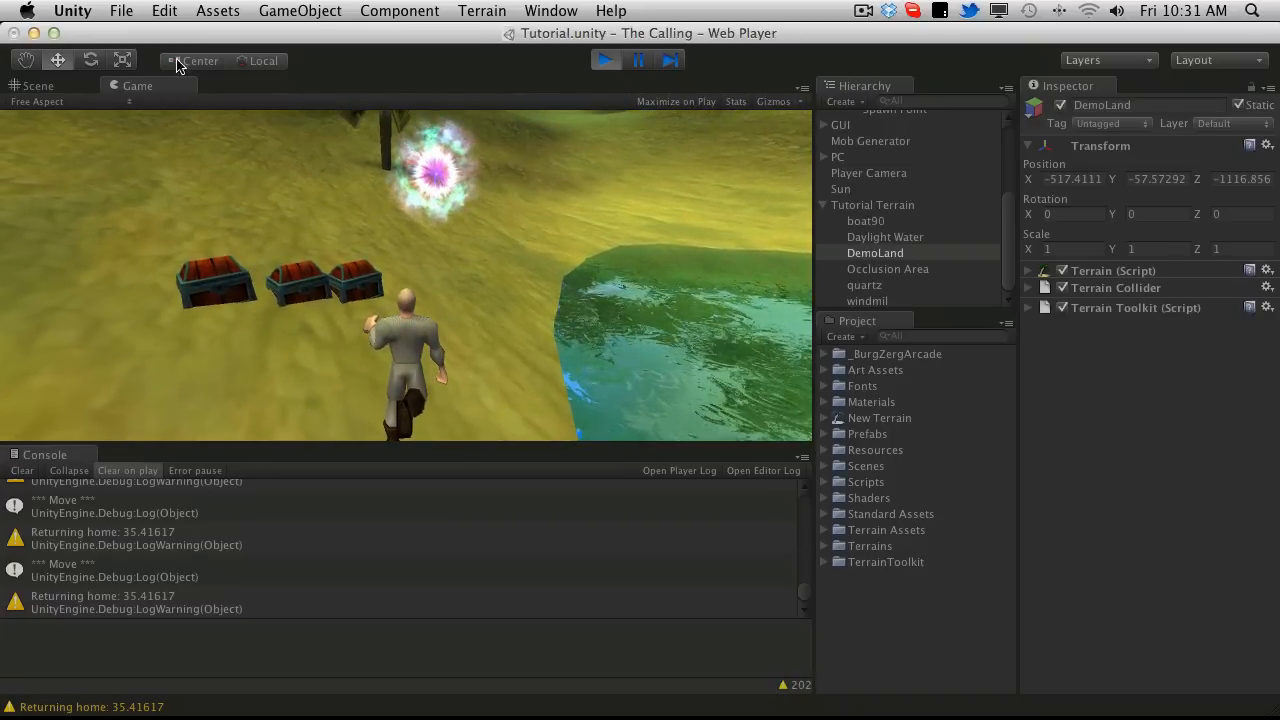
Inspect the gob mob beside the spawn portal in the Scene view, then return to Game view
{"action": "left_click", "coordinate": [38, 84]}
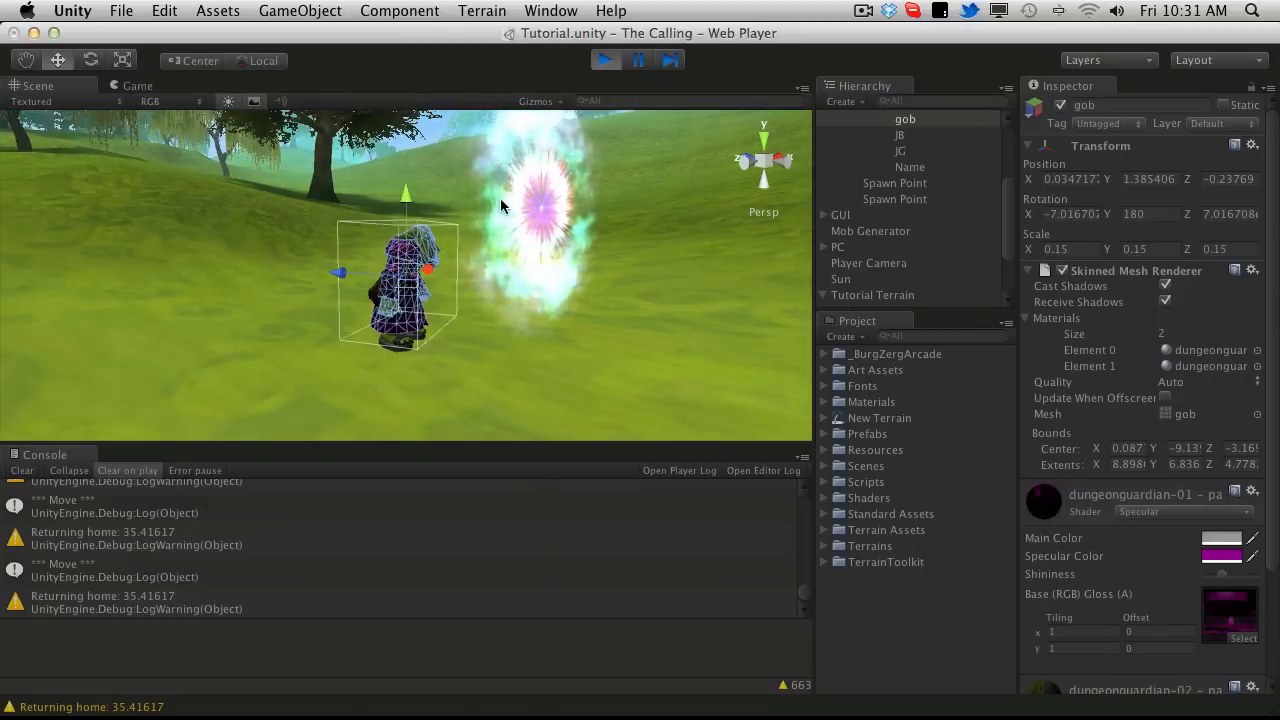
{"action": "left_click", "coordinate": [138, 86]}
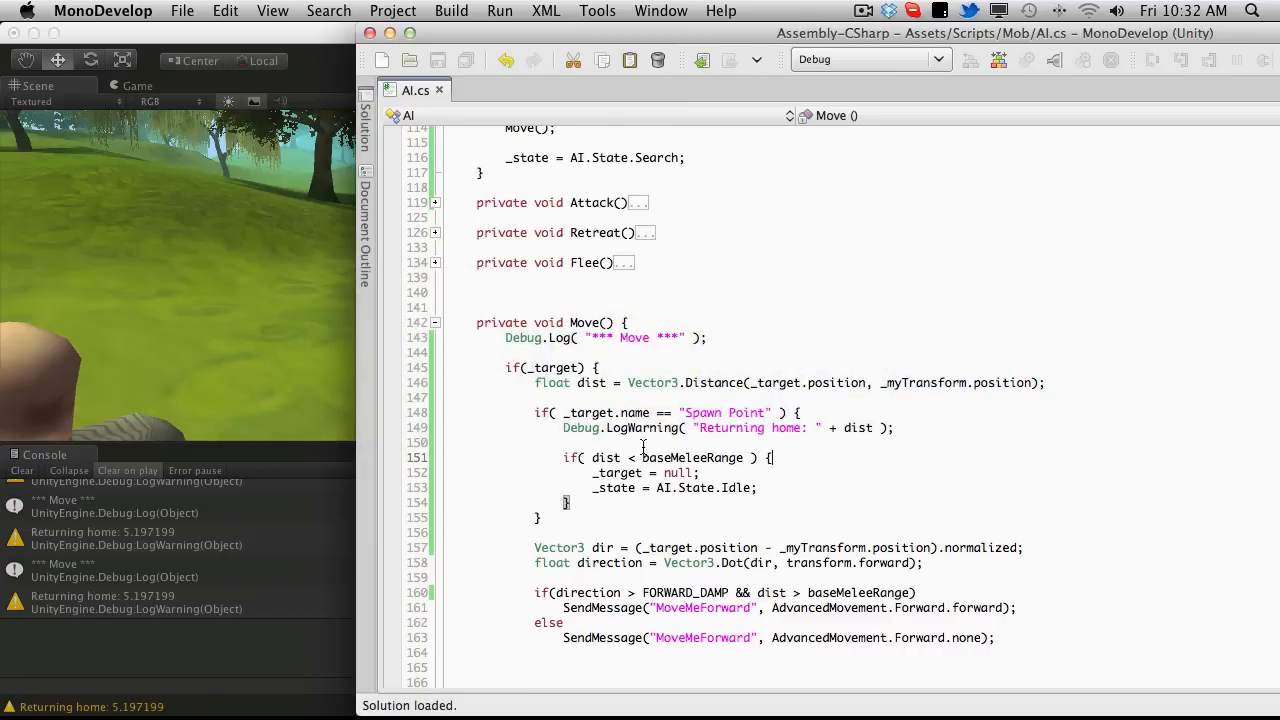
{"action": "scroll", "scroll_direction": "down", "scroll_amount": 3}
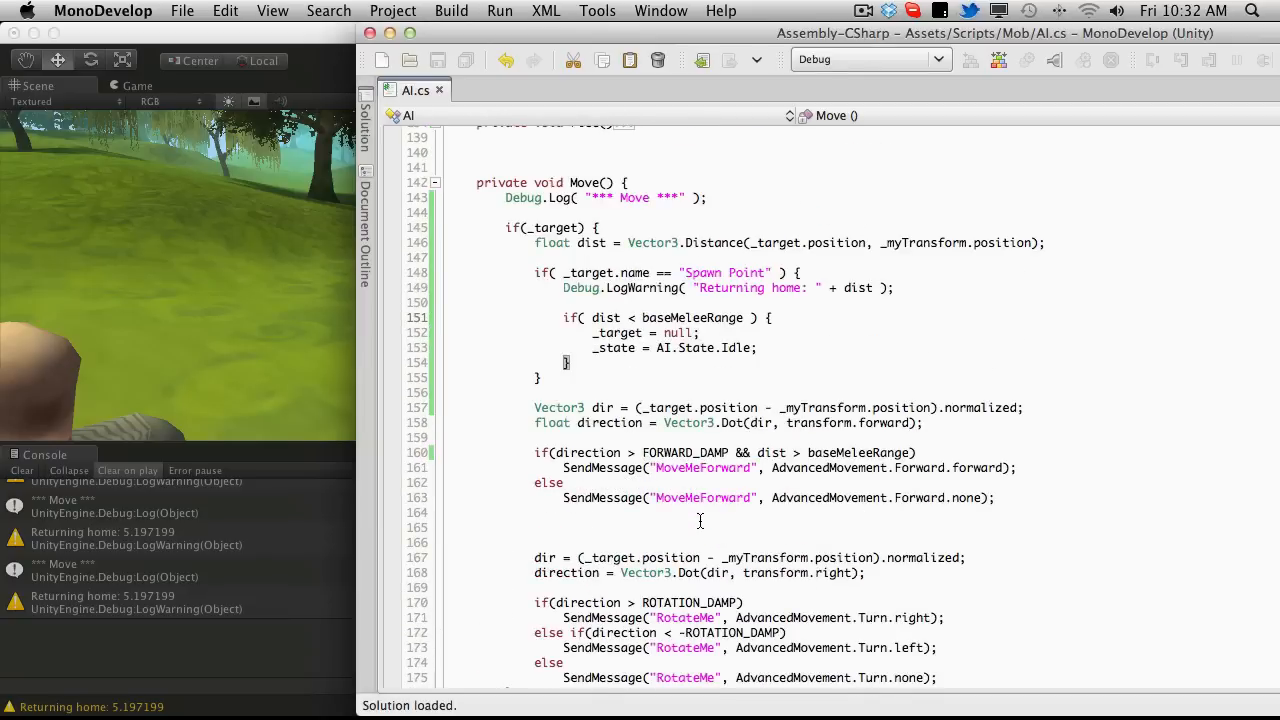
{"action": "mouse_move", "coordinate": [720, 374]}
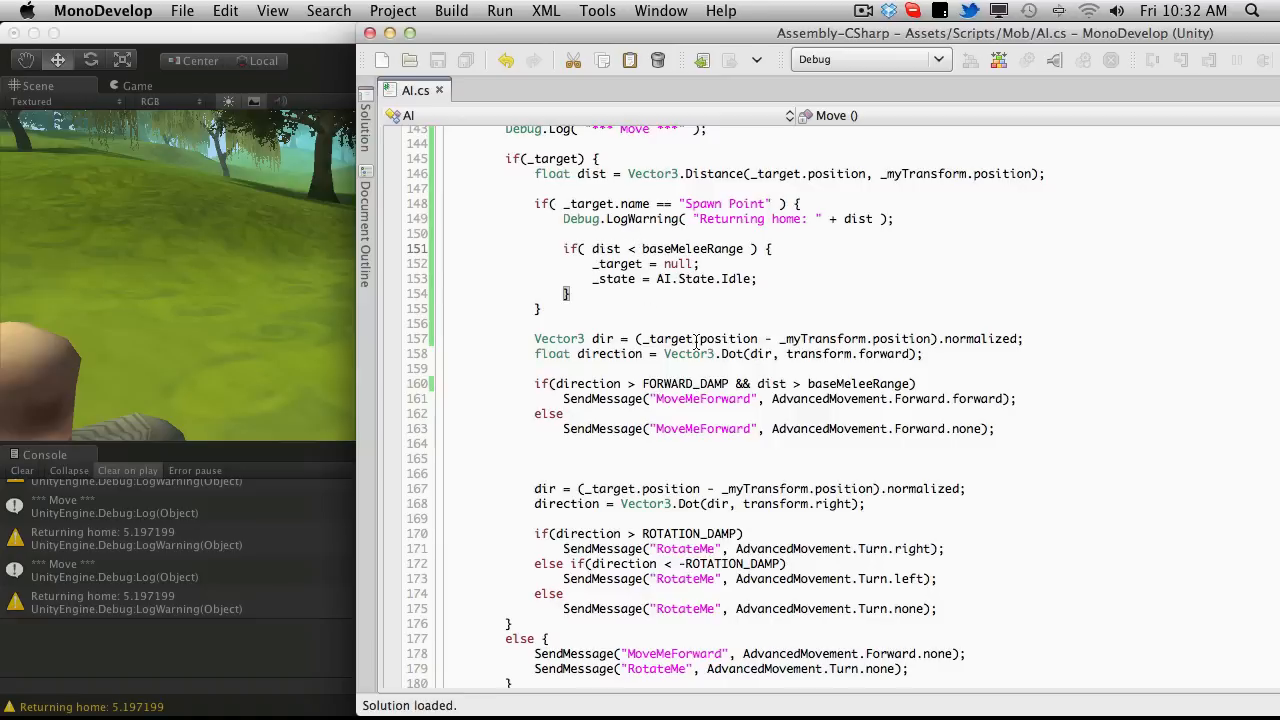
{"action": "scroll", "scroll_direction": "down", "scroll_amount": 3}
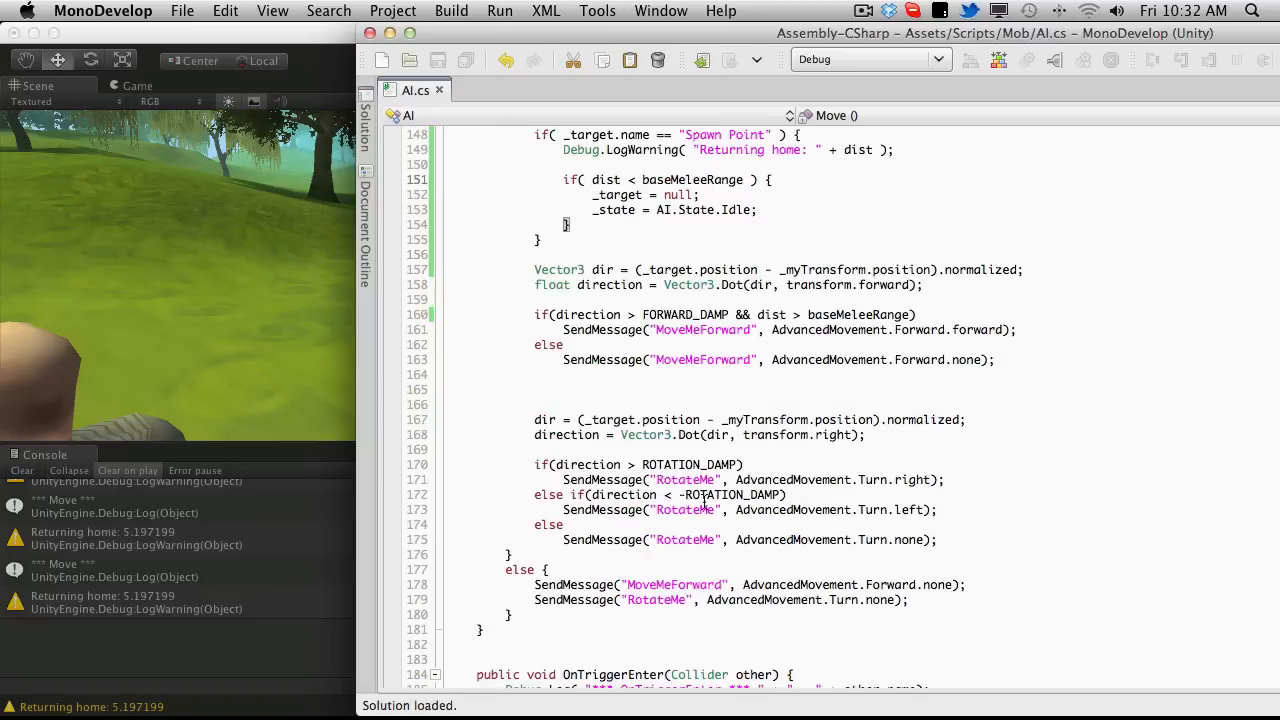
{"action": "left_click_drag", "start_coordinate": [534, 268], "coordinate": [564, 344]}
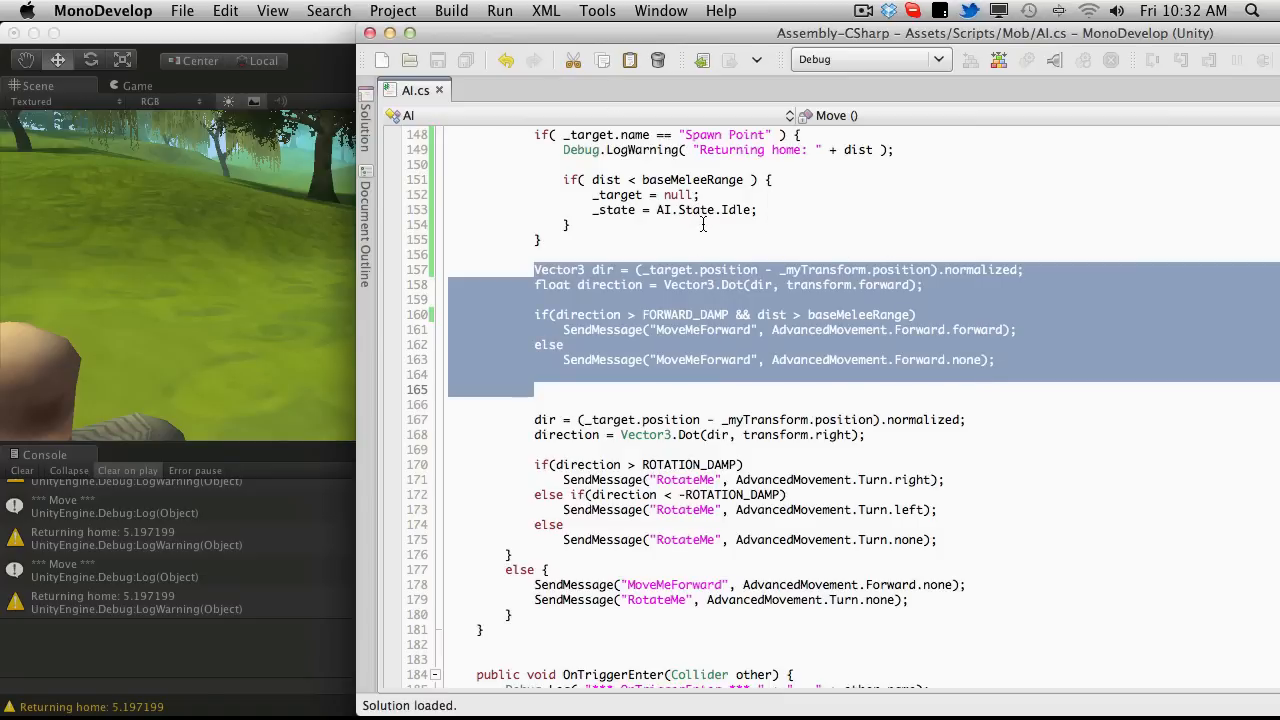
{"action": "mouse_move", "coordinate": [784, 472]}
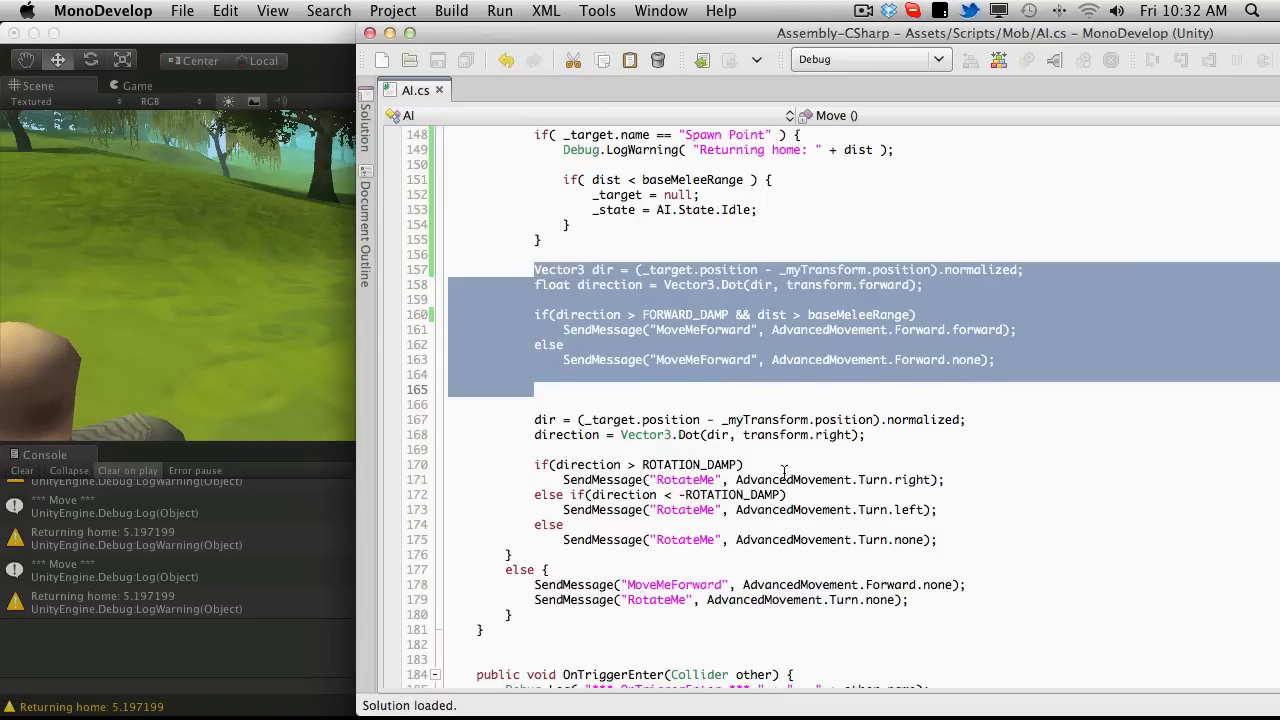
{"action": "left_click", "coordinate": [676, 180]}
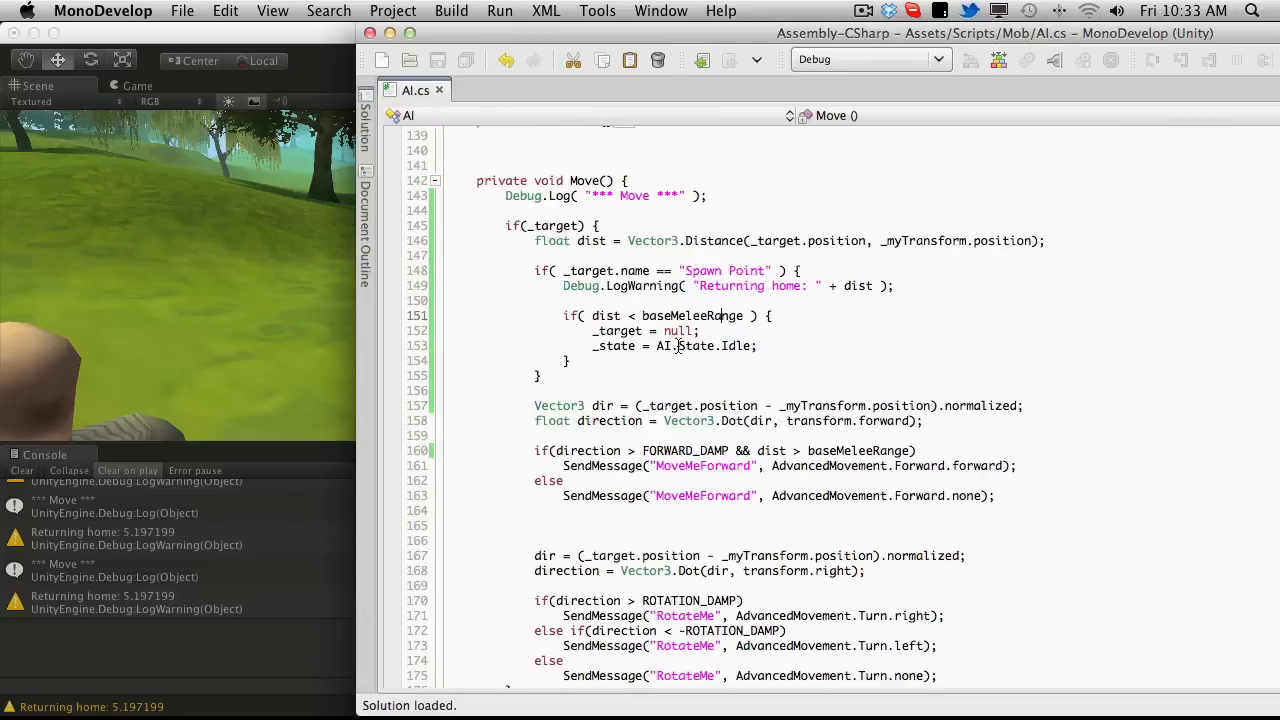
{"action": "scroll", "scroll_direction": "down", "scroll_amount": 3}
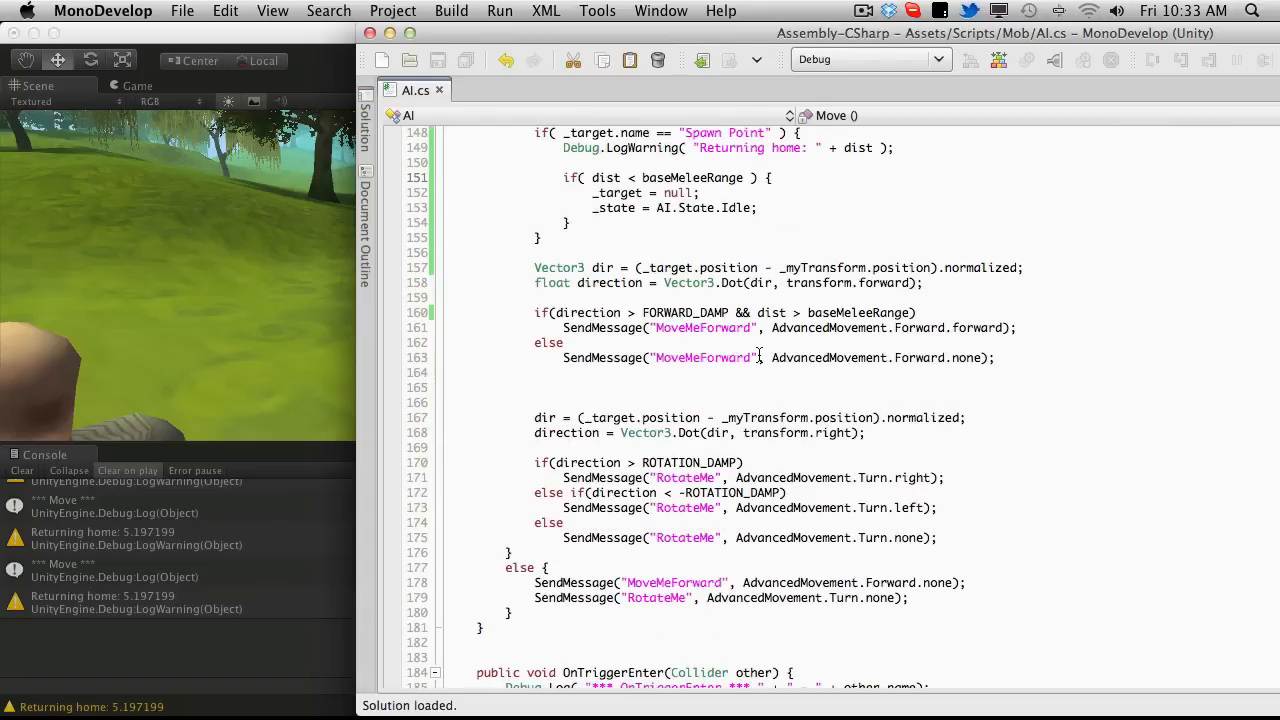